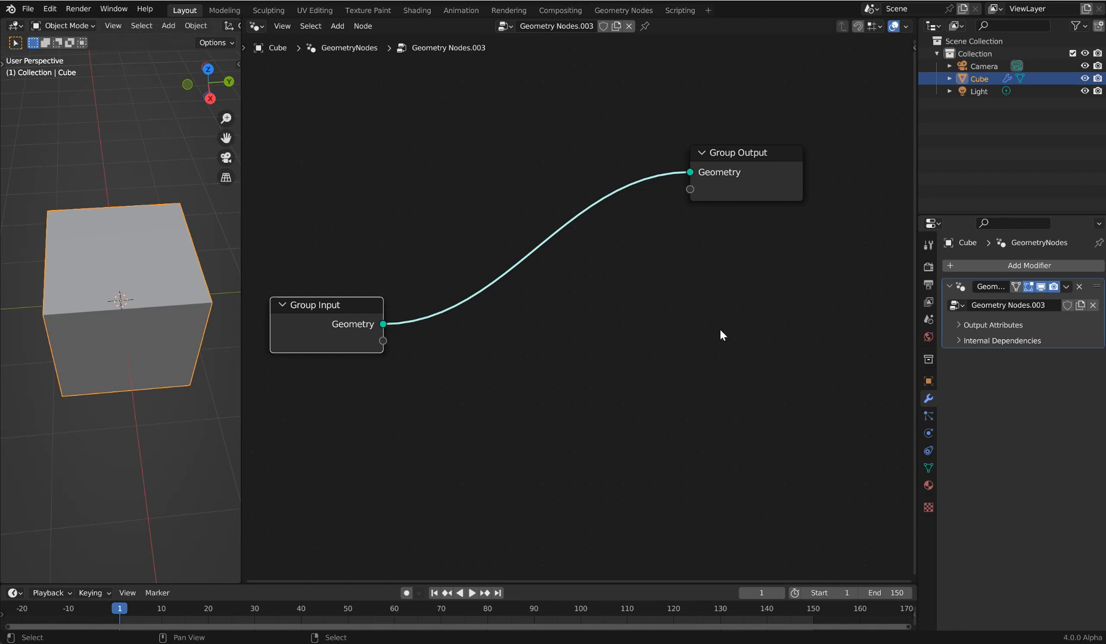
mouse_move(701, 223)
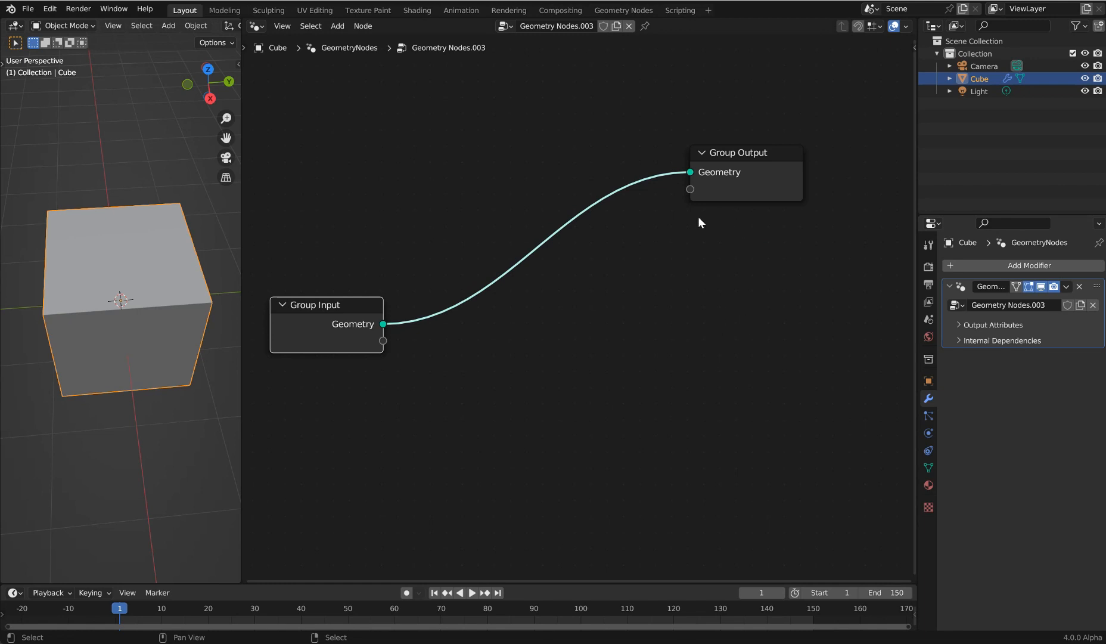
Search the Add menu for 'extrud' and place an Extrude Mesh node.
text(s)
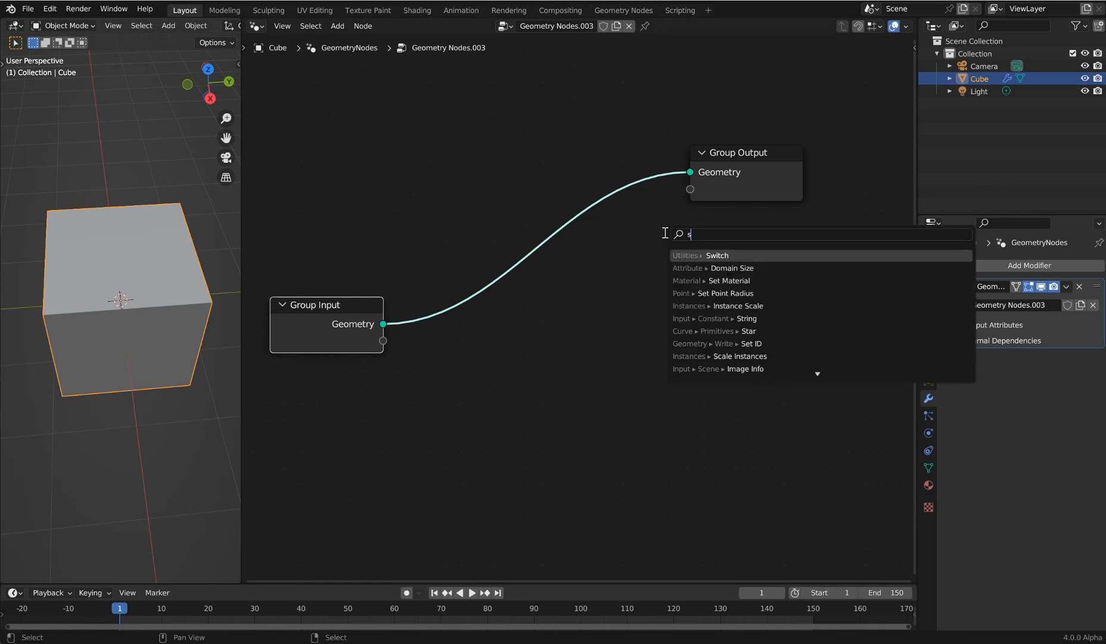
text(extrud)
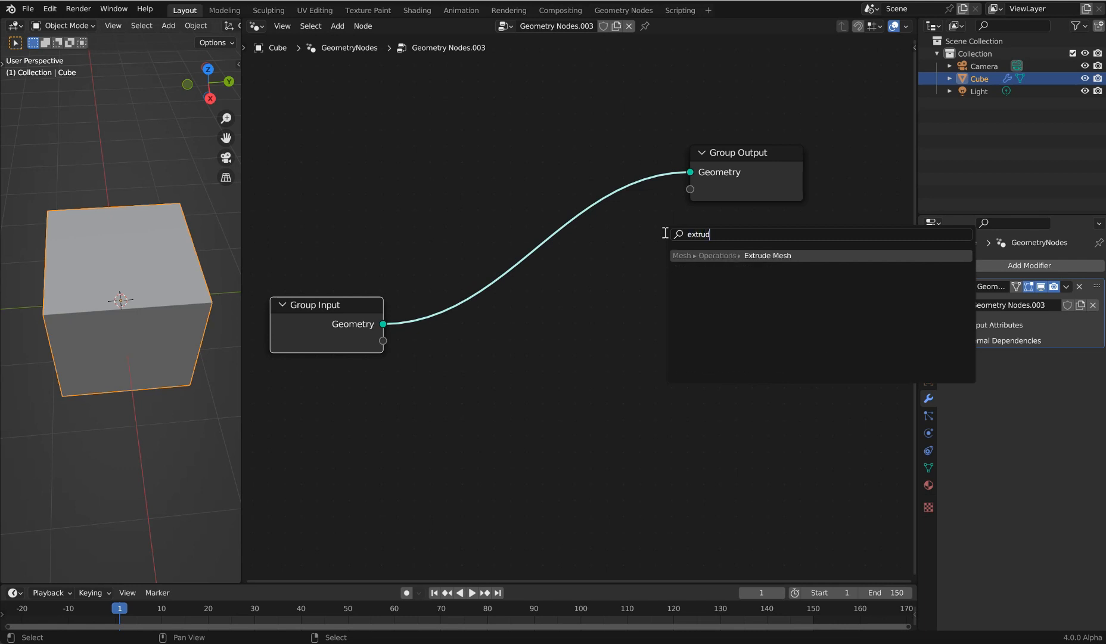
click(767, 255)
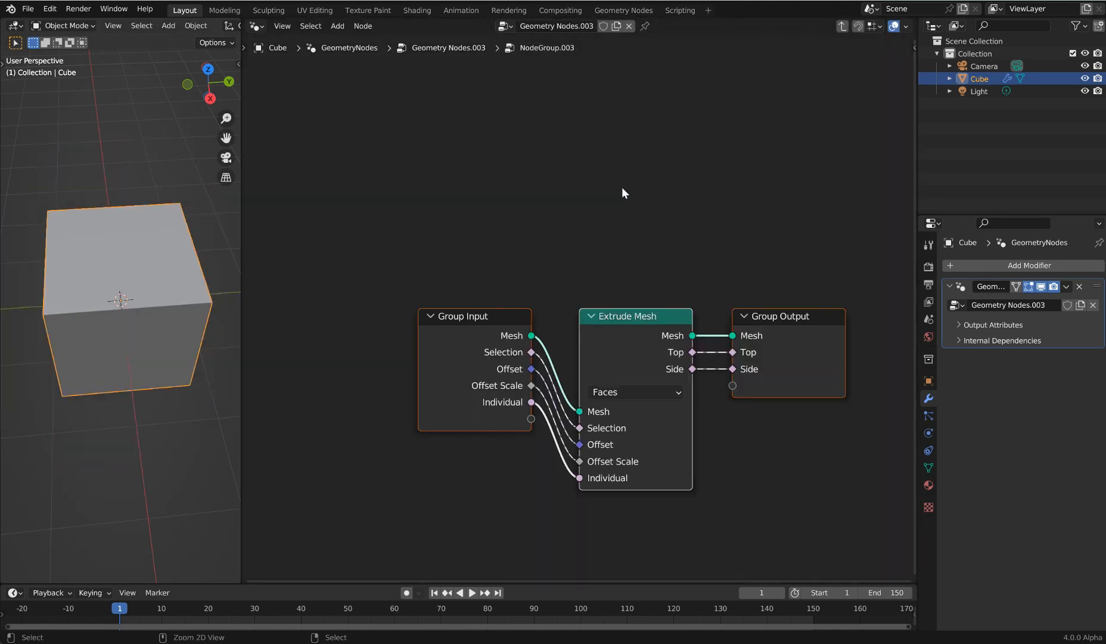
Add an interface panel holding the Individual, Selection, Top and Side sockets.
drag(622, 192, 616, 188)
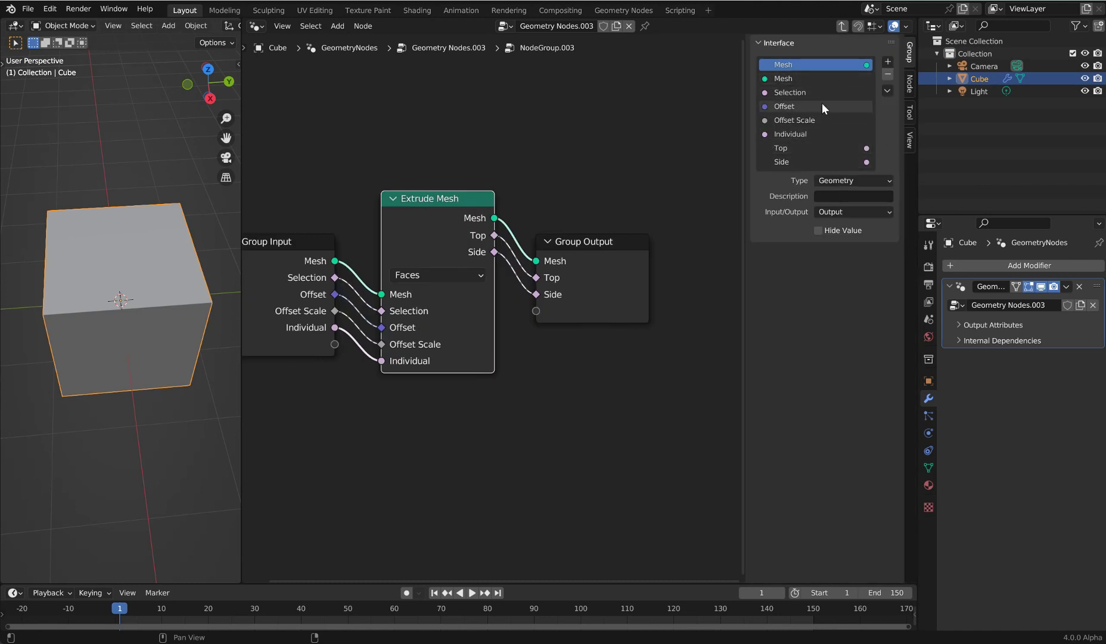
click(887, 60)
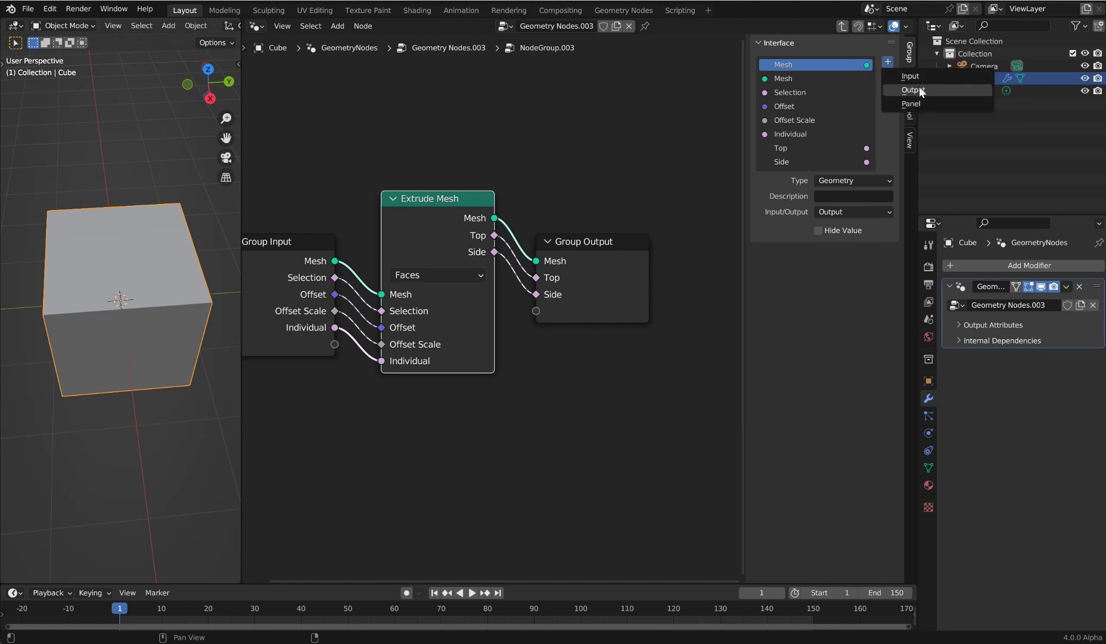
click(910, 103)
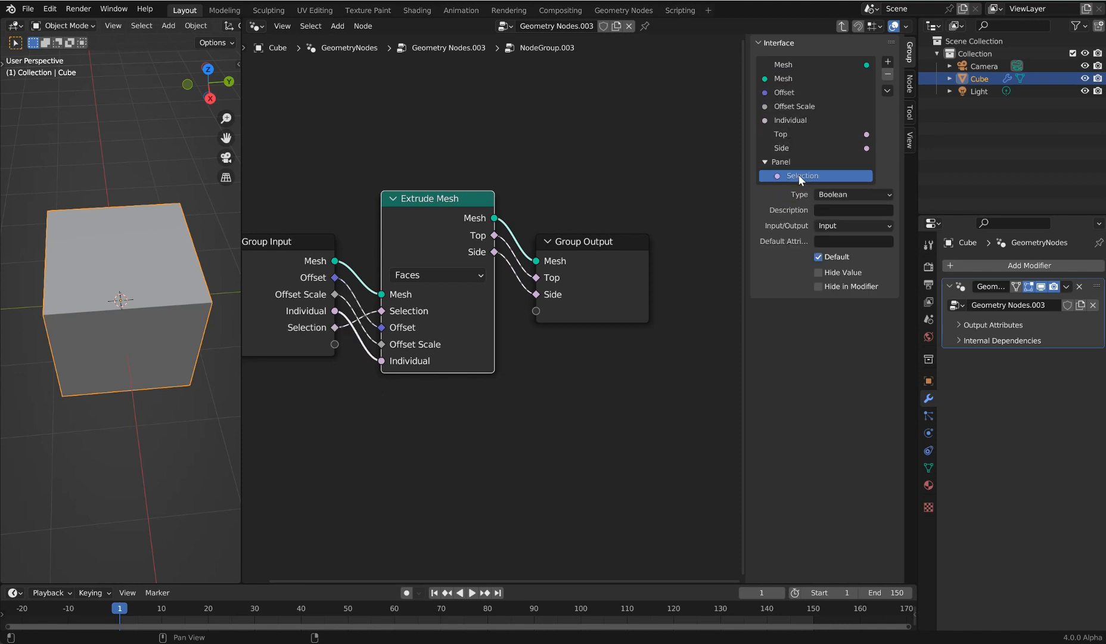
mouse_move(891, 111)
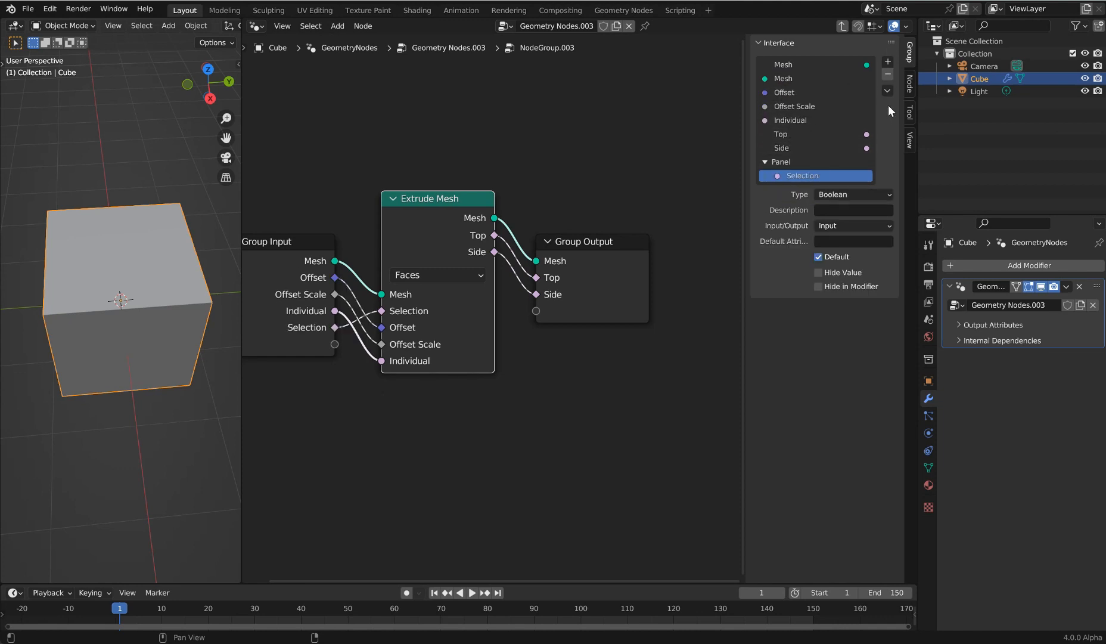
mouse_move(887, 91)
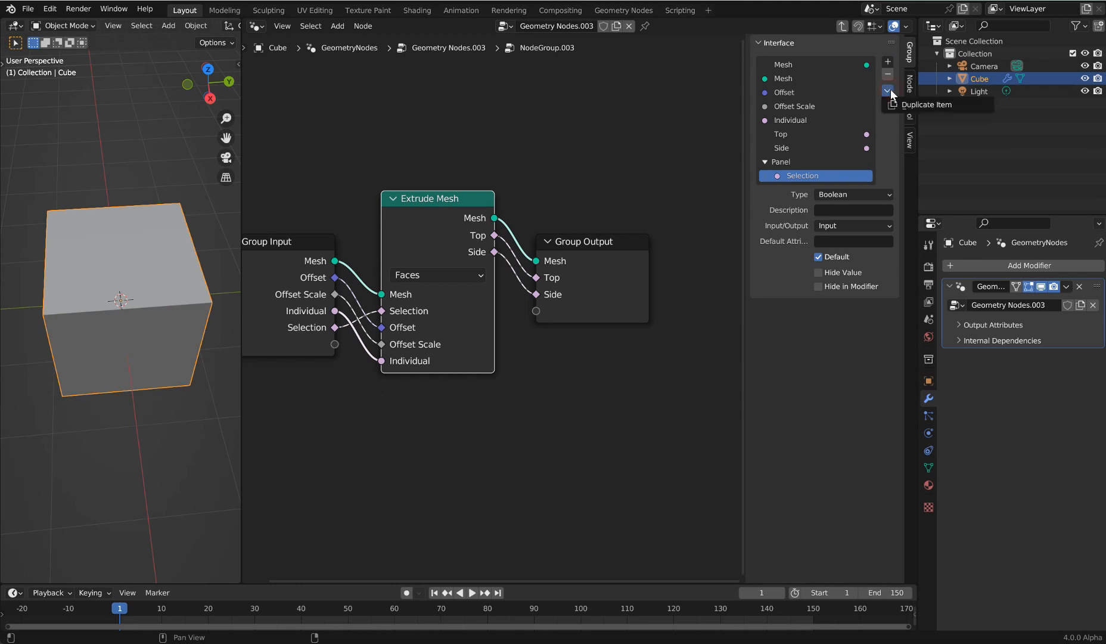
mouse_move(825, 129)
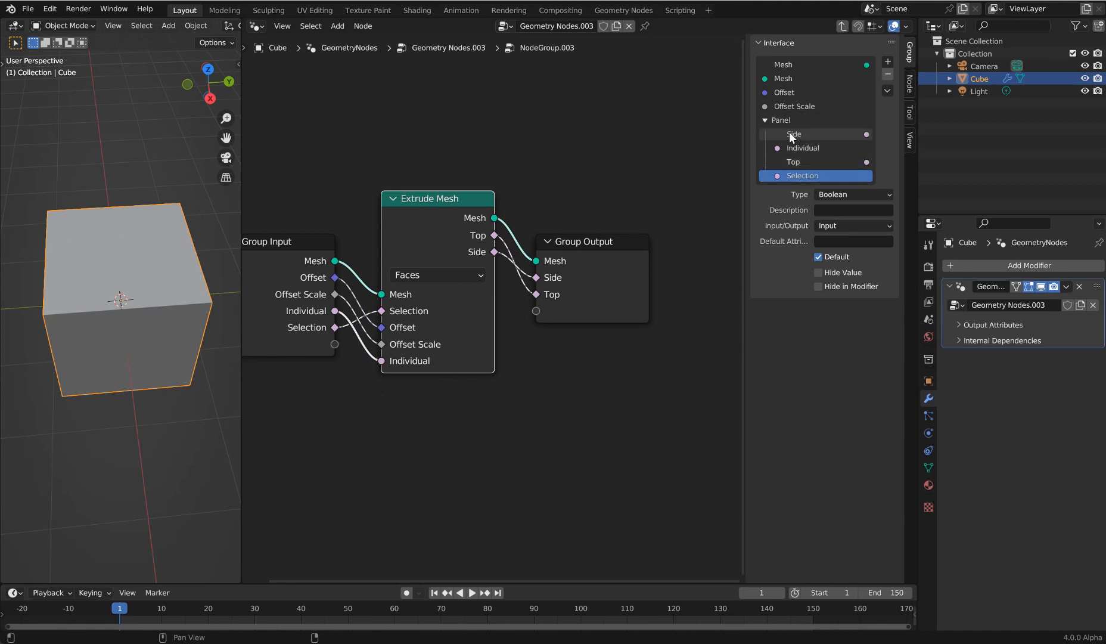
mouse_move(802, 136)
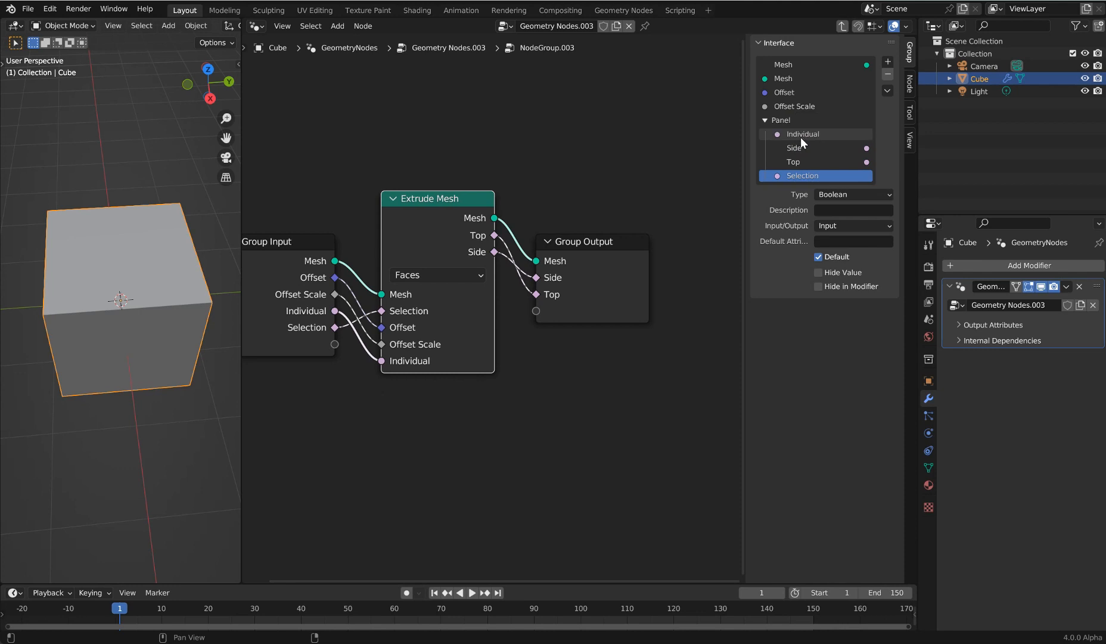
click(793, 176)
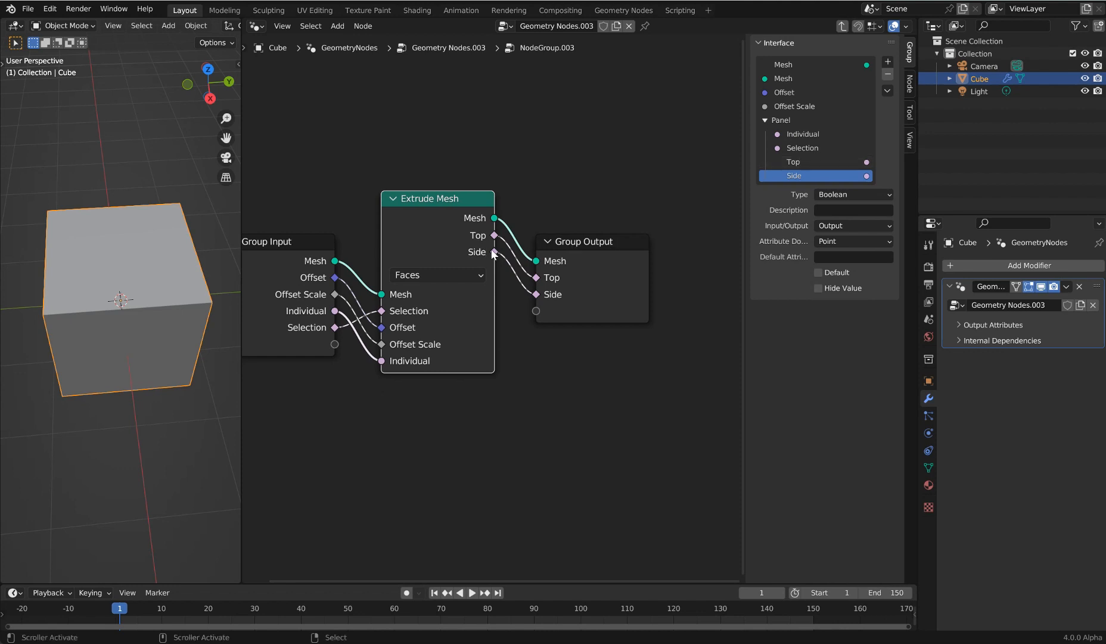
Select the interface Panel entry and rename it 'Boolean Values'.
click(766, 121)
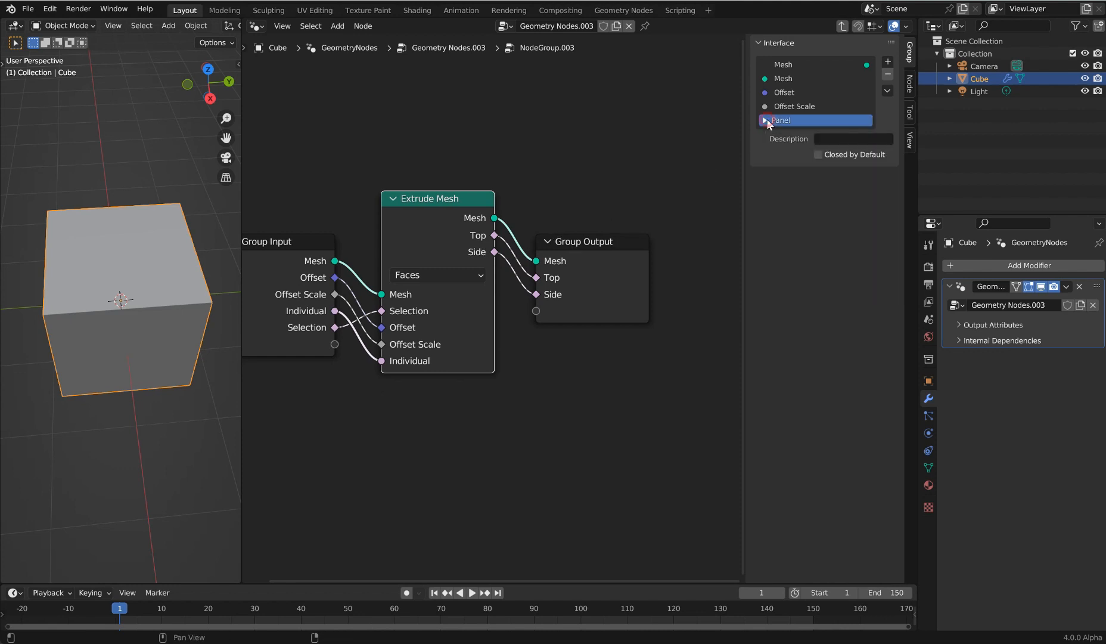
click(766, 119)
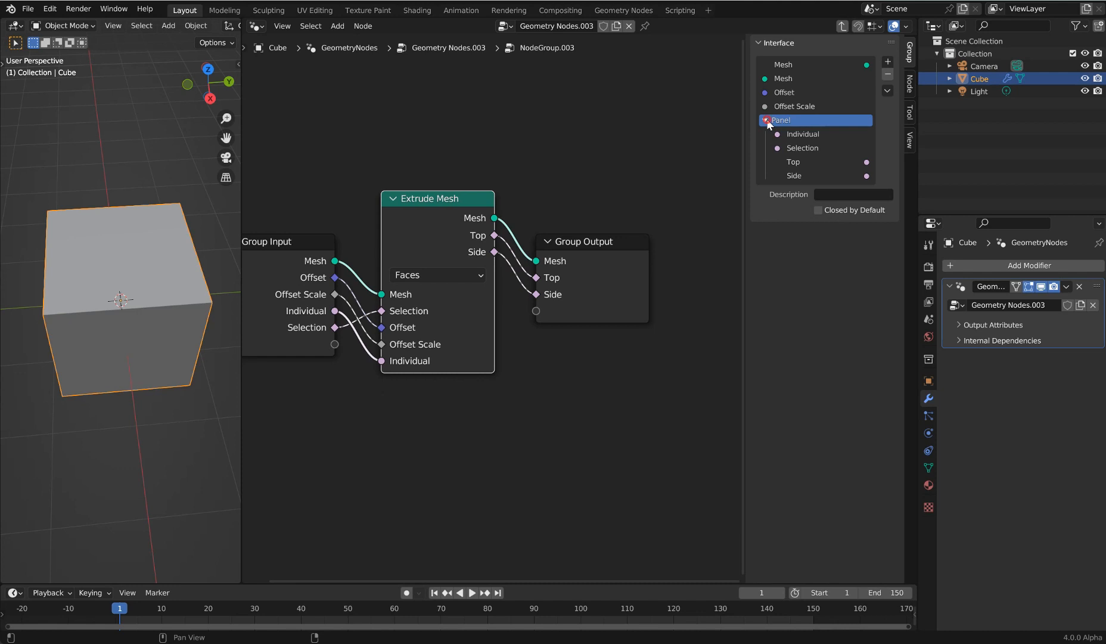
click(764, 121)
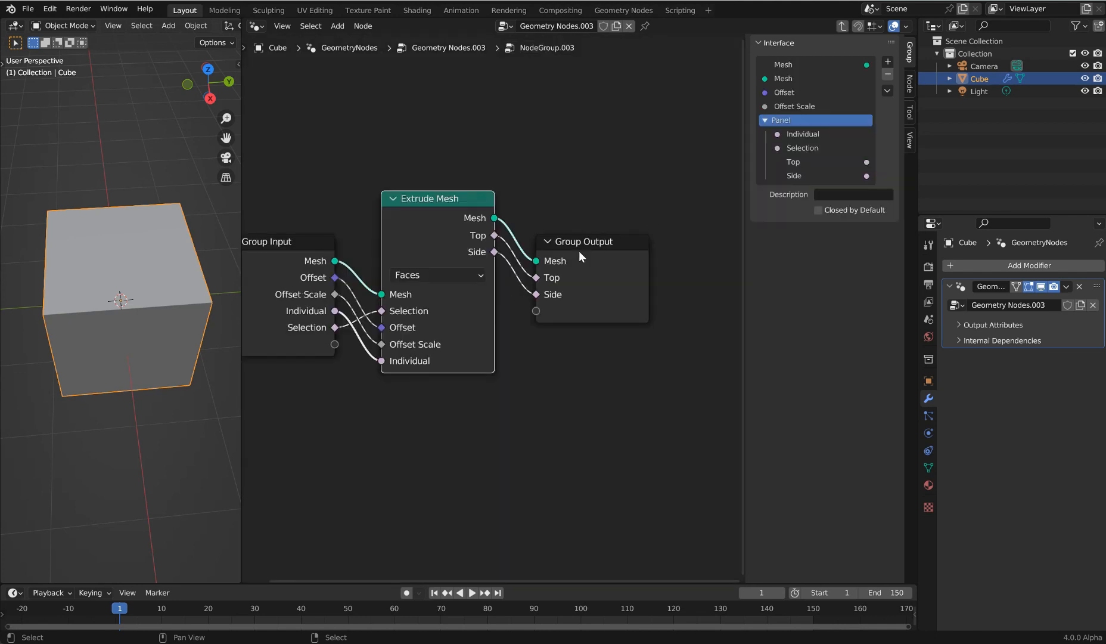
double_click(781, 119)
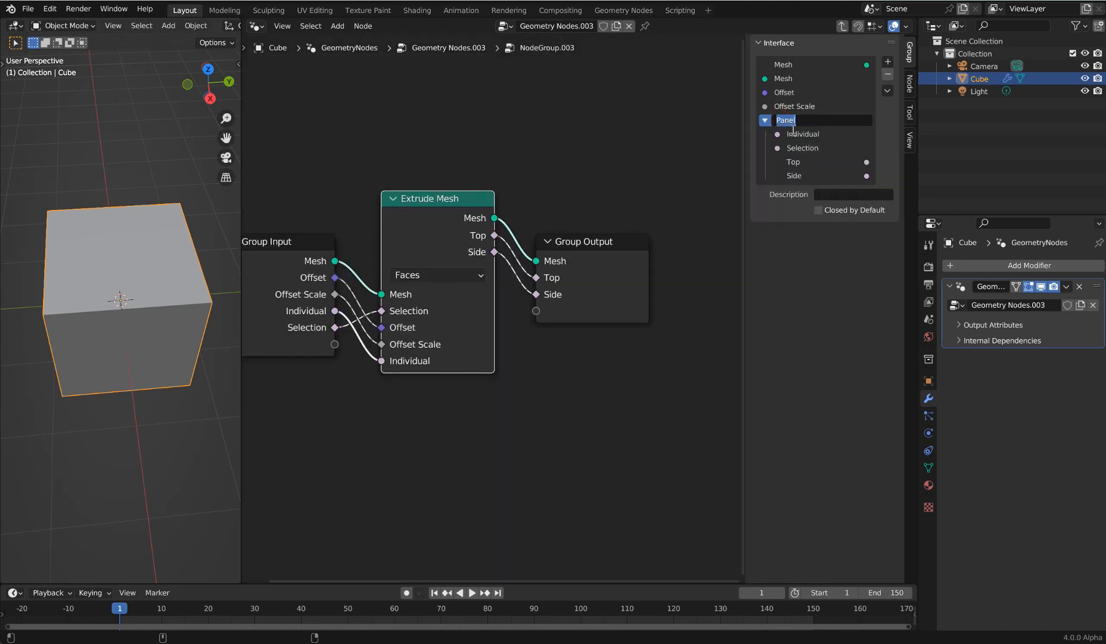
text(Boolean Values)
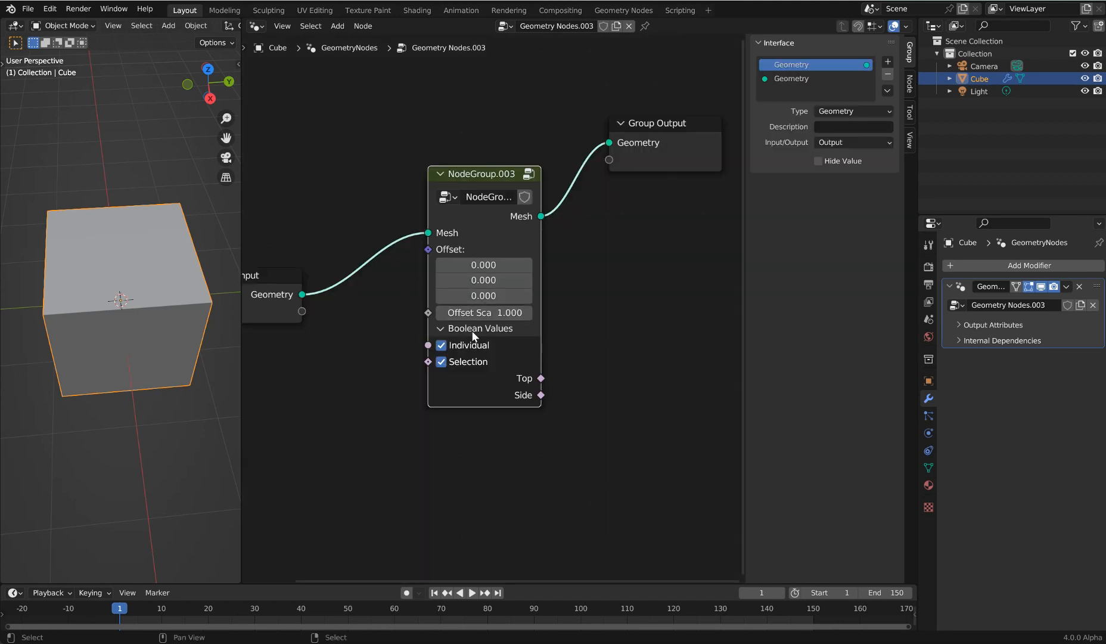
mouse_move(445, 333)
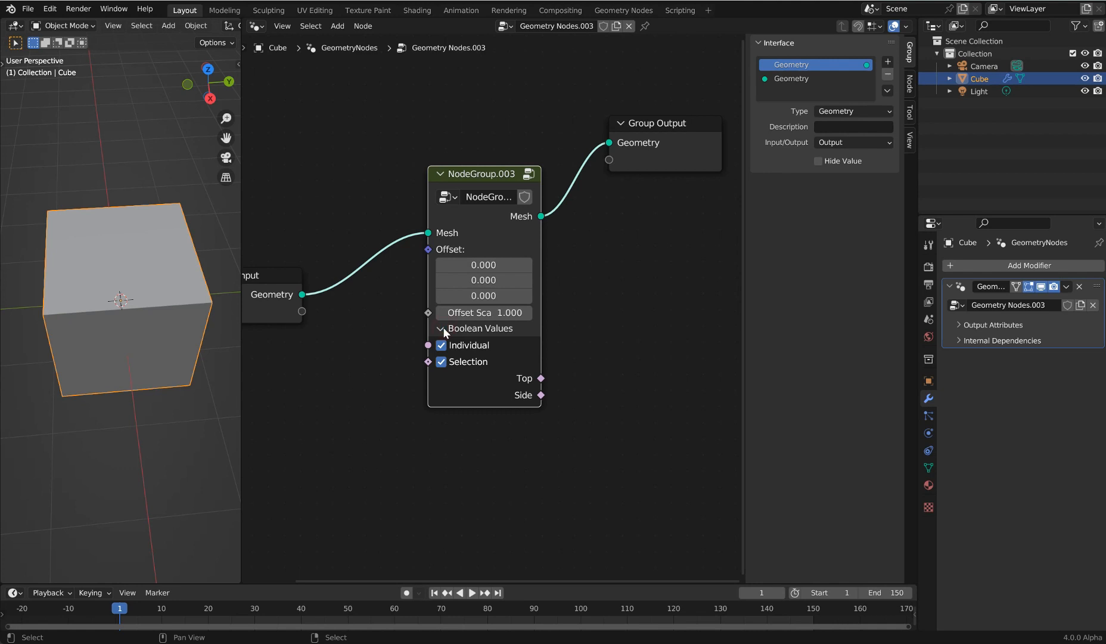
mouse_move(449, 385)
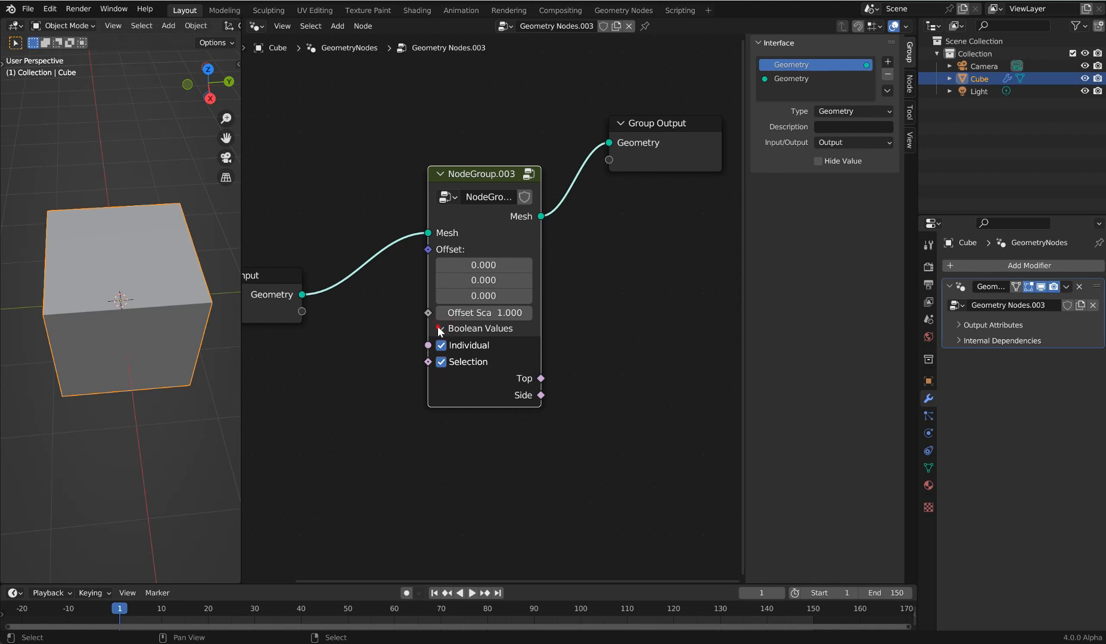
Collapse Boolean Values on the group node, then re-enter the node group.
click(440, 328)
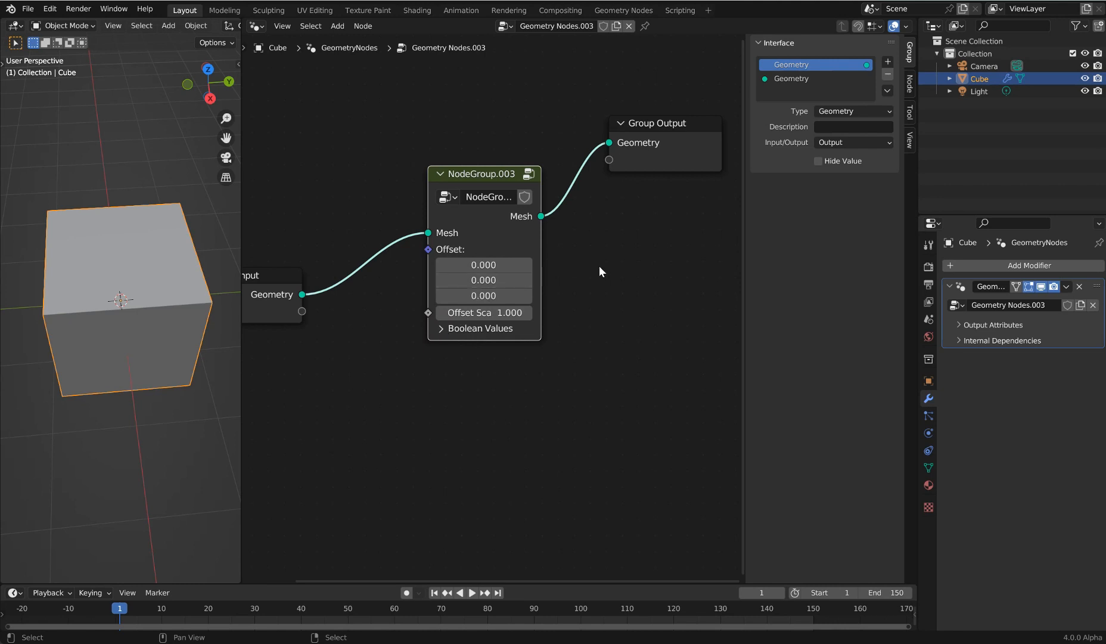
mouse_move(607, 263)
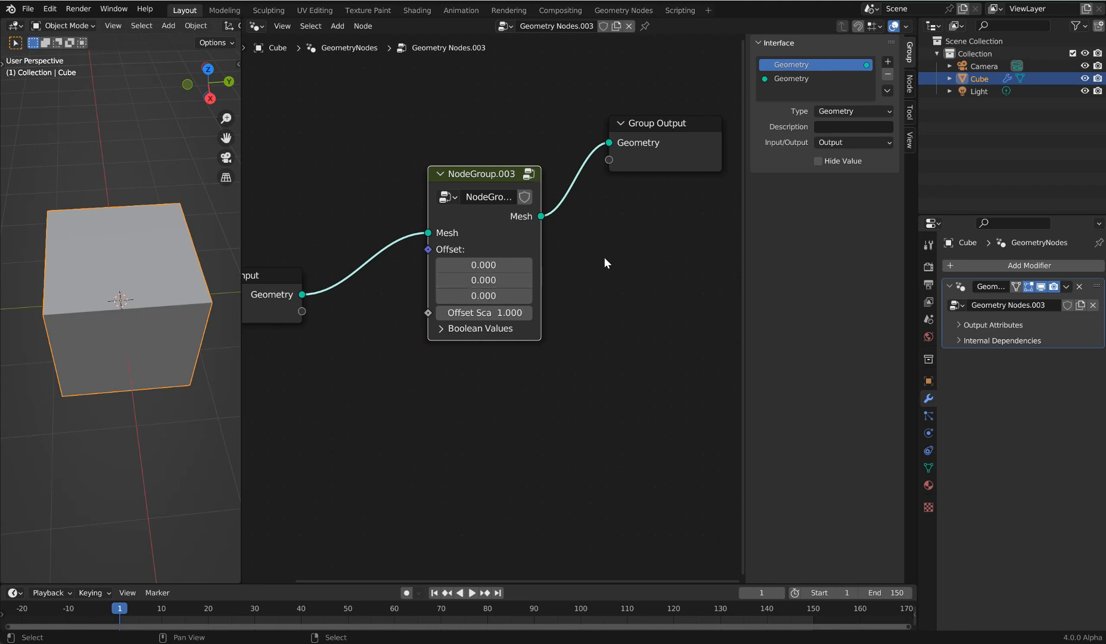
double_click(476, 174)
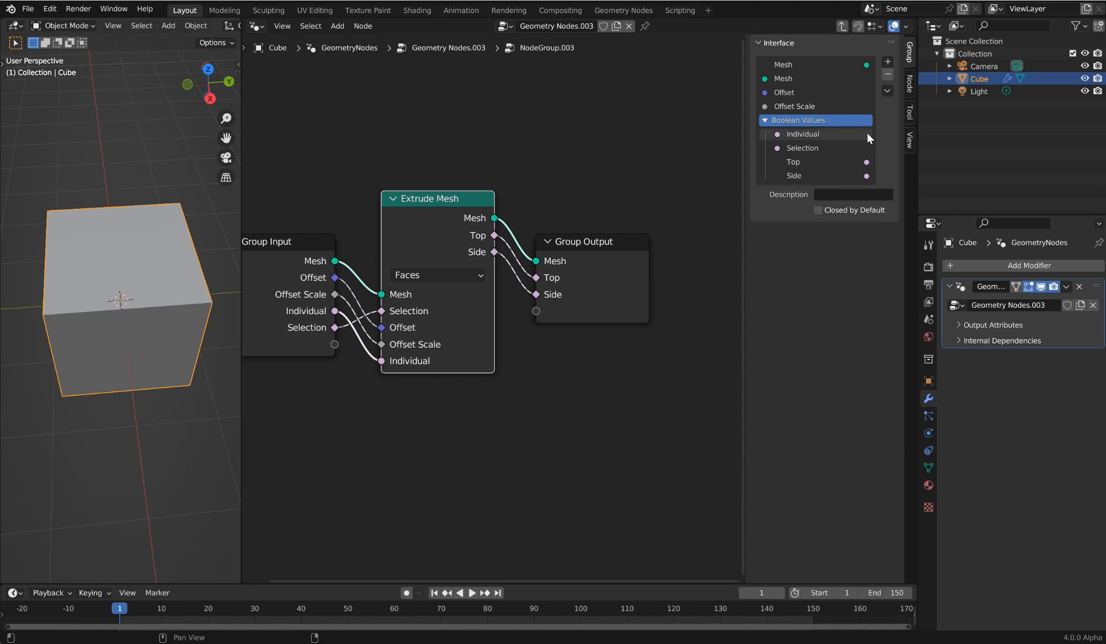
Add a String-type input socket below Offset Scale and clear its name.
click(764, 120)
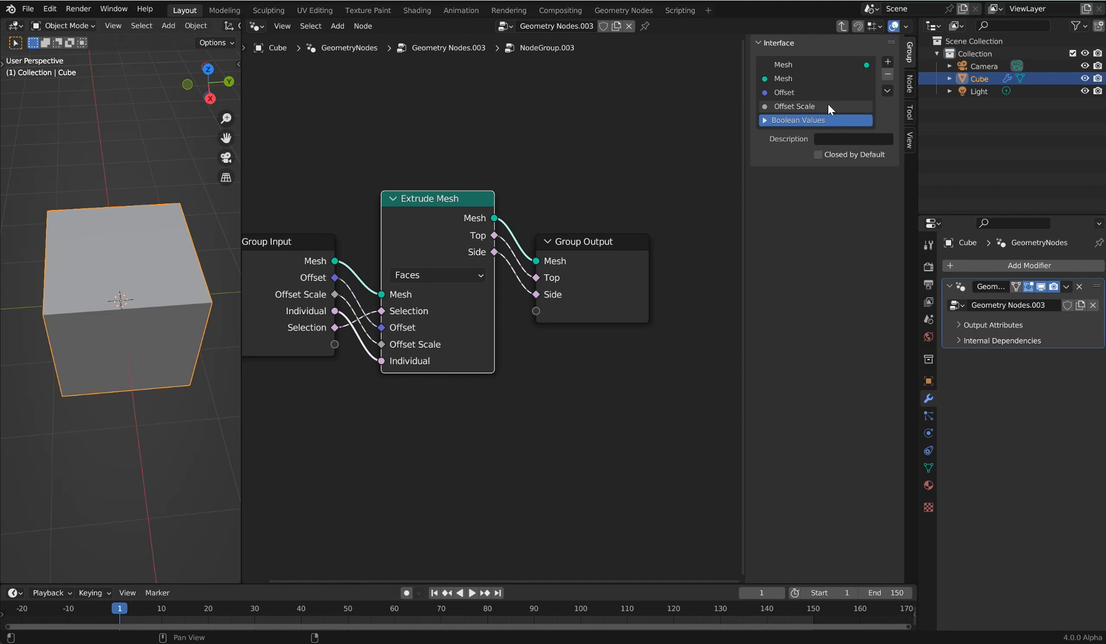
click(795, 106)
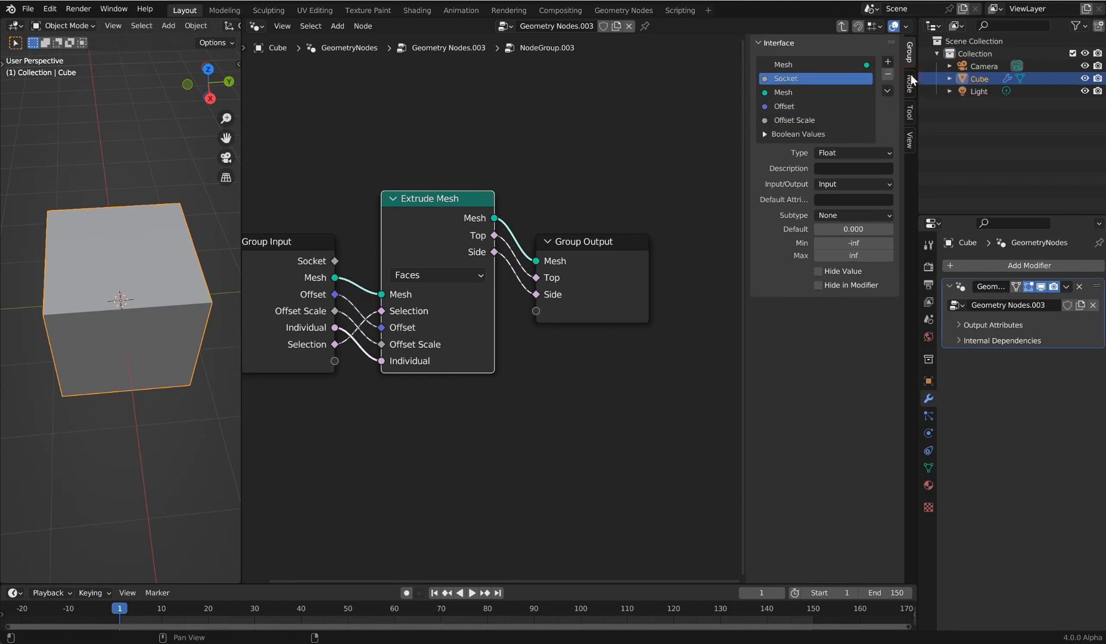
click(853, 153)
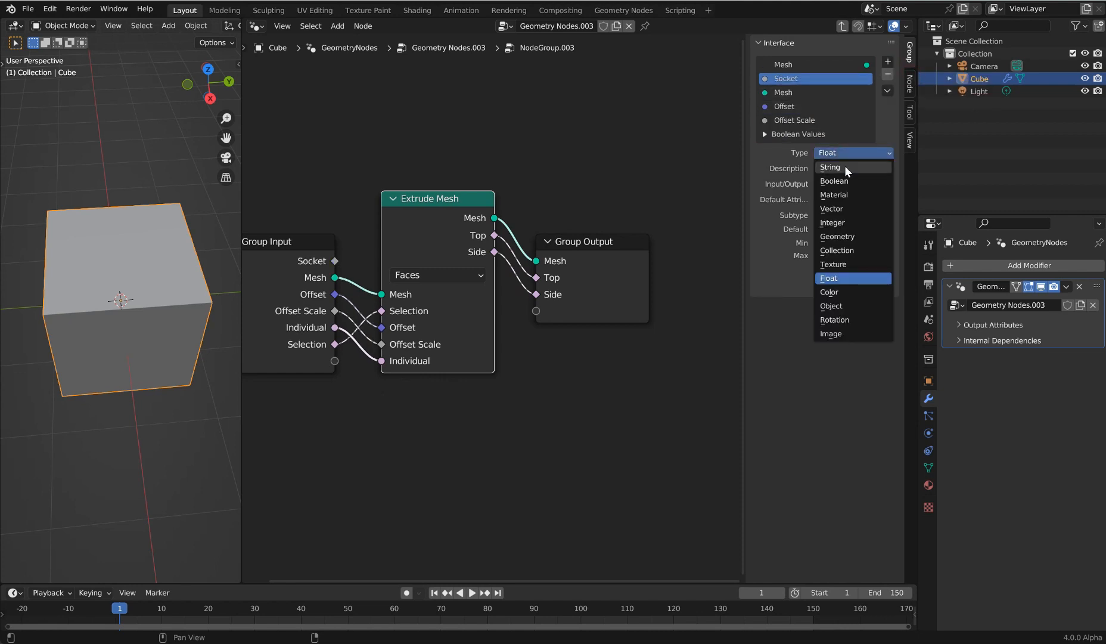
click(830, 167)
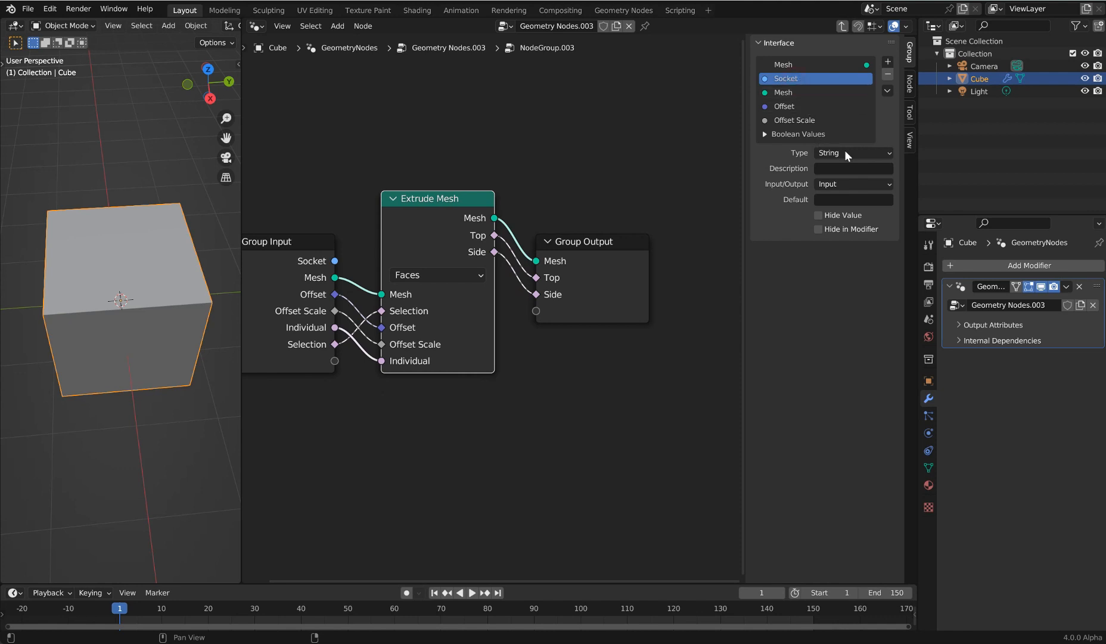
click(765, 134)
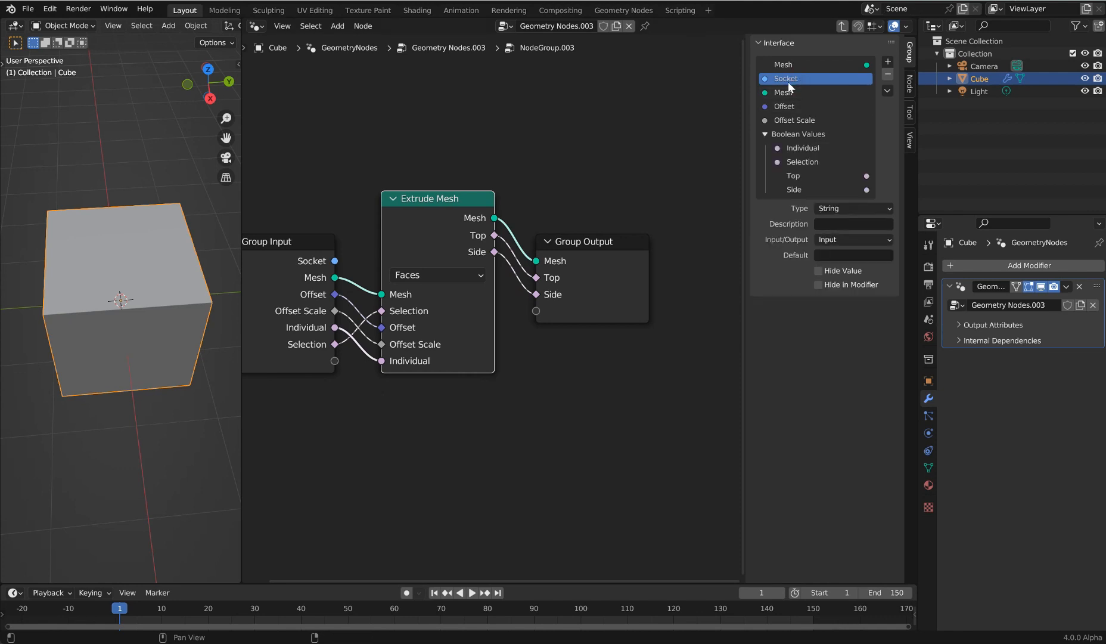
double_click(786, 78)
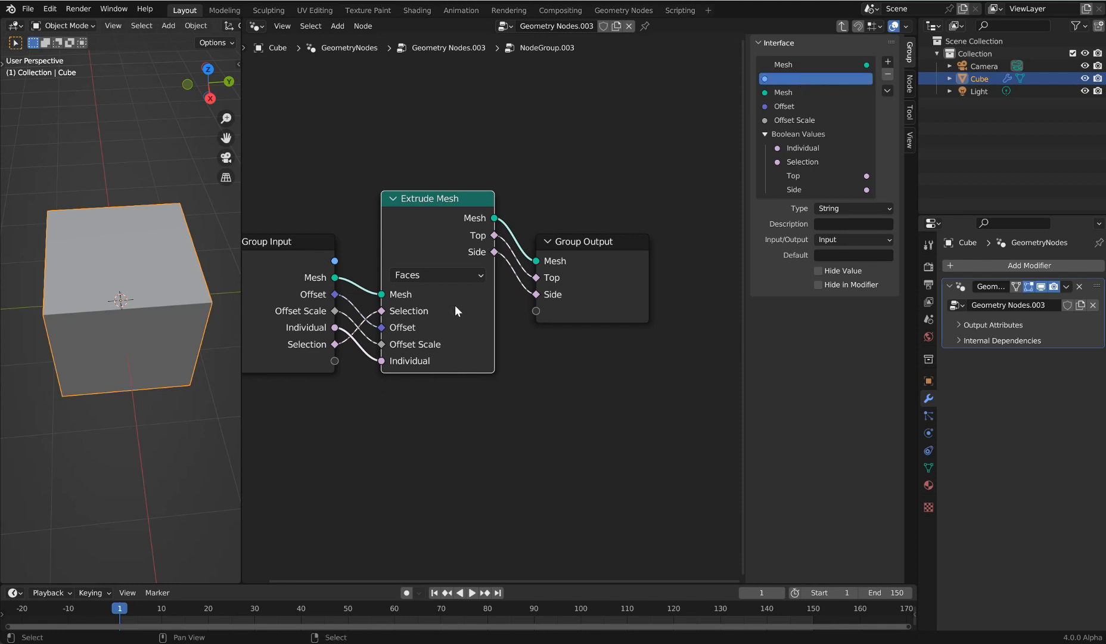
mouse_move(331, 253)
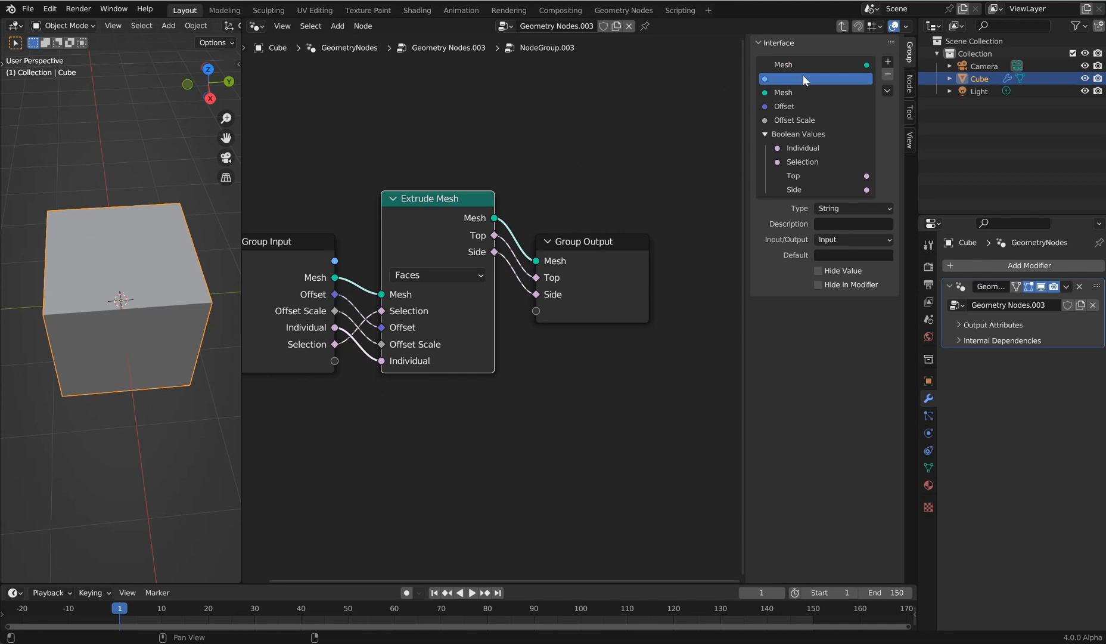
mouse_move(786, 94)
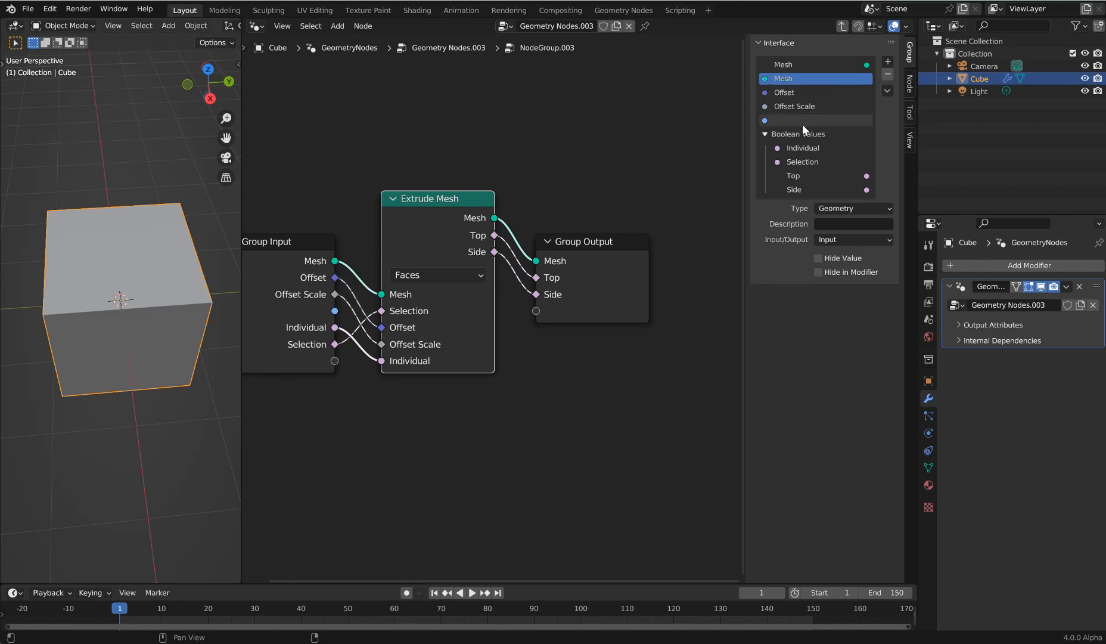
mouse_move(820, 137)
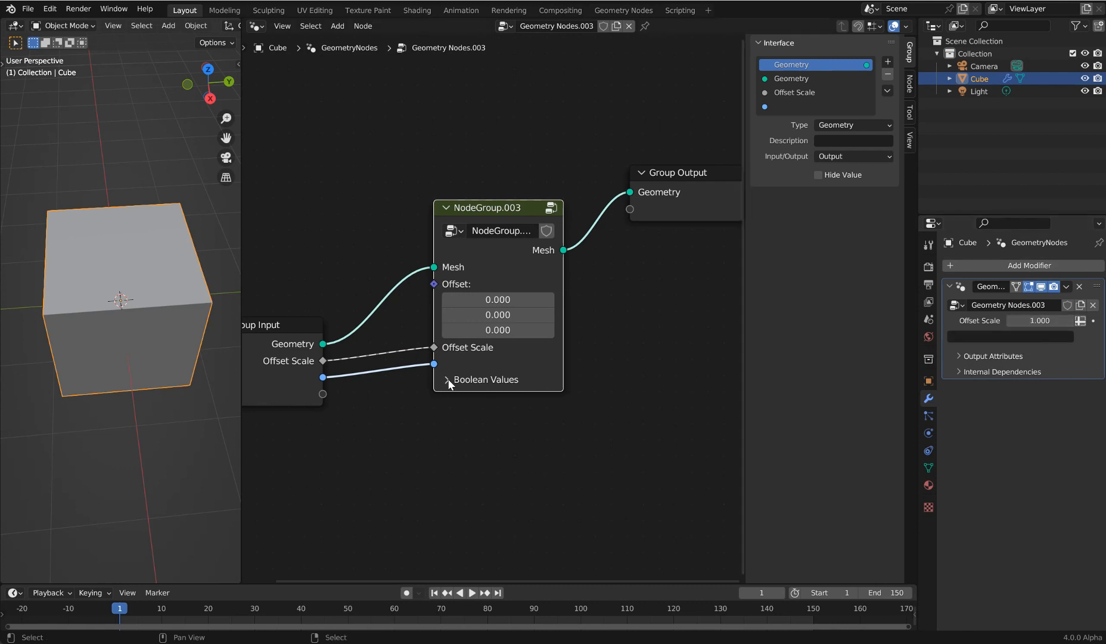
Expand Boolean Values on the group node and add another typed input socket.
click(448, 379)
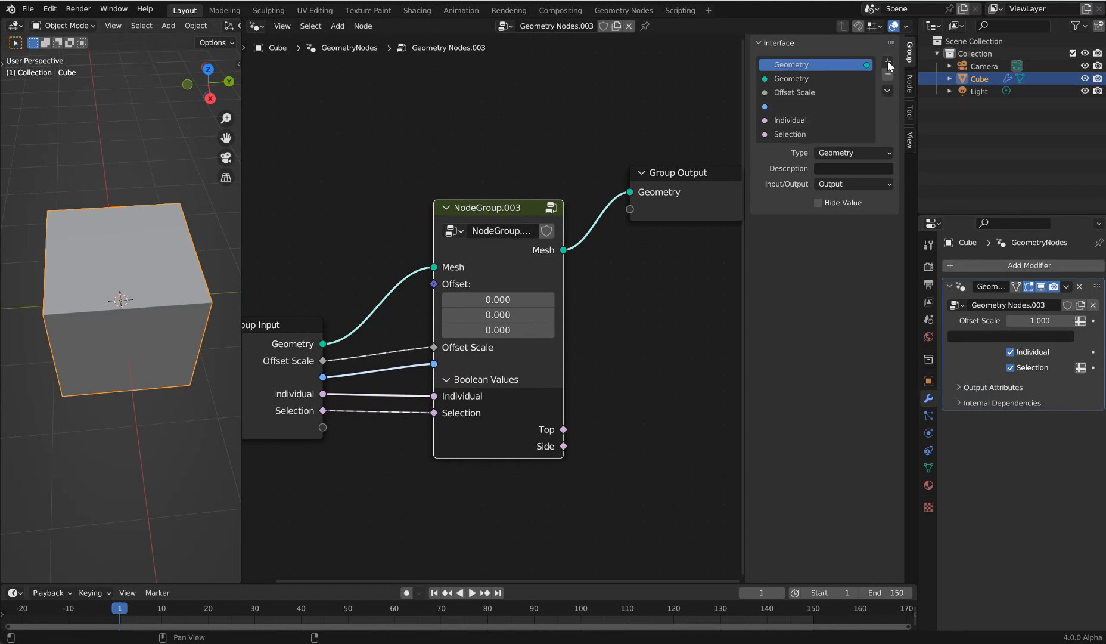
click(888, 62)
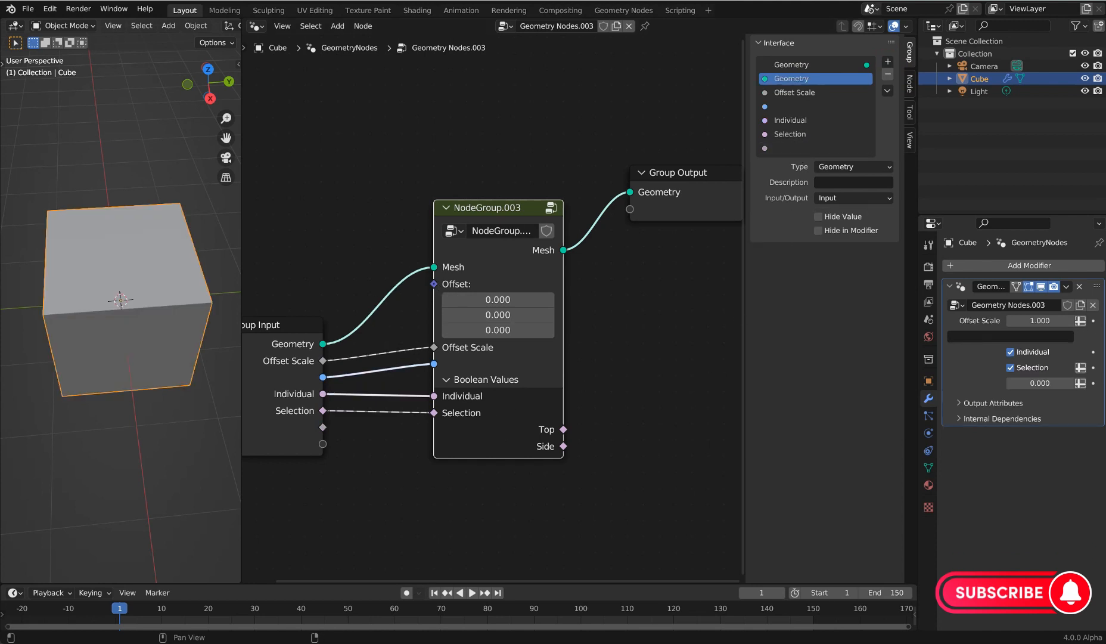
click(852, 167)
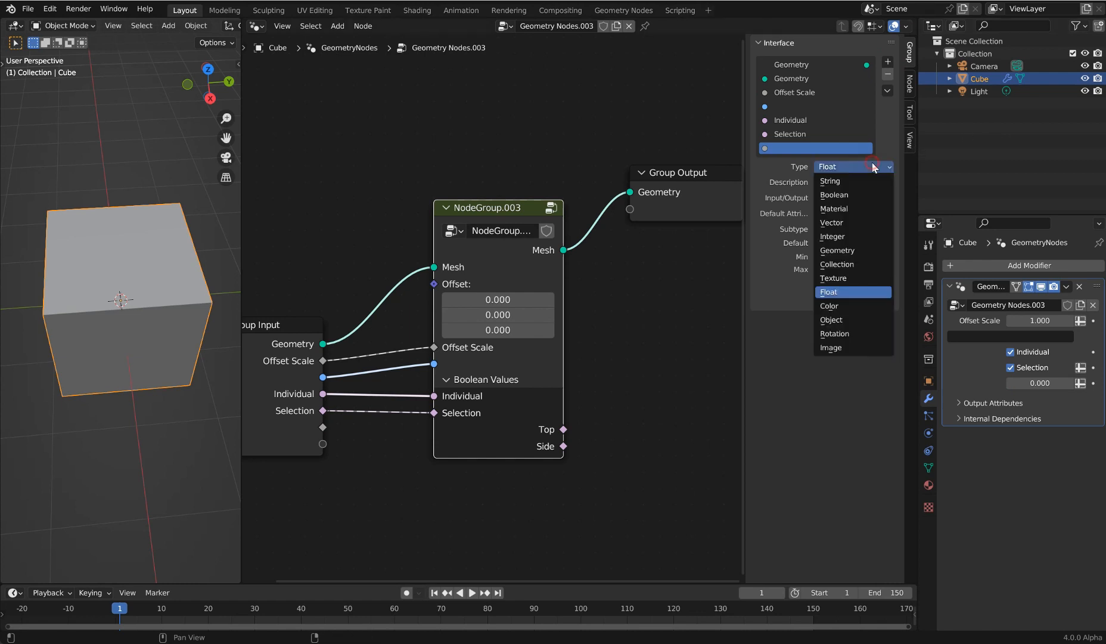
click(830, 180)
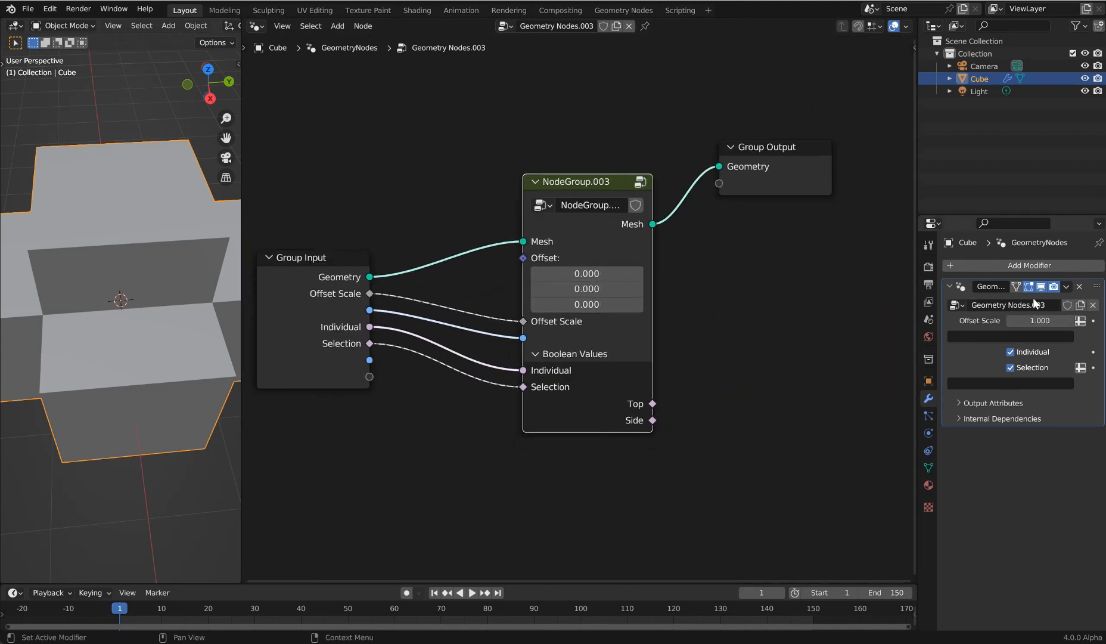
scroll(down, 3)
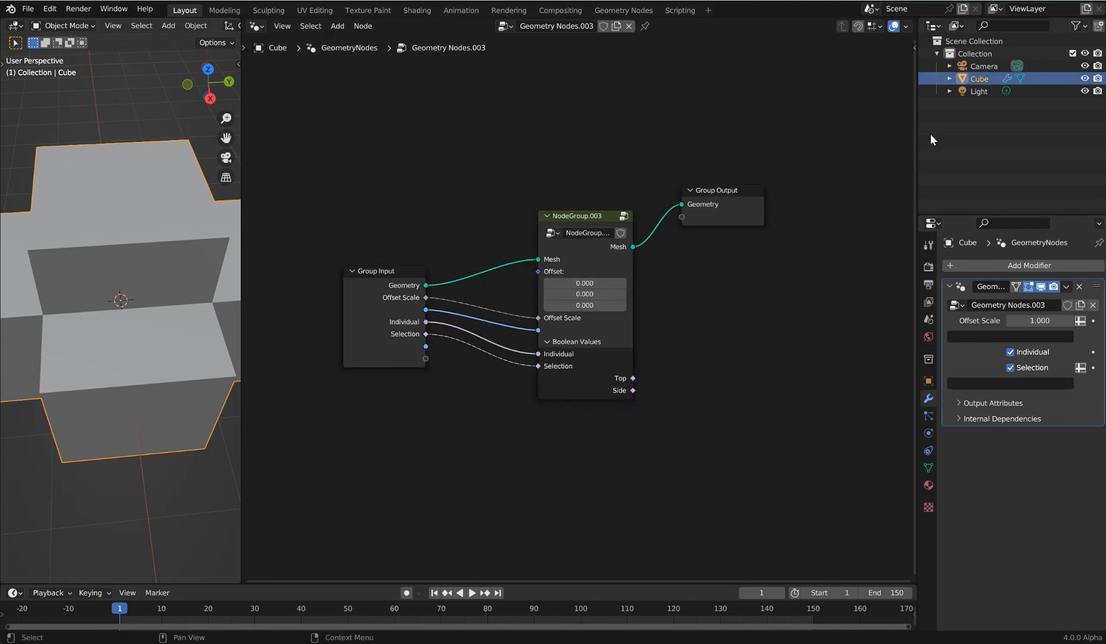
mouse_move(787, 276)
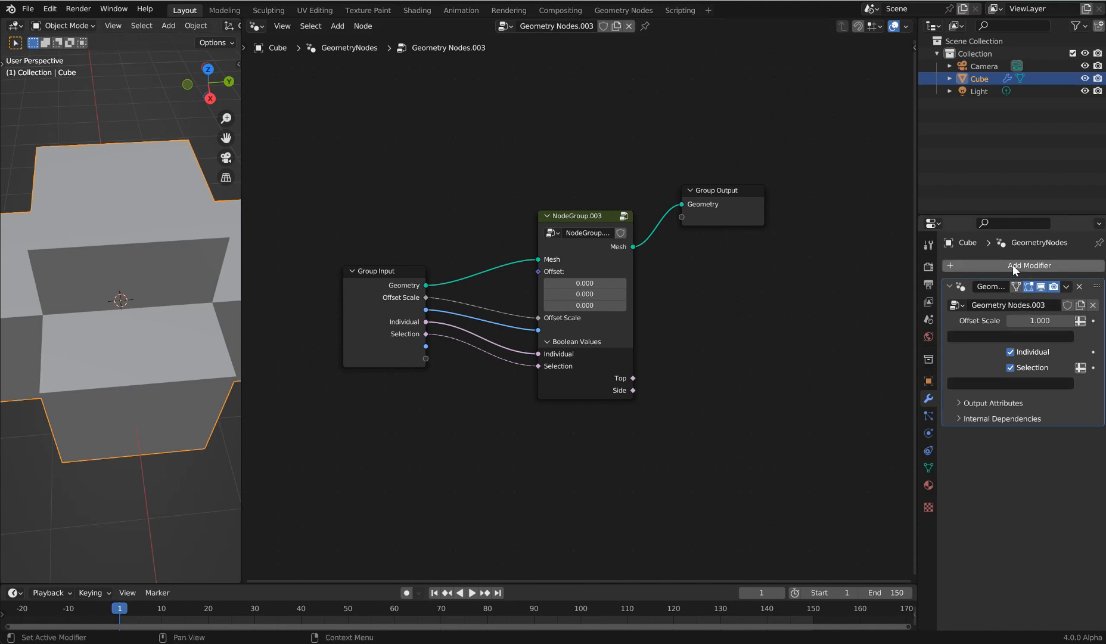
mouse_move(1012, 270)
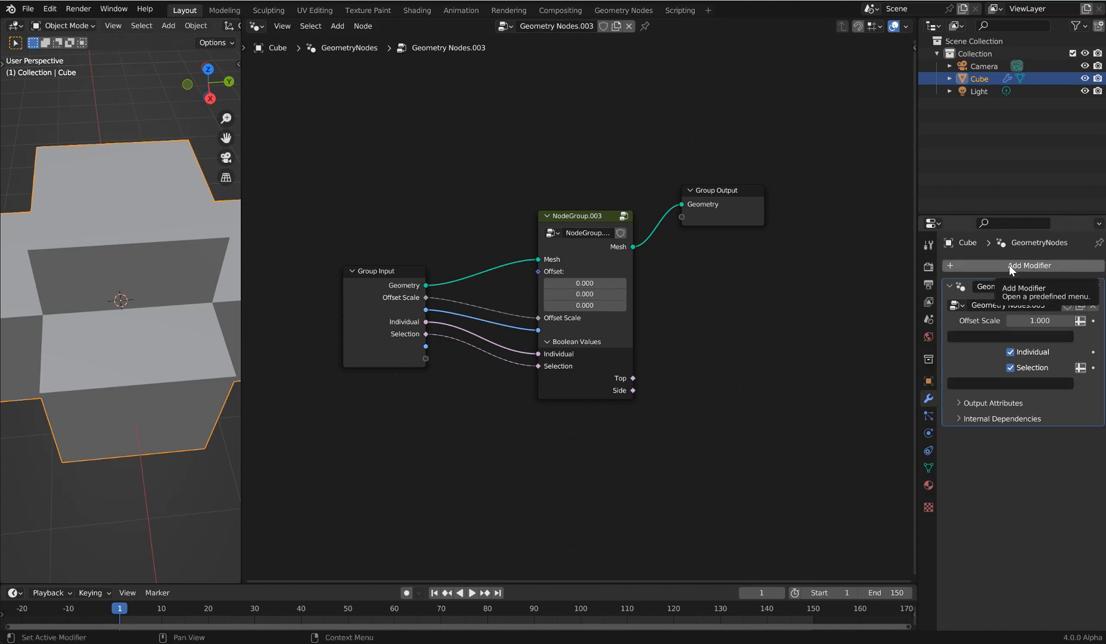
click(1030, 266)
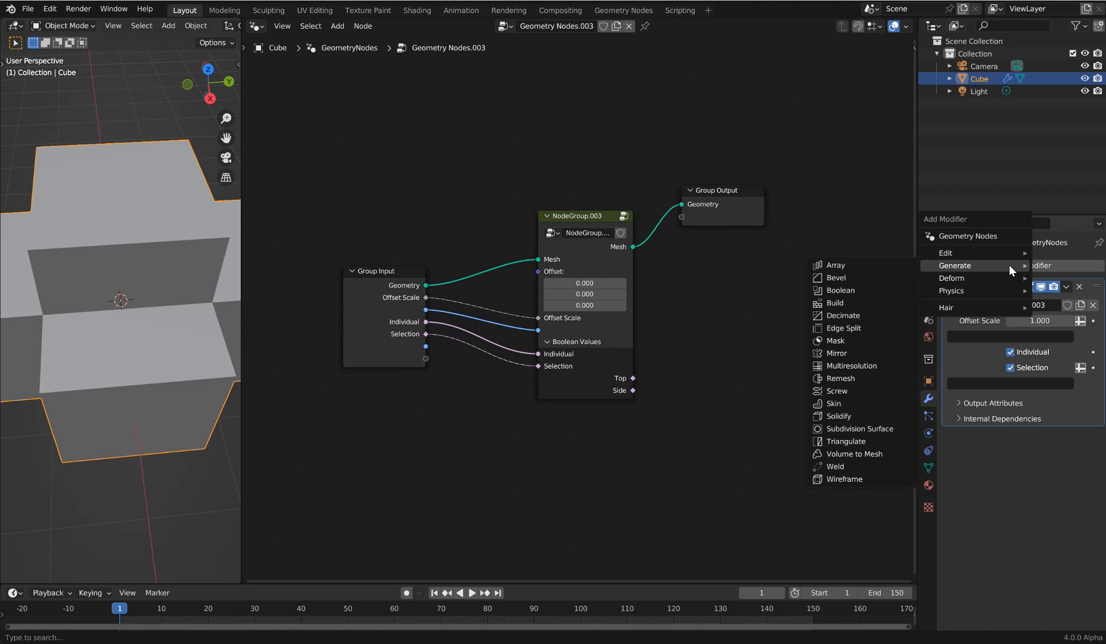
mouse_move(977, 225)
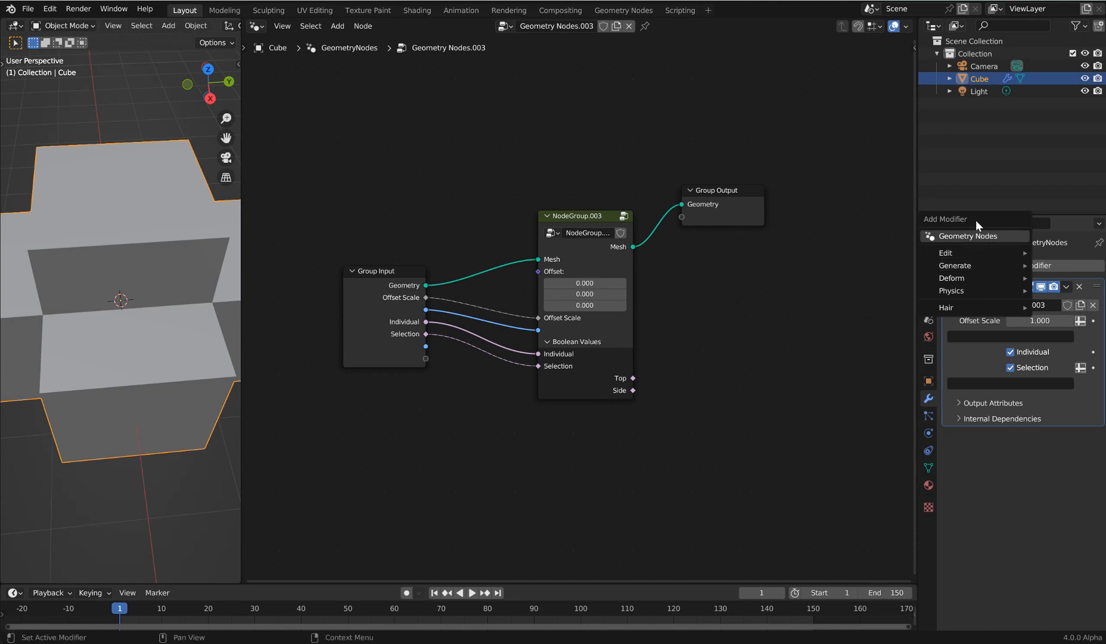
mouse_move(968, 236)
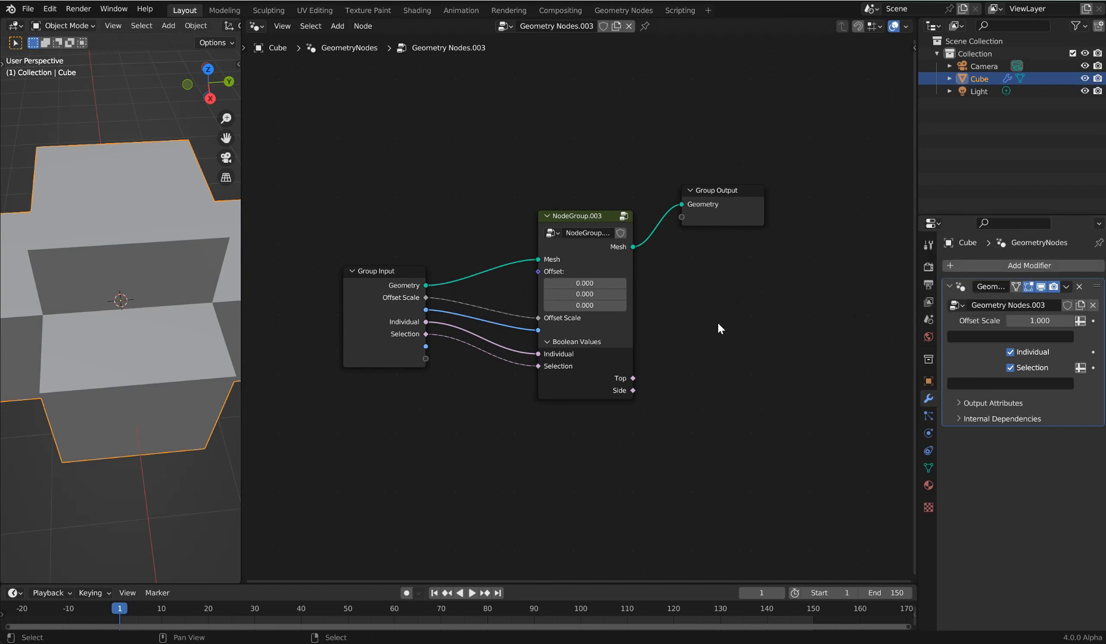
click(338, 26)
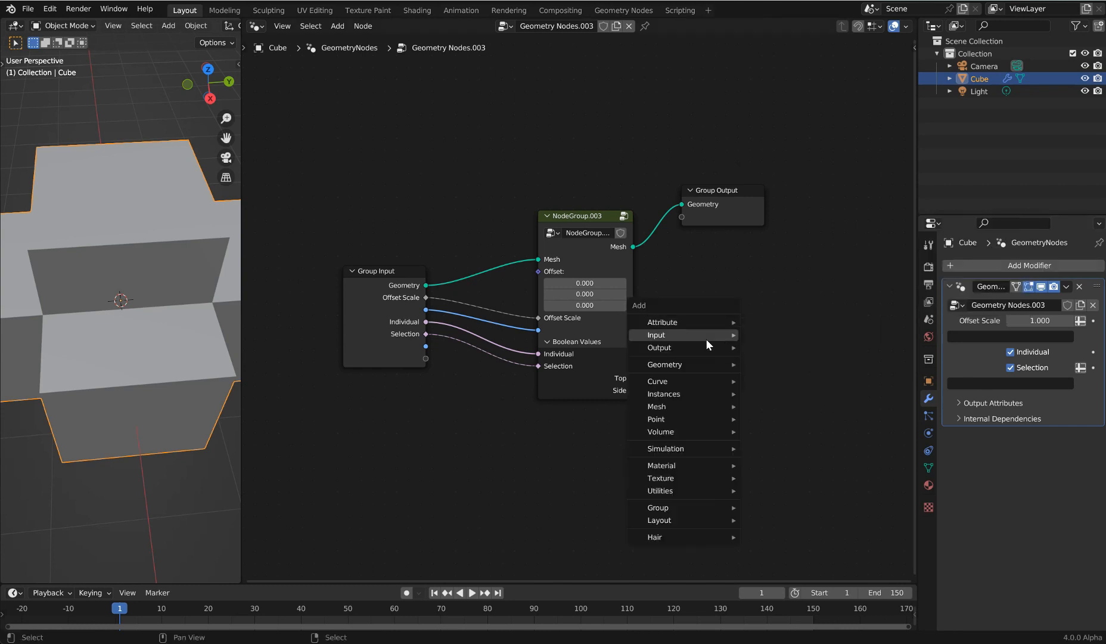
mouse_move(658, 381)
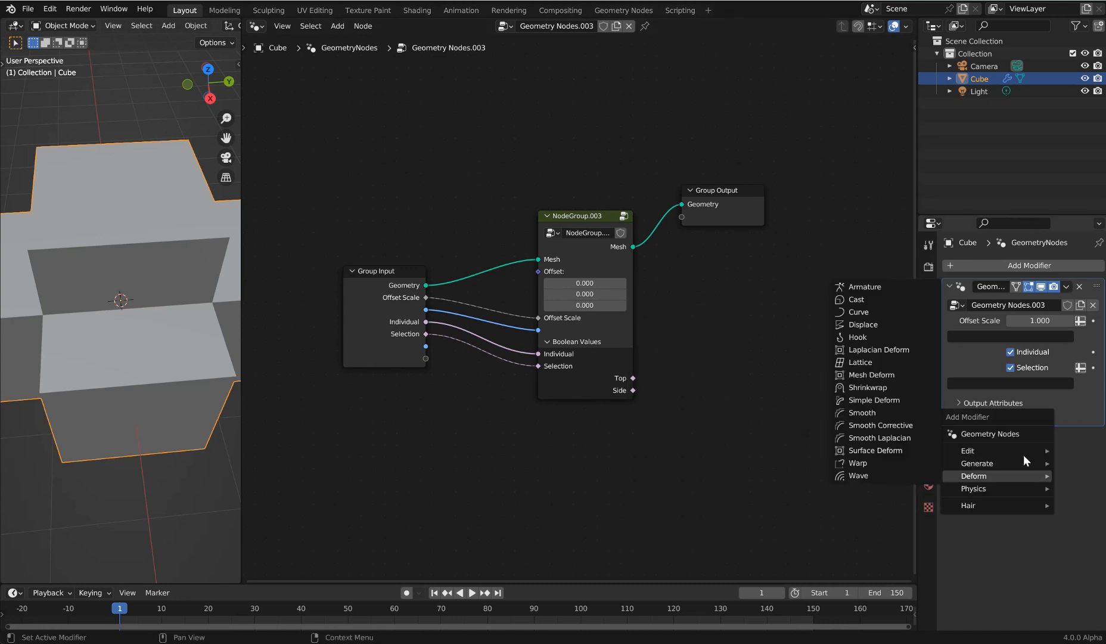
mouse_move(1002, 453)
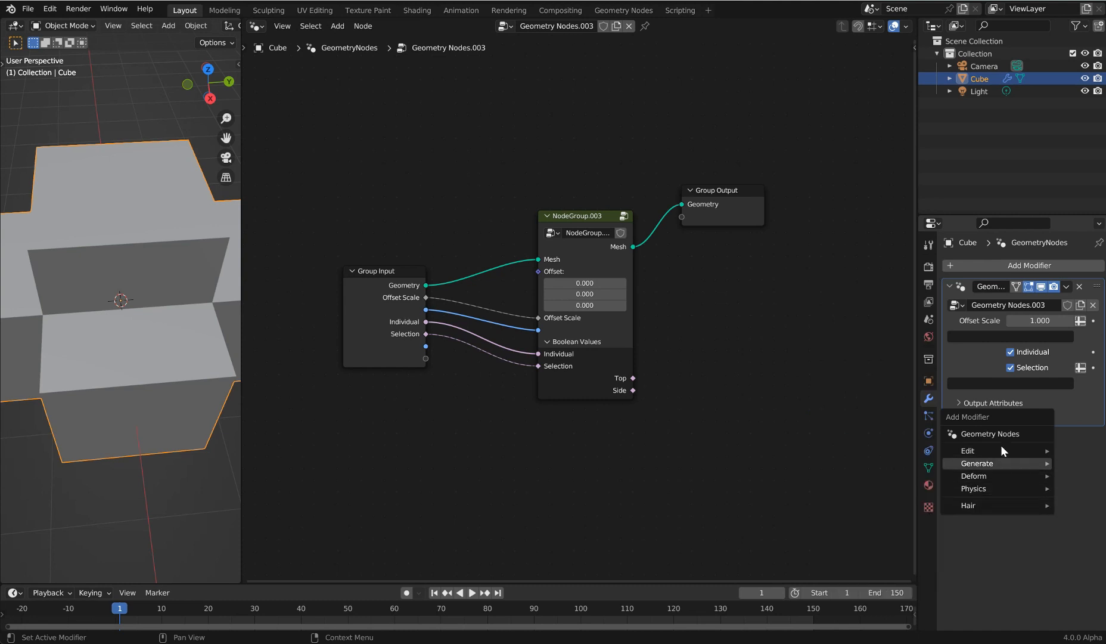
mouse_move(1000, 437)
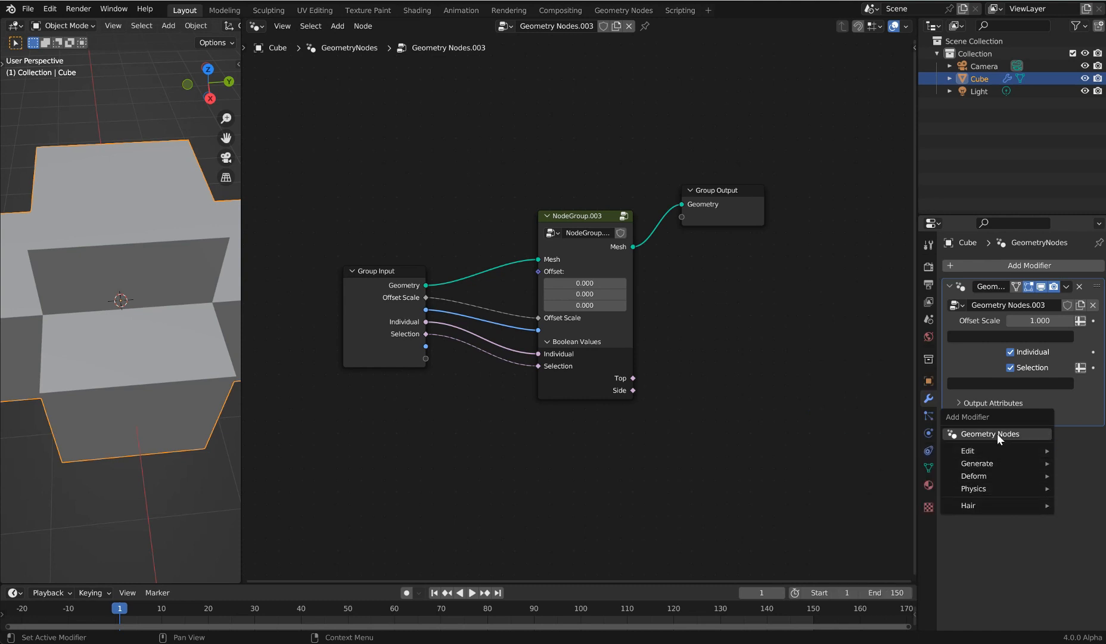
mouse_move(977, 463)
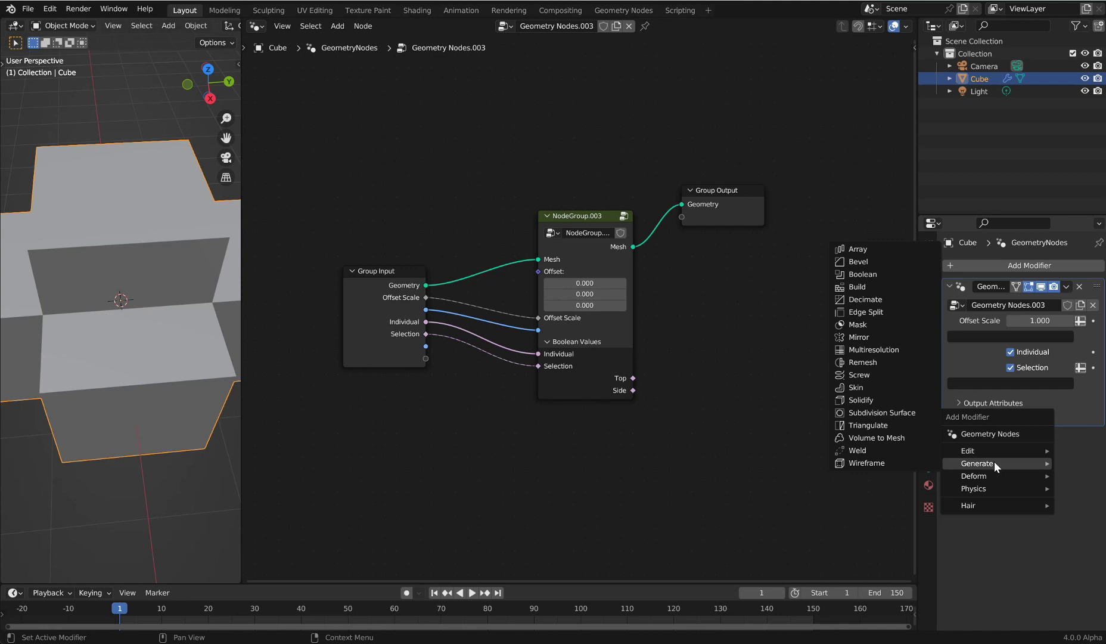
mouse_move(905, 418)
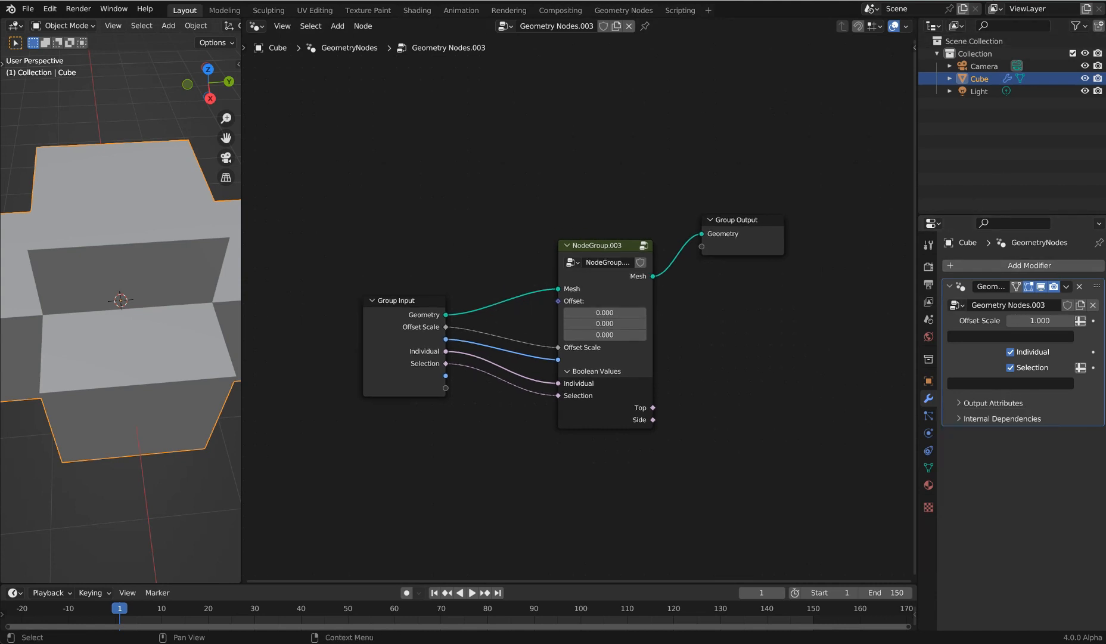
mouse_move(922, 46)
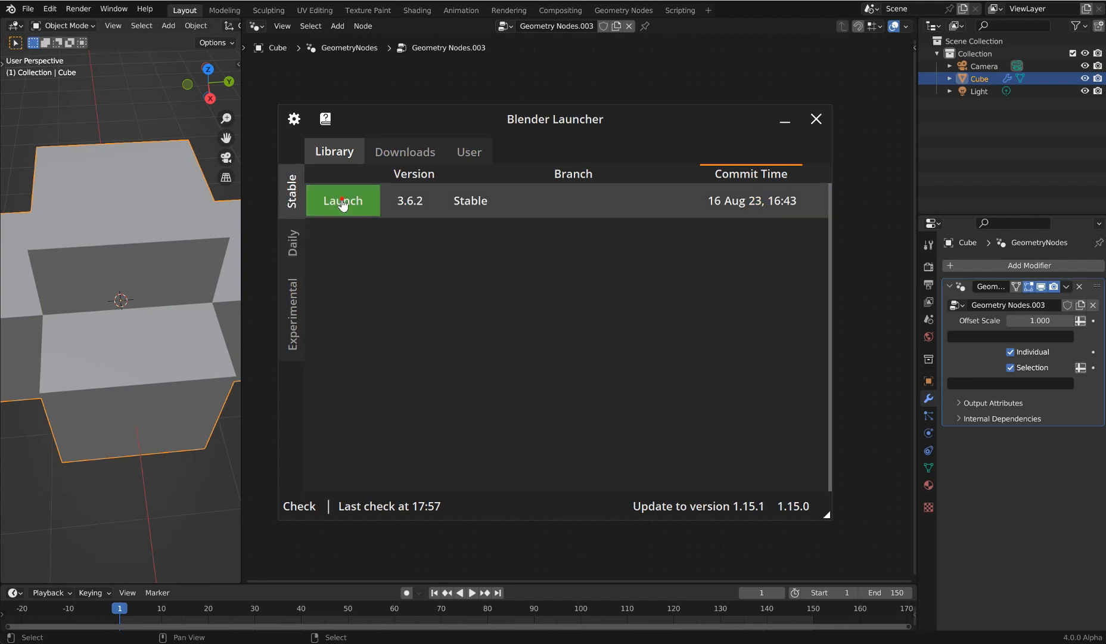
Launch the stable Blender 3.6.2 release from Blender Launcher.
click(343, 200)
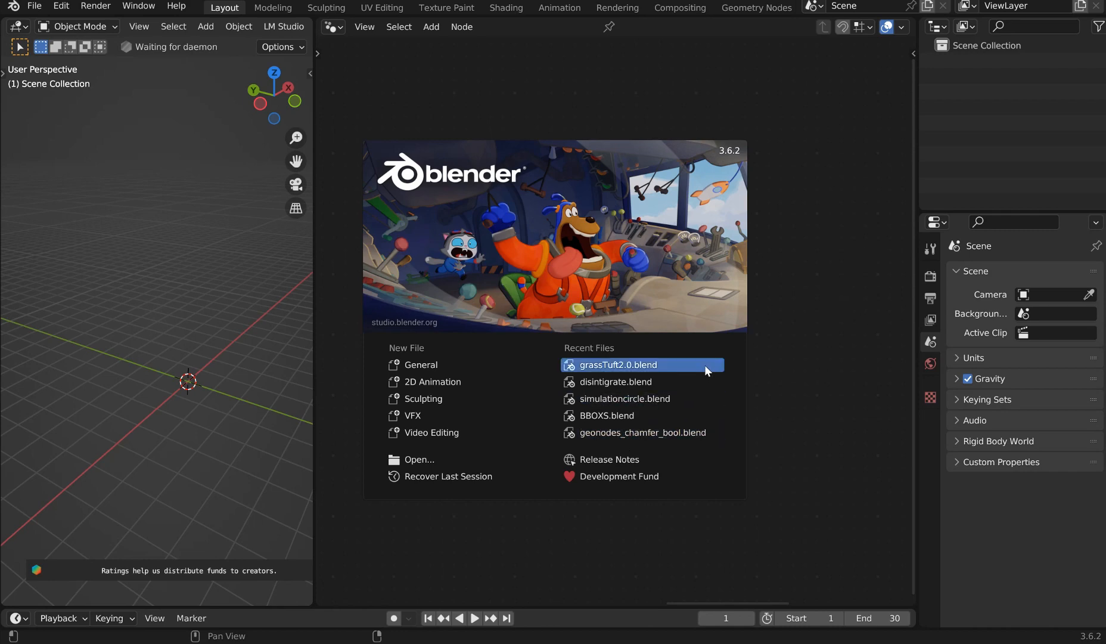
mouse_move(650, 364)
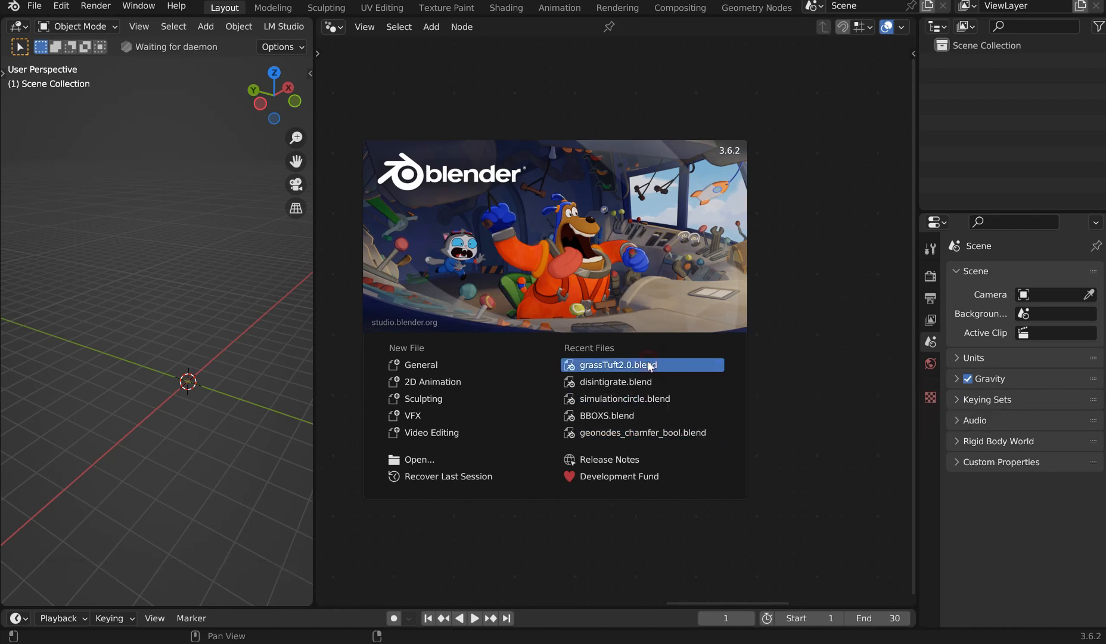
Open grassTuft2.0.blend and adjust the grass clump radius to 2.46 m.
double_click(619, 364)
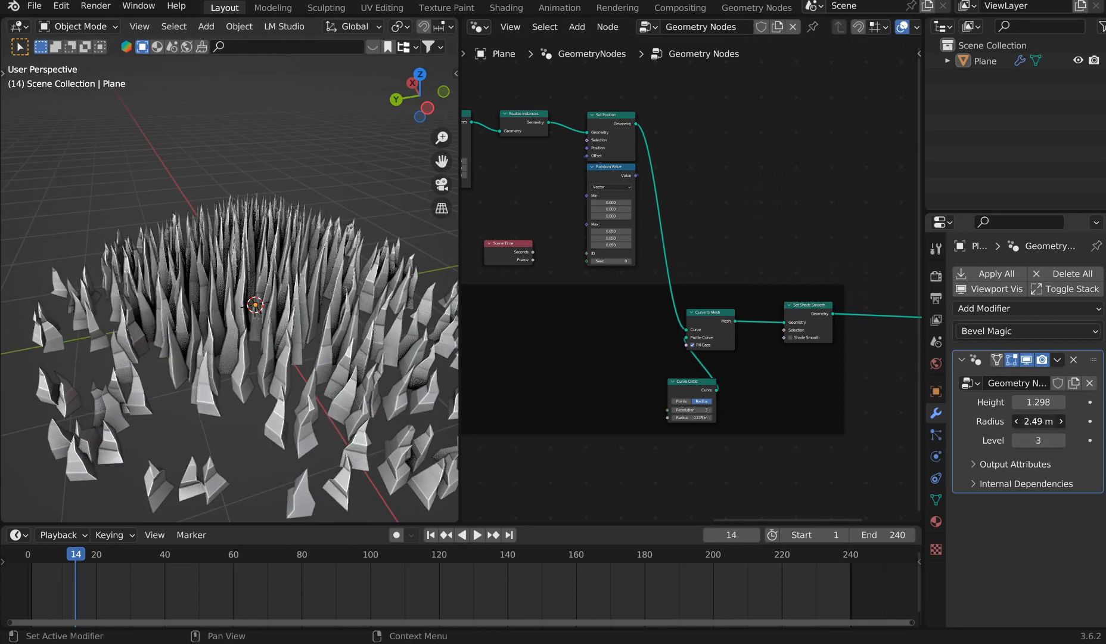
drag(1052, 421, 1016, 421)
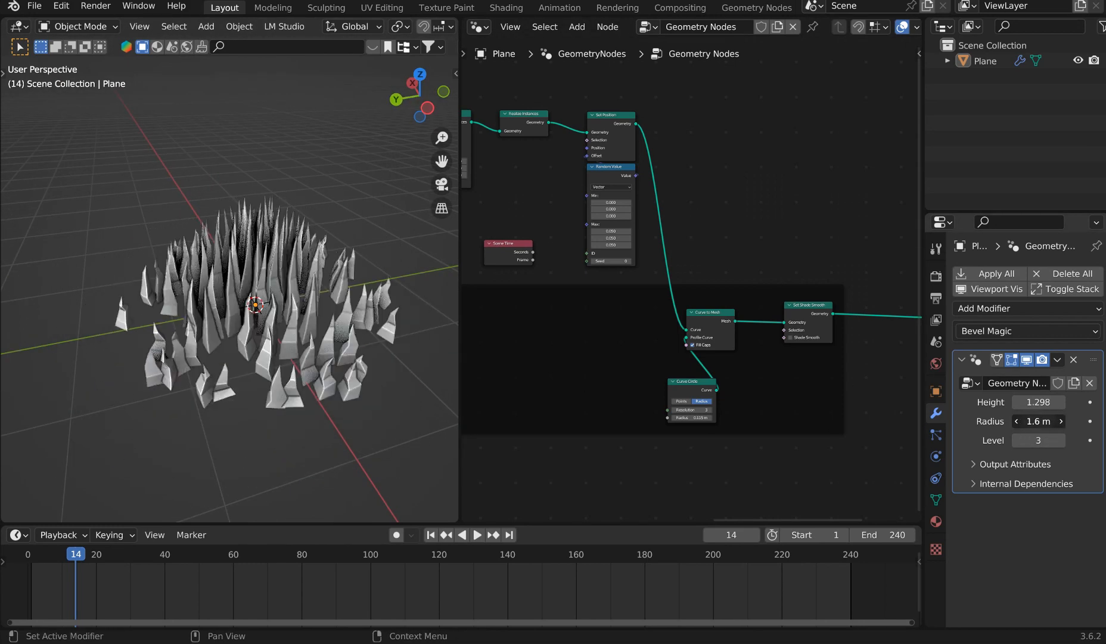
drag(1039, 421, 1080, 421)
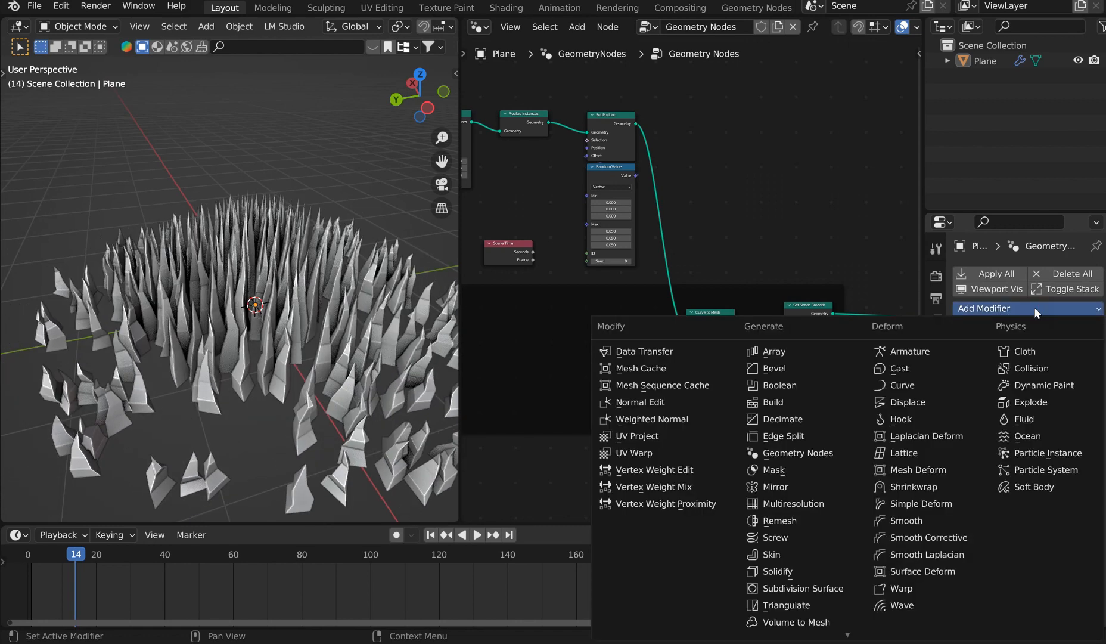
mouse_move(641, 368)
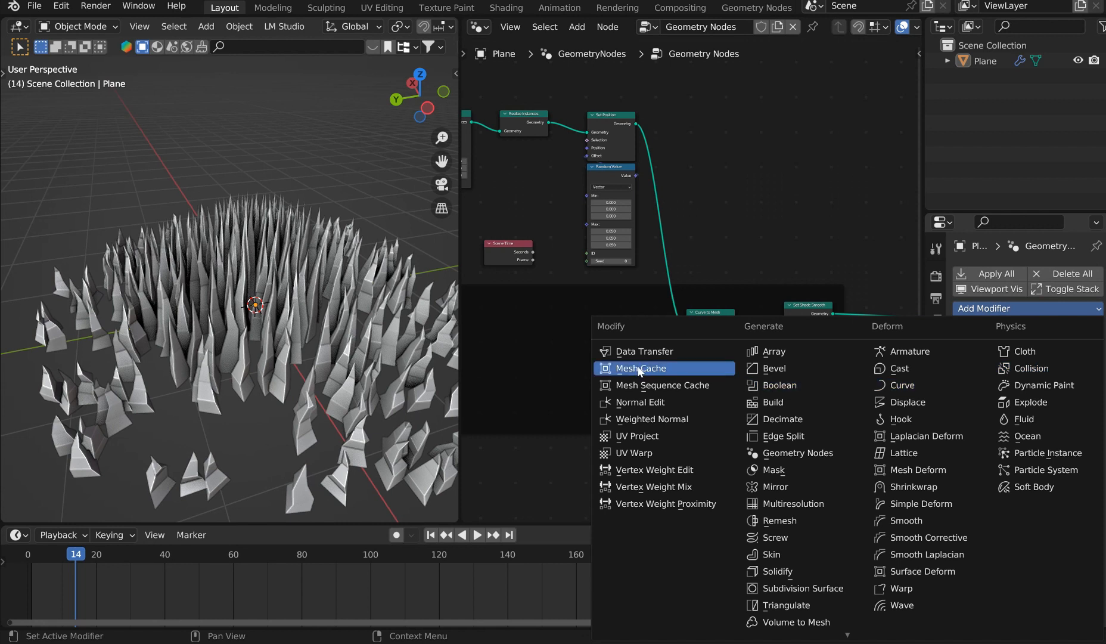
mouse_move(904, 453)
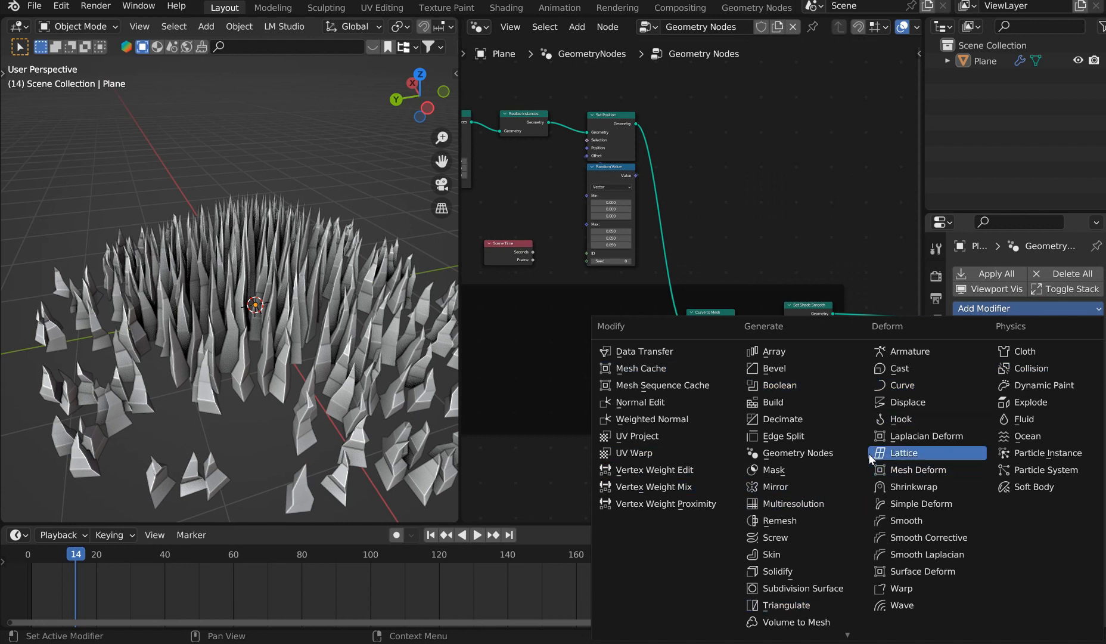
mouse_move(883, 588)
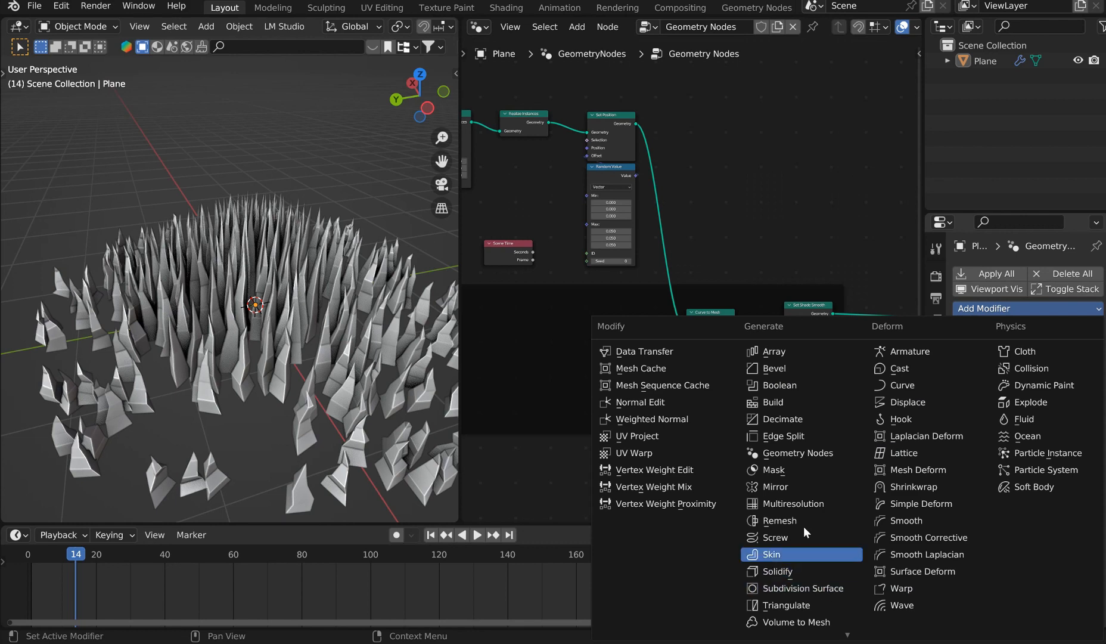
key(alt+tab)
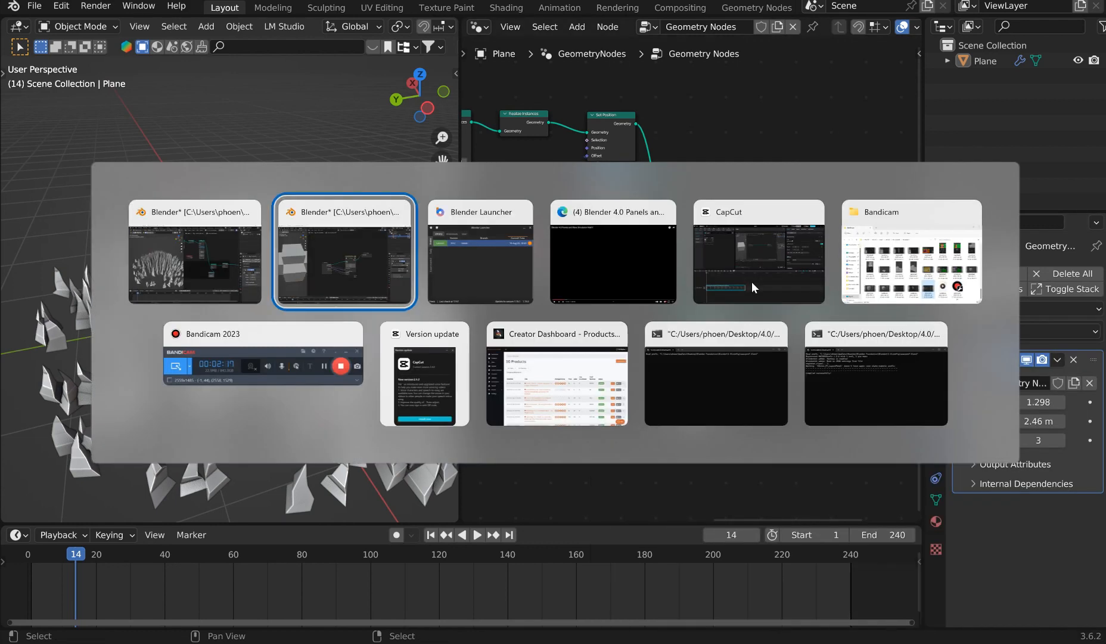
Switch back to the Blender 4.0 cube scene and browse the Add Modifier menu.
click(344, 250)
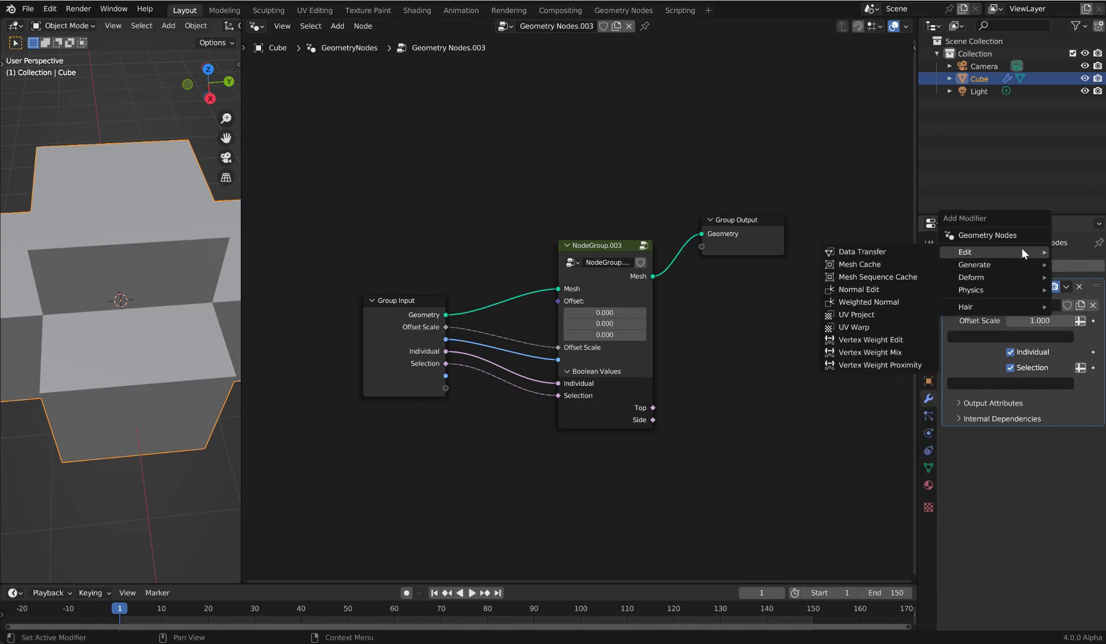
mouse_move(869, 351)
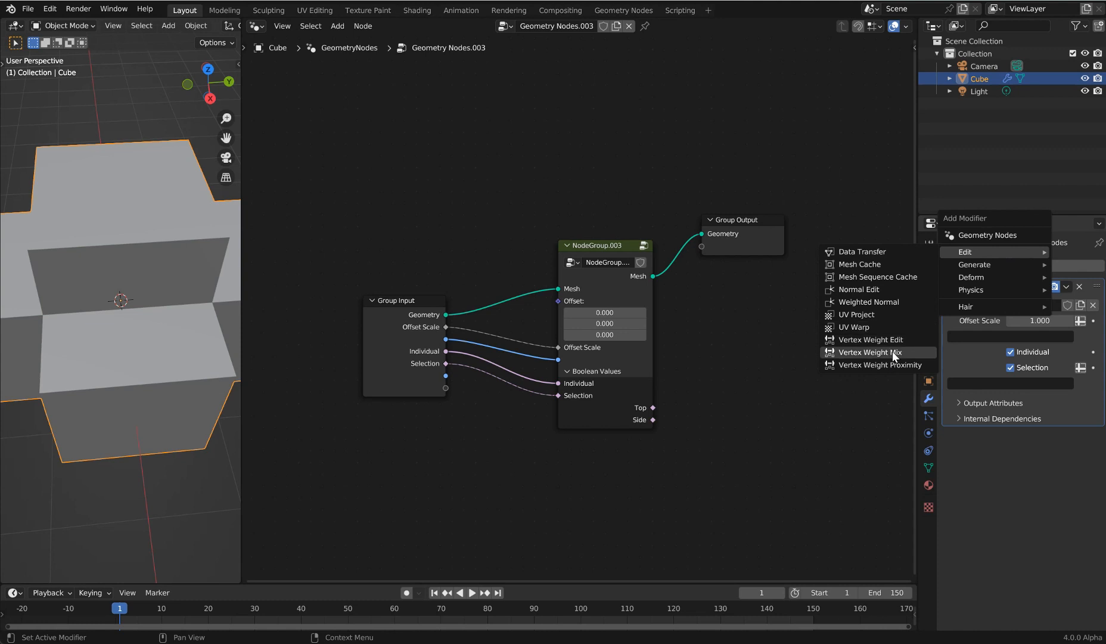
mouse_move(866, 205)
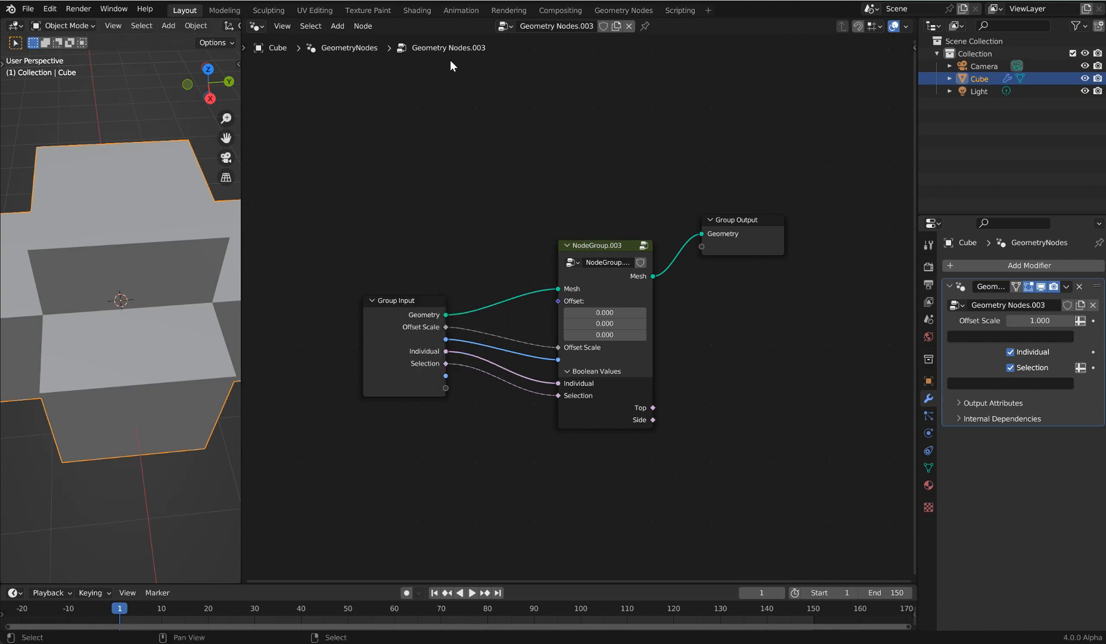
click(337, 25)
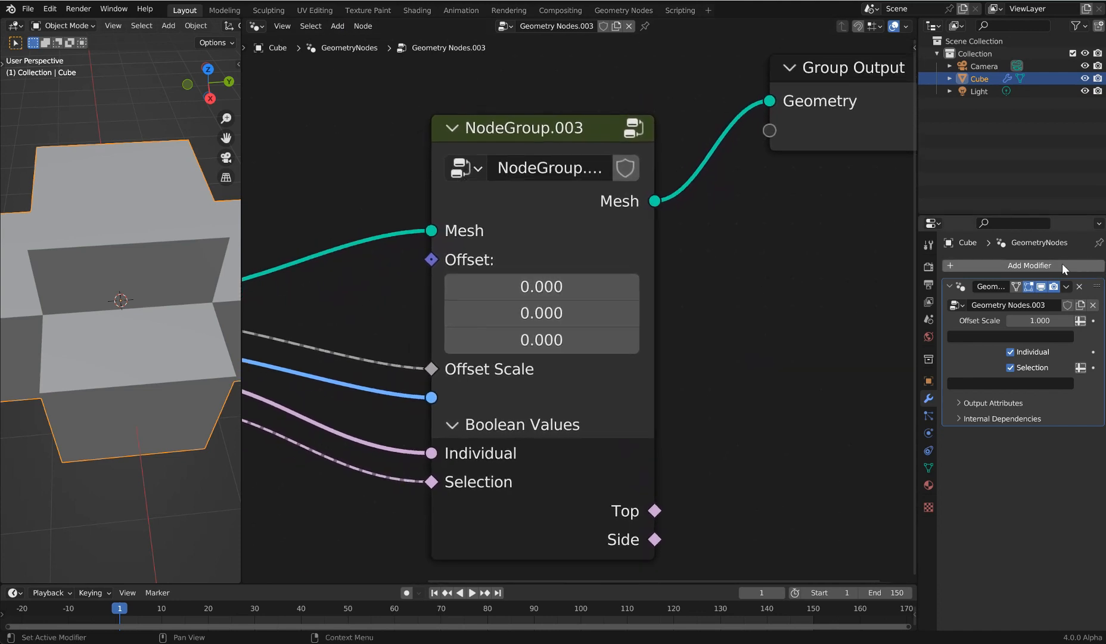
mouse_move(1009, 267)
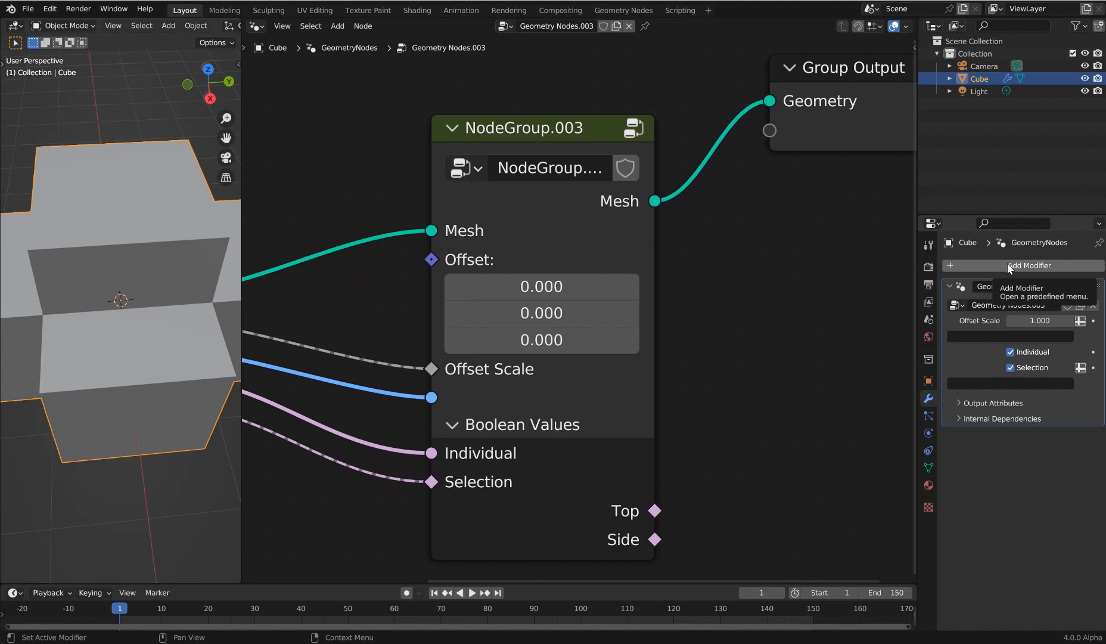
click(1029, 265)
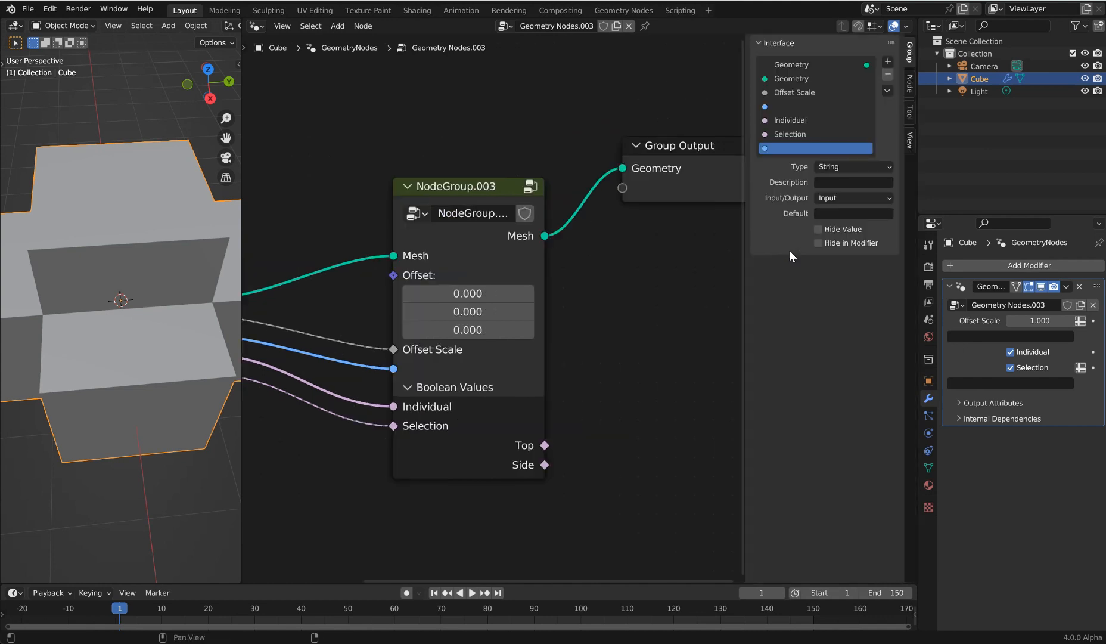
Add a new interface panel for Offset and Offset Scale and name it 'Fields'.
click(887, 61)
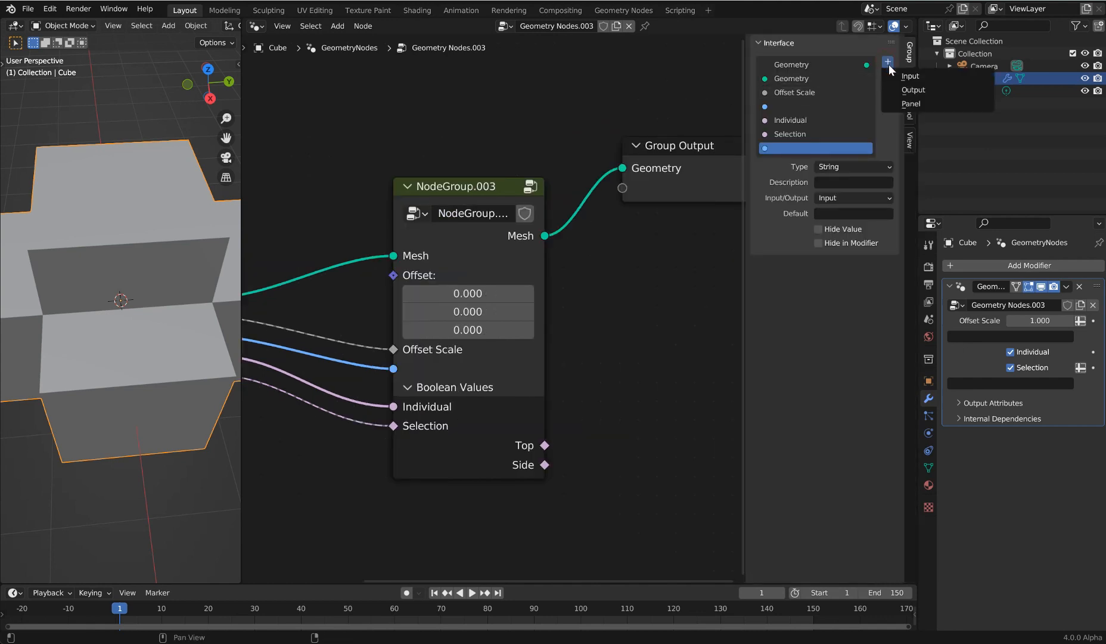
click(911, 103)
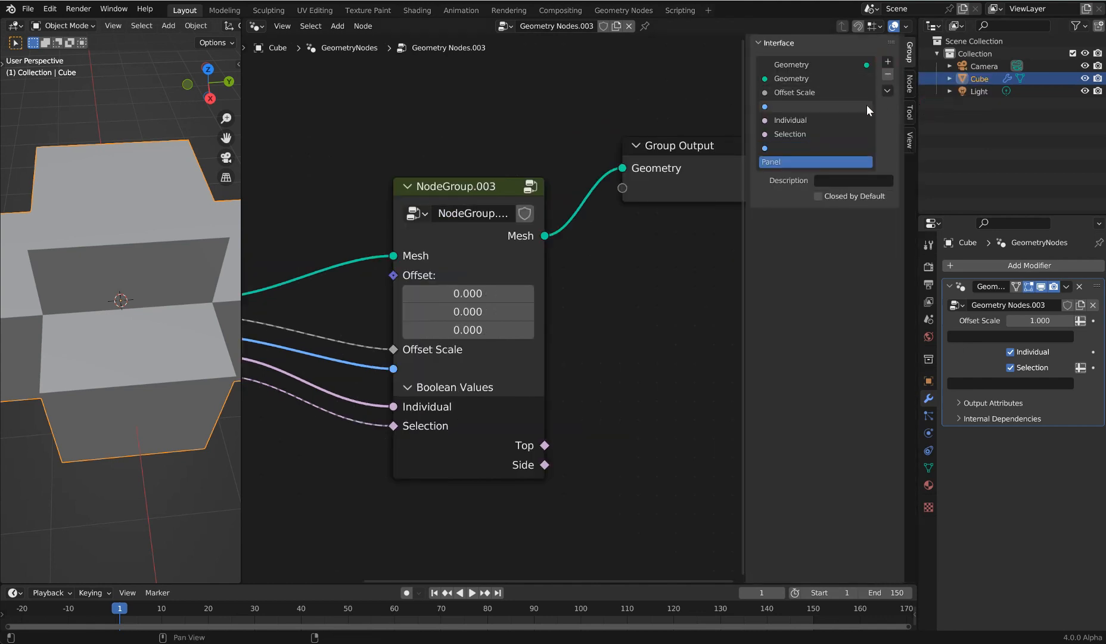
mouse_move(803, 104)
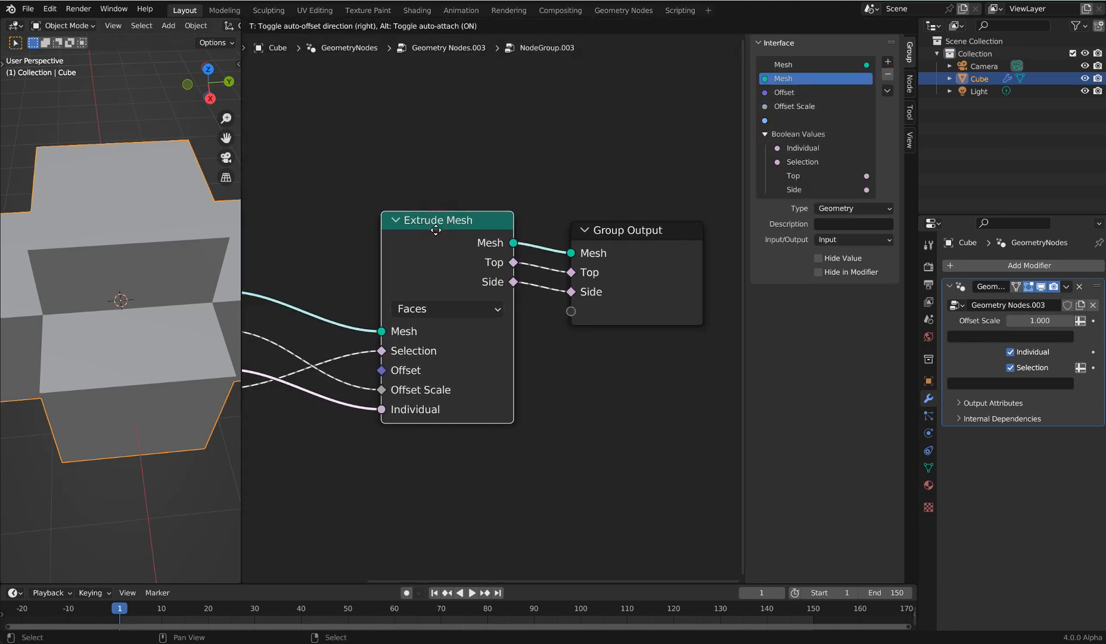
click(887, 61)
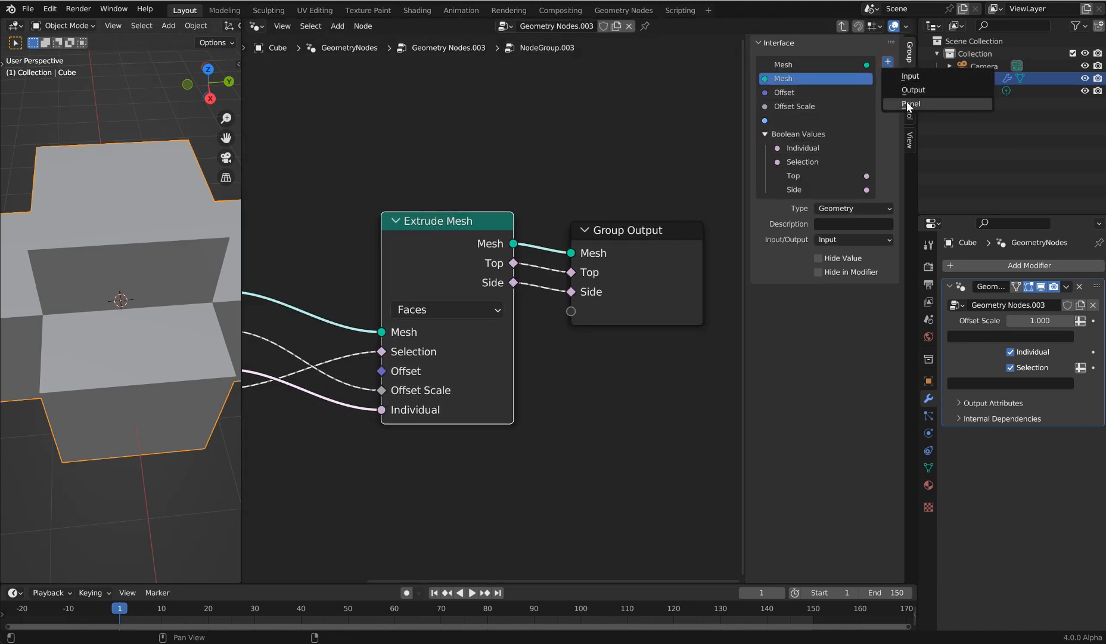
click(910, 104)
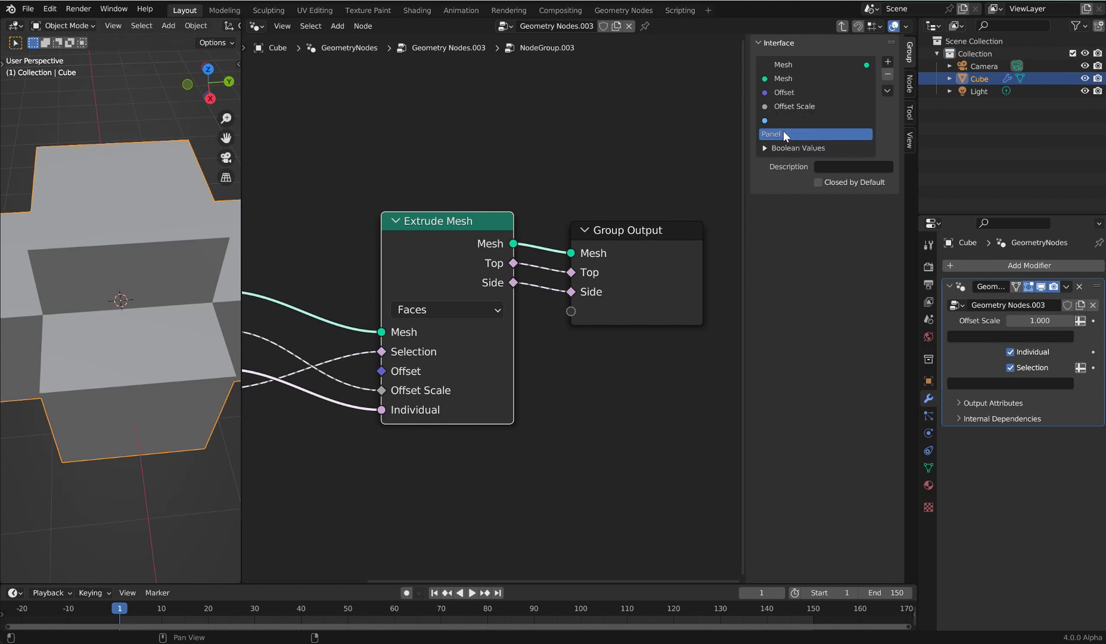
click(764, 148)
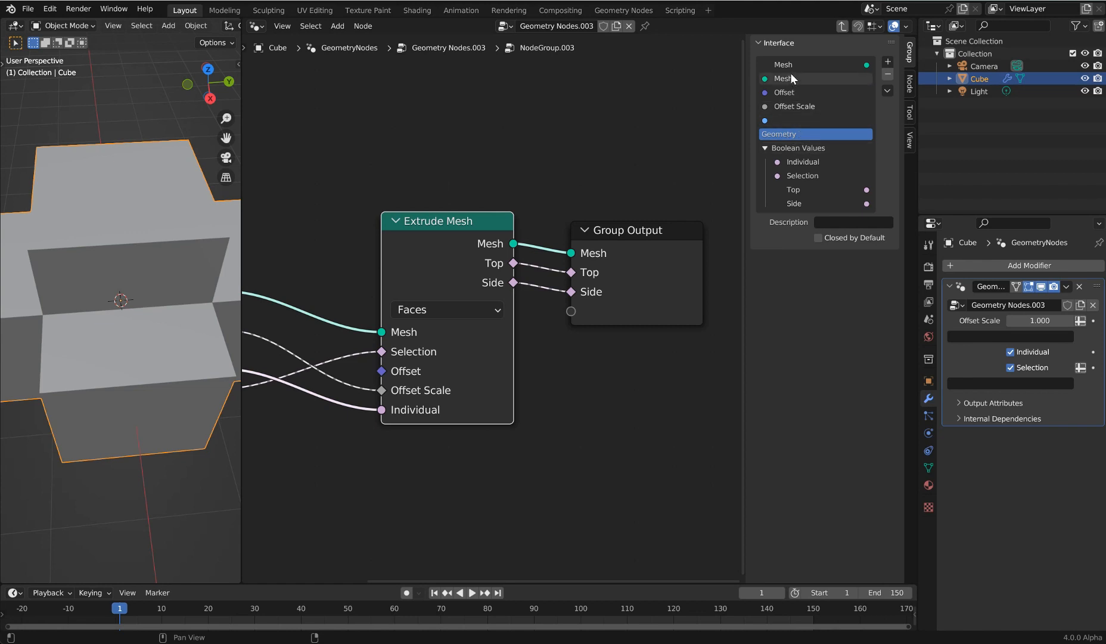
double_click(781, 134)
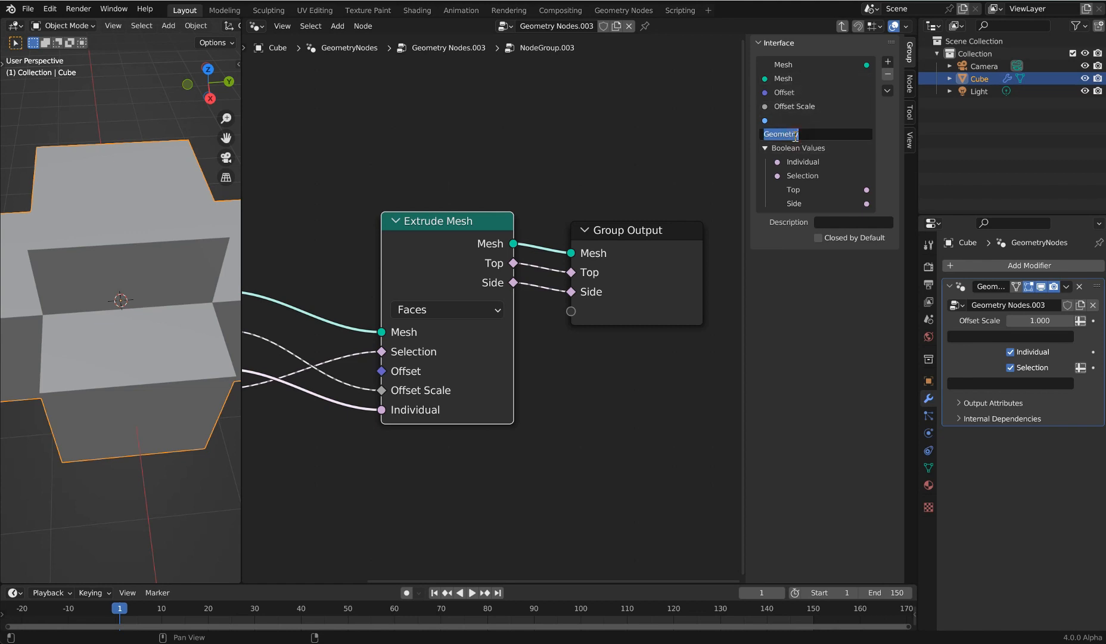
text(Fields)
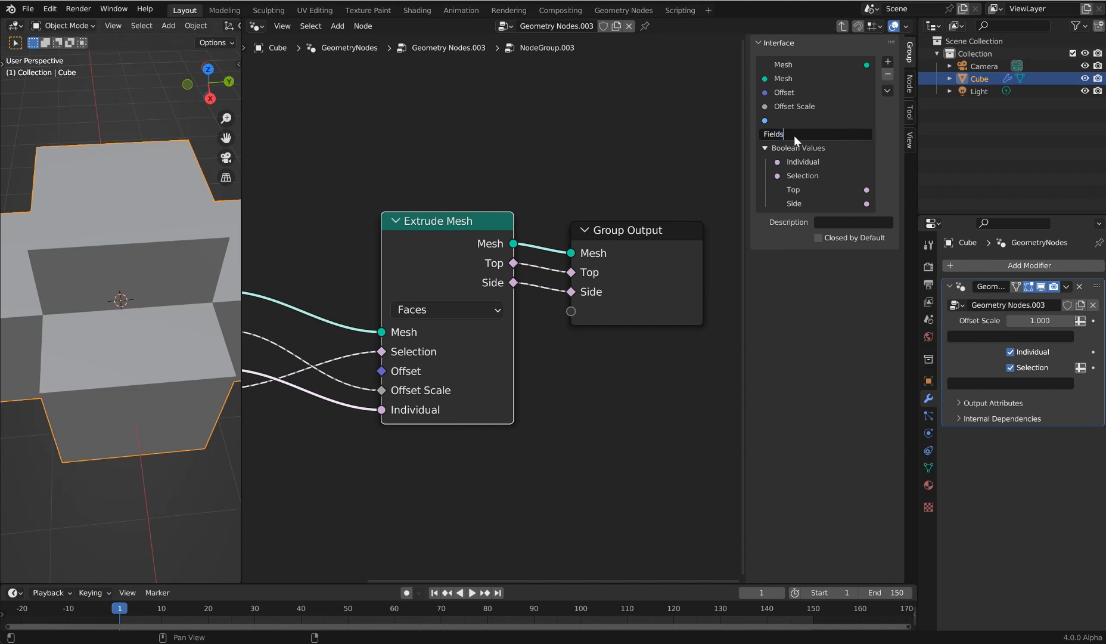
click(773, 134)
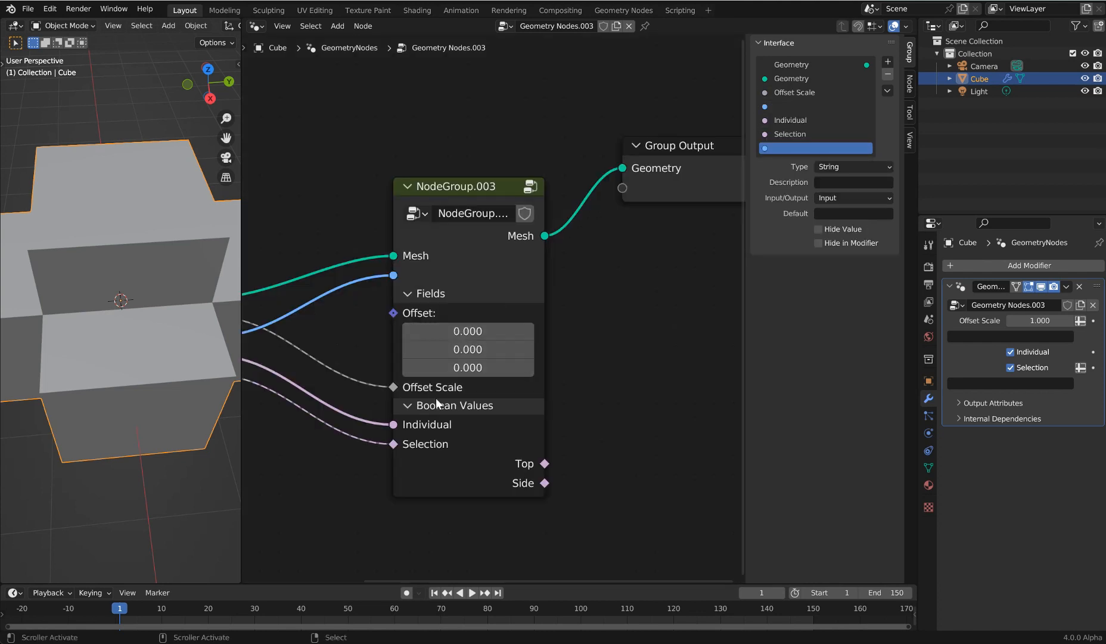
Fold and unfold the Boolean Values and Fields panels, leaving both collapsed.
click(409, 406)
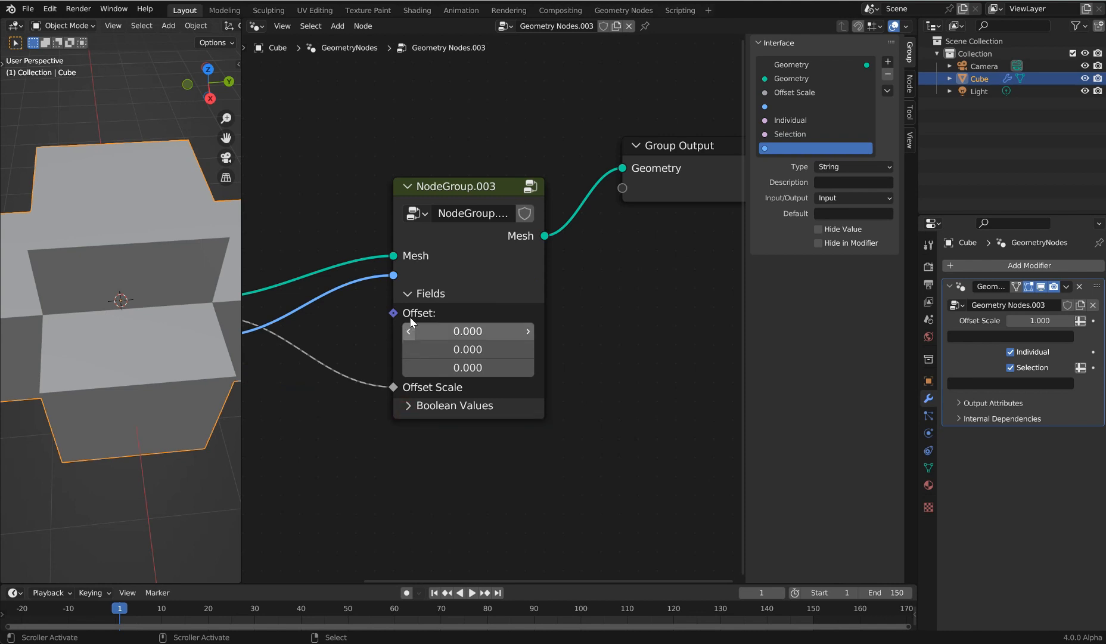
click(408, 293)
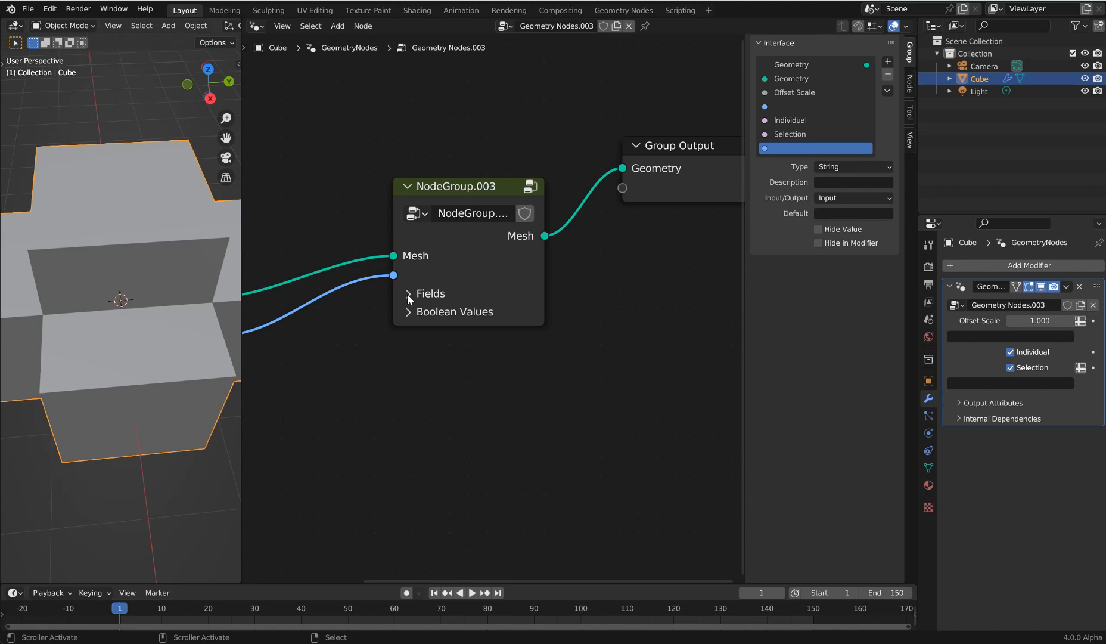
mouse_move(430, 321)
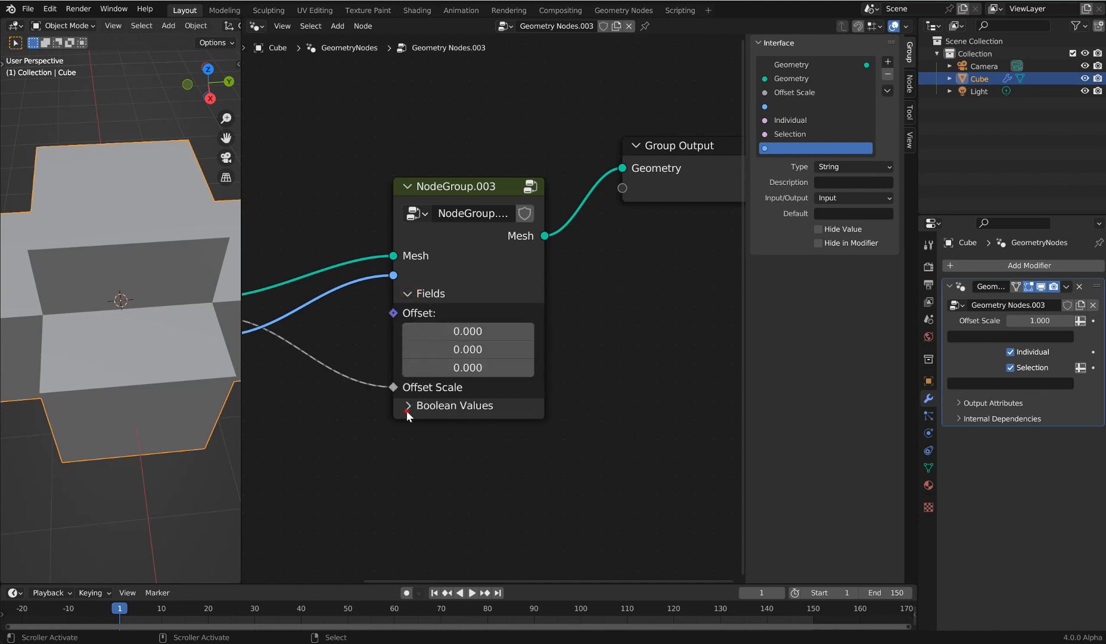
click(407, 406)
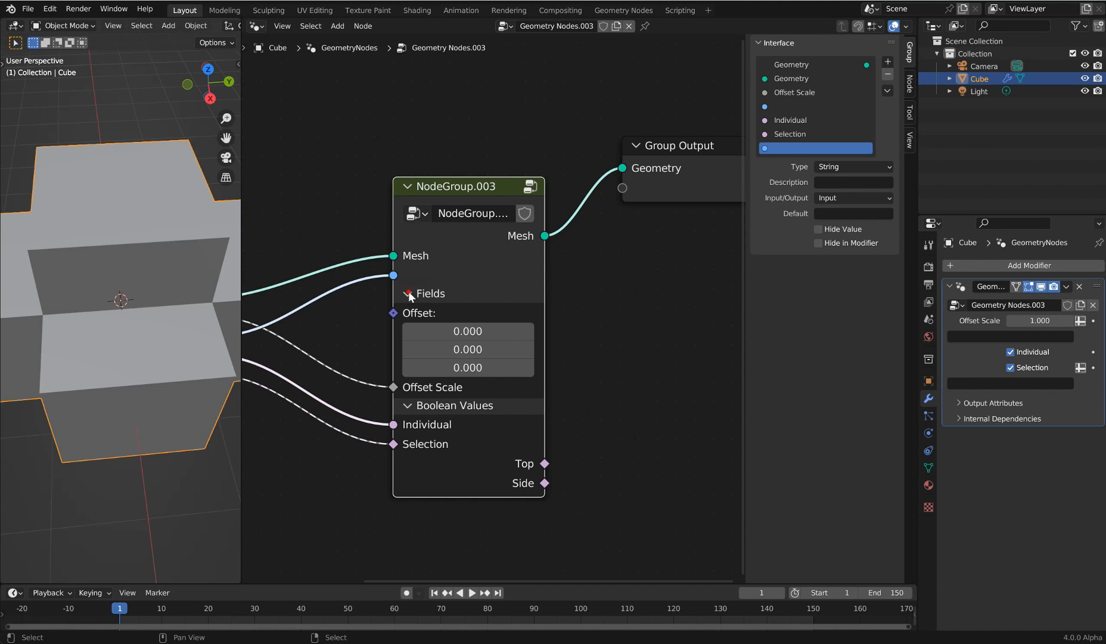
click(409, 293)
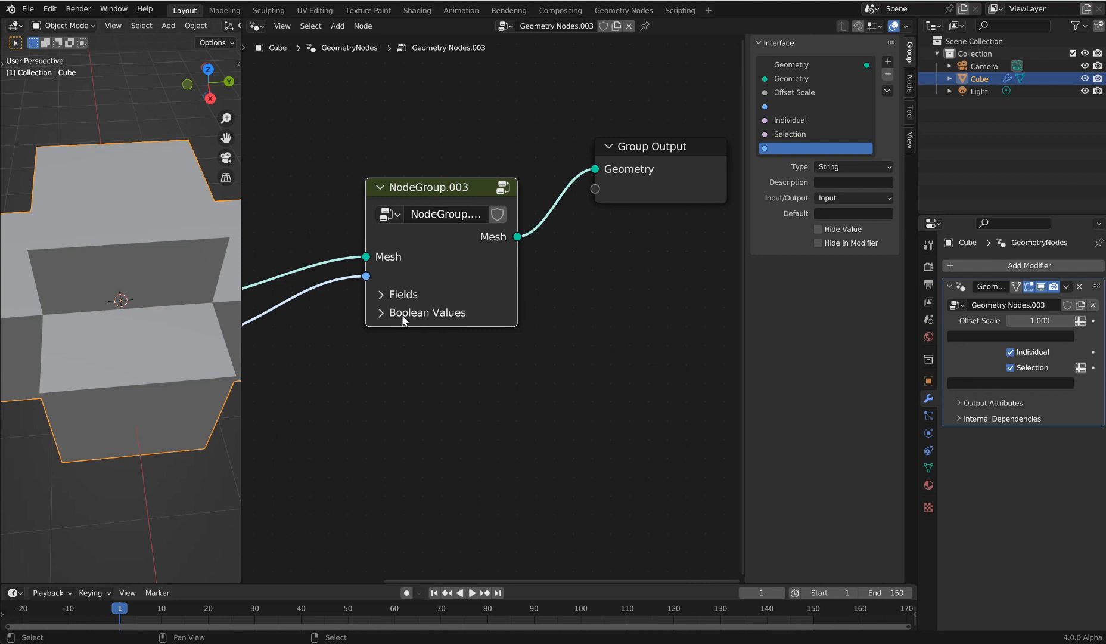
mouse_move(515, 302)
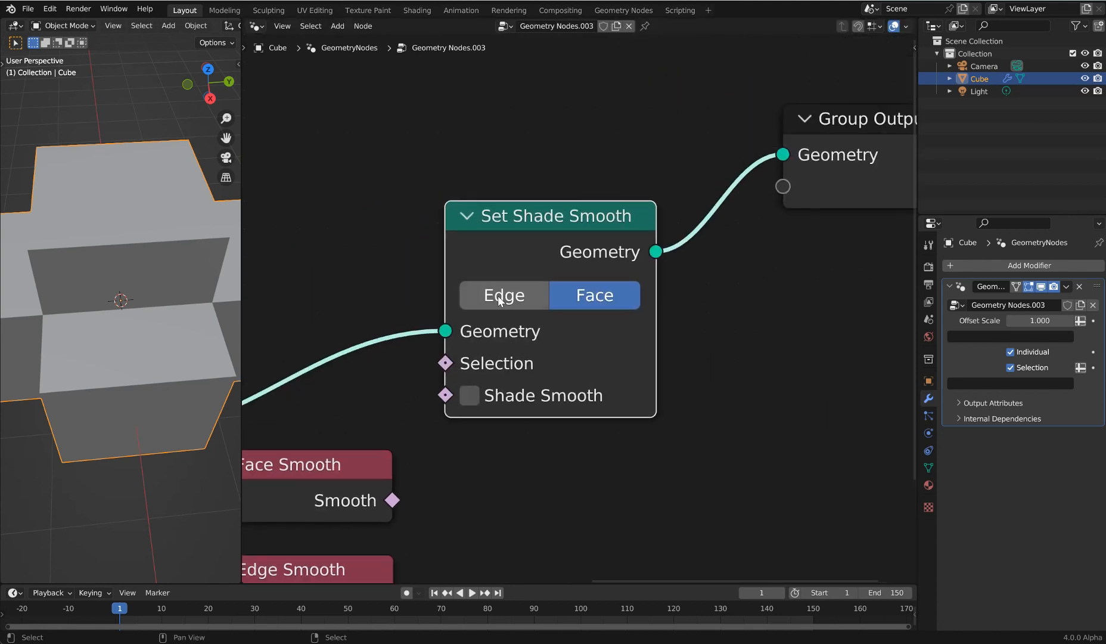
click(504, 295)
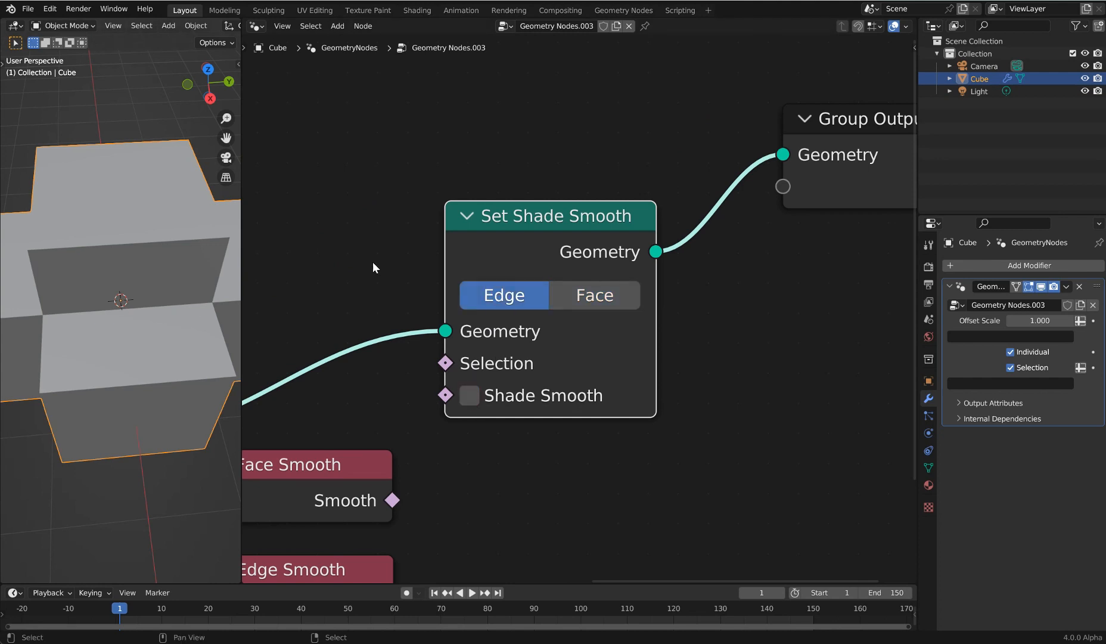
click(469, 395)
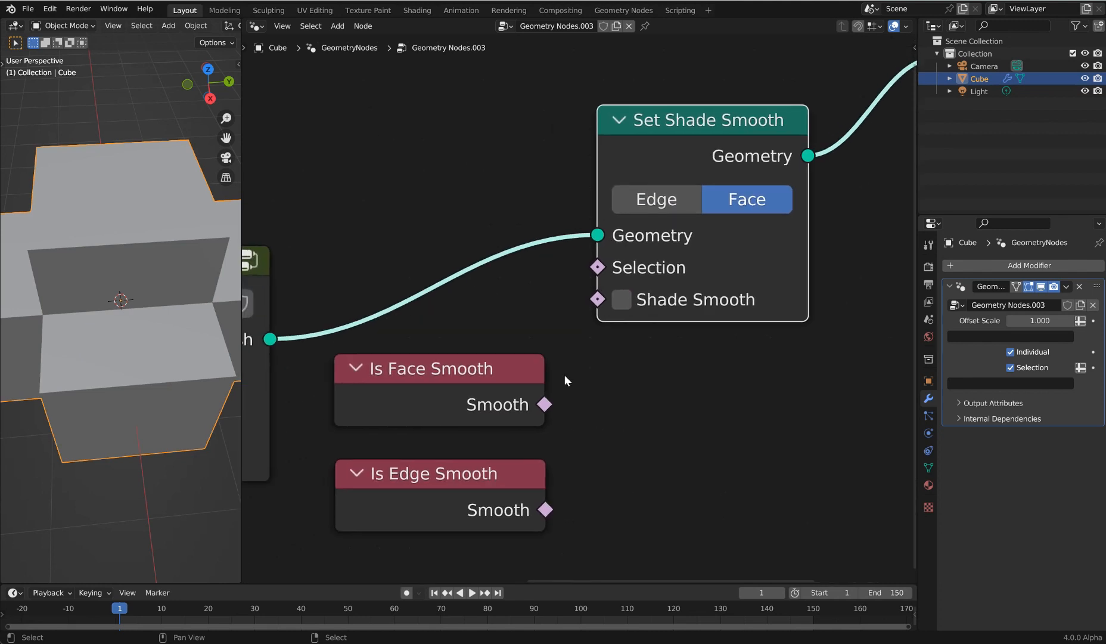
drag(433, 473, 433, 367)
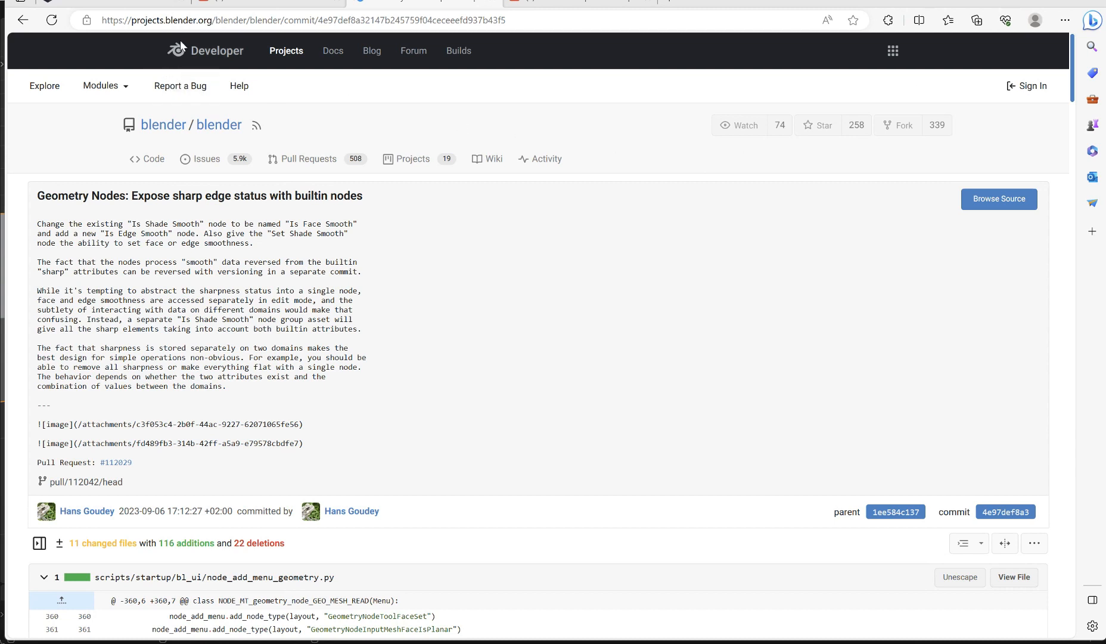
mouse_move(217, 138)
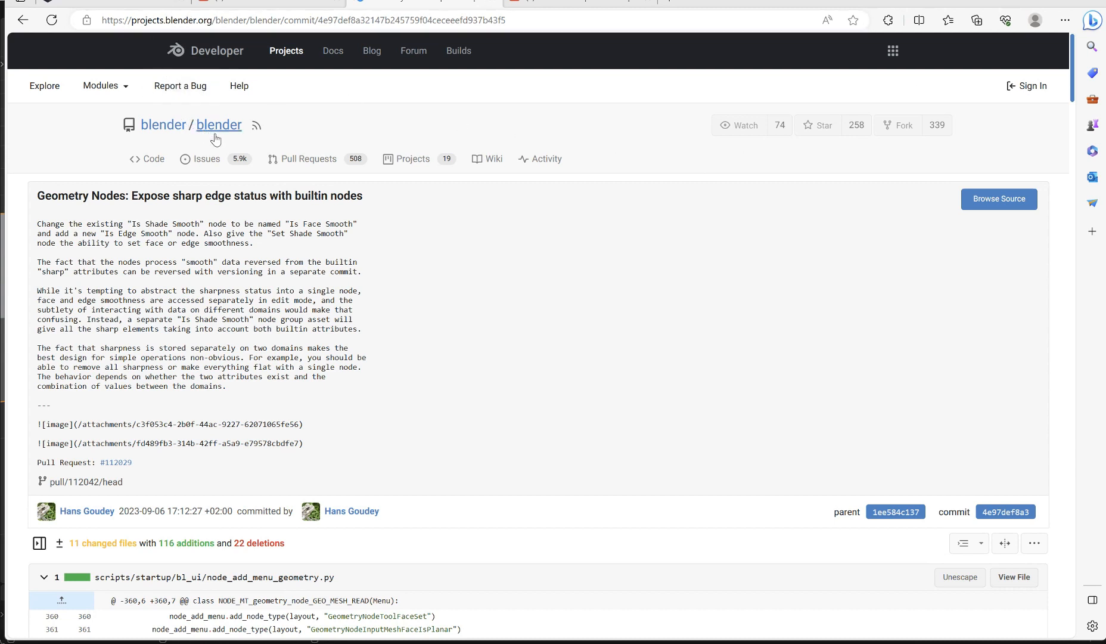
mouse_move(250, 392)
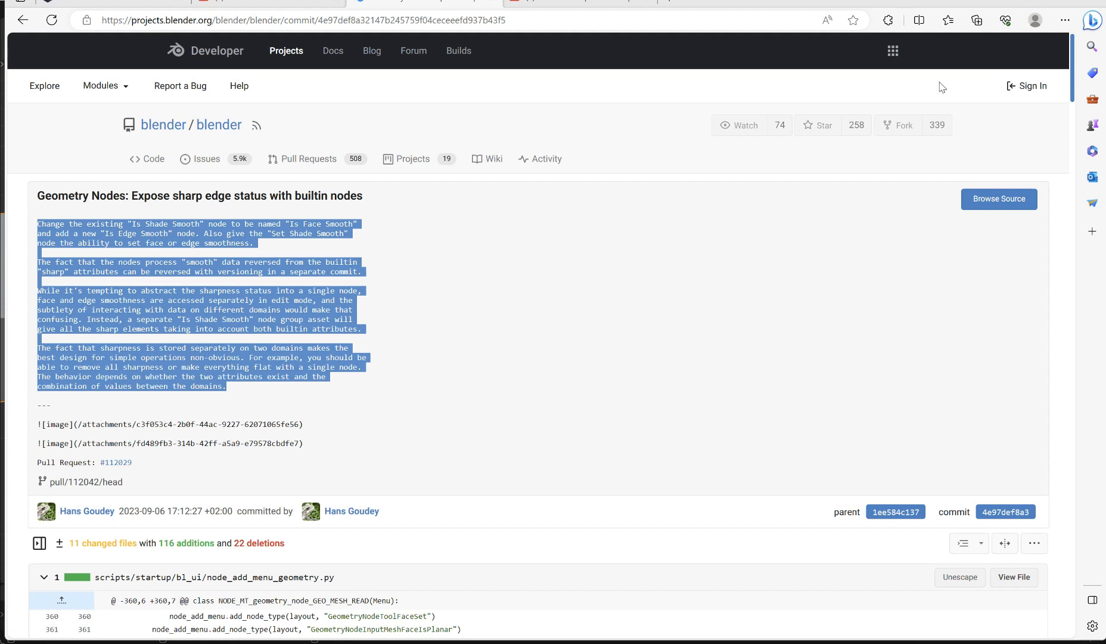
Switch to the 4.0 release notes tab and highlight the Make Group and Ungroup note.
click(752, 213)
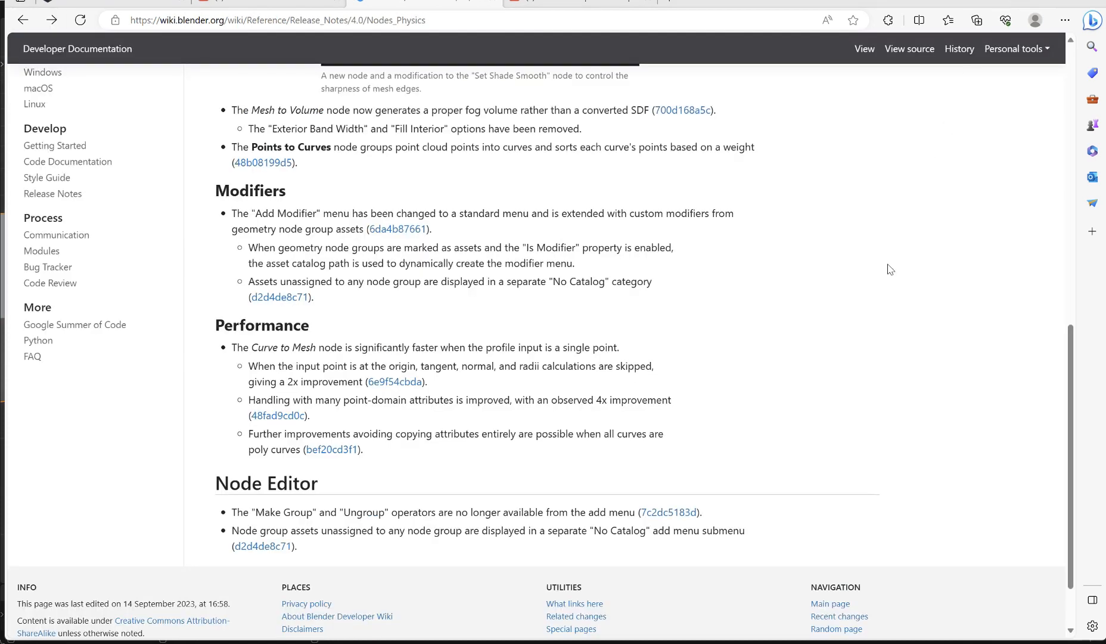
double_click(685, 512)
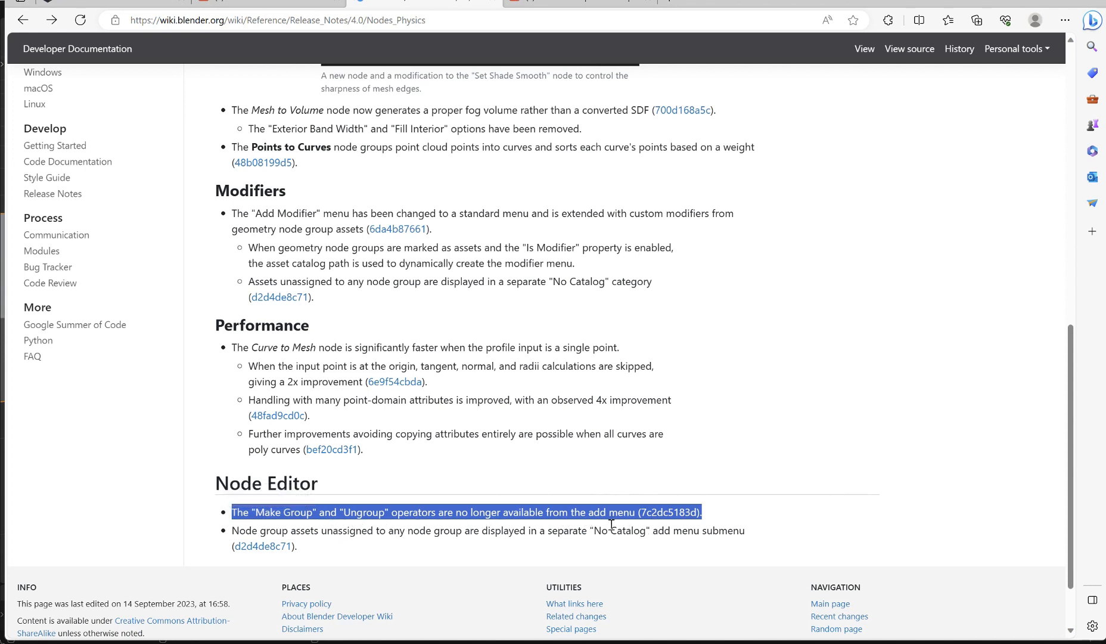
mouse_move(611, 523)
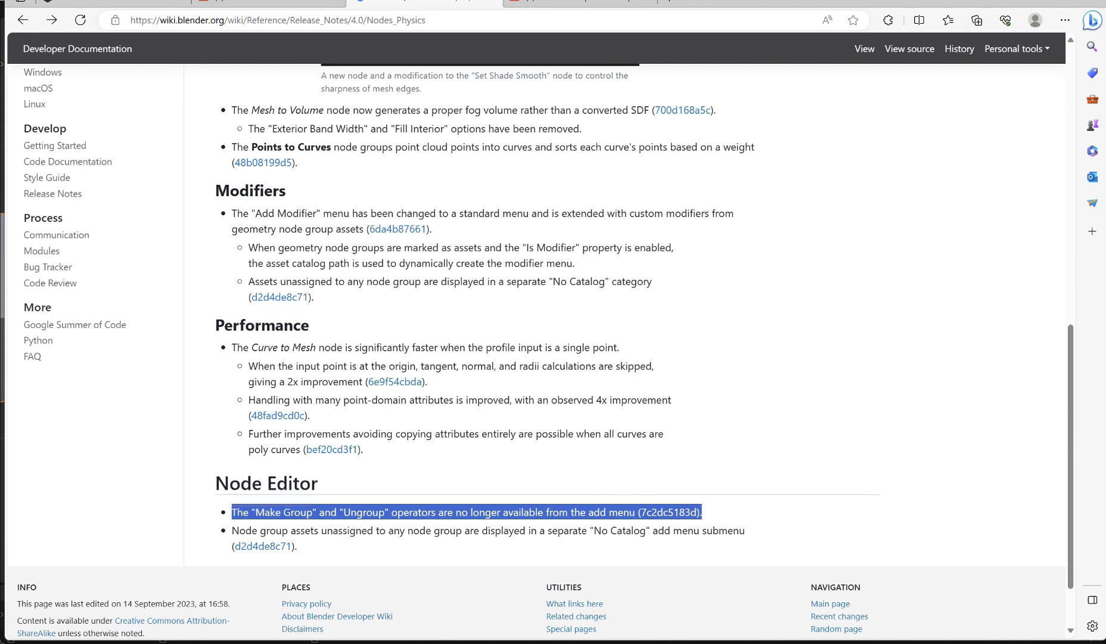
mouse_move(928, 197)
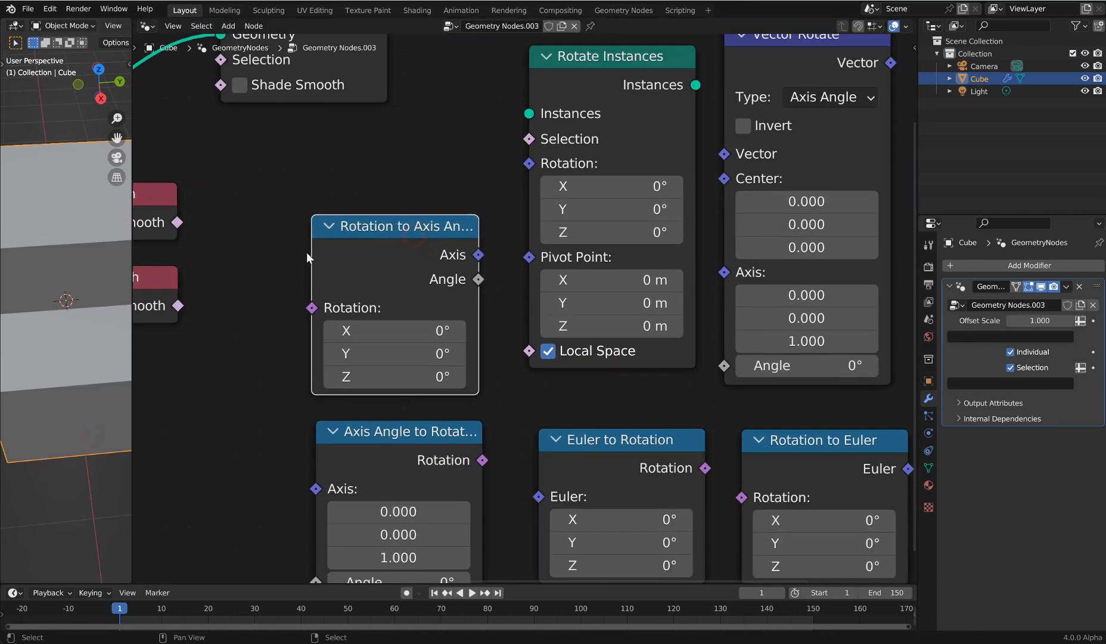
drag(311, 307, 254, 342)
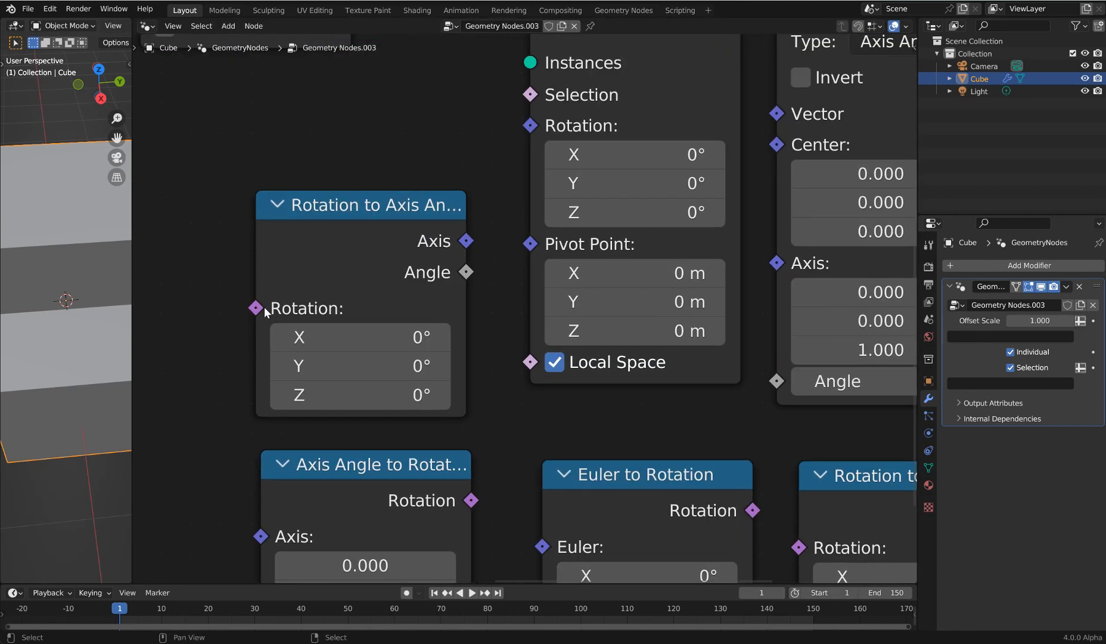
click(363, 205)
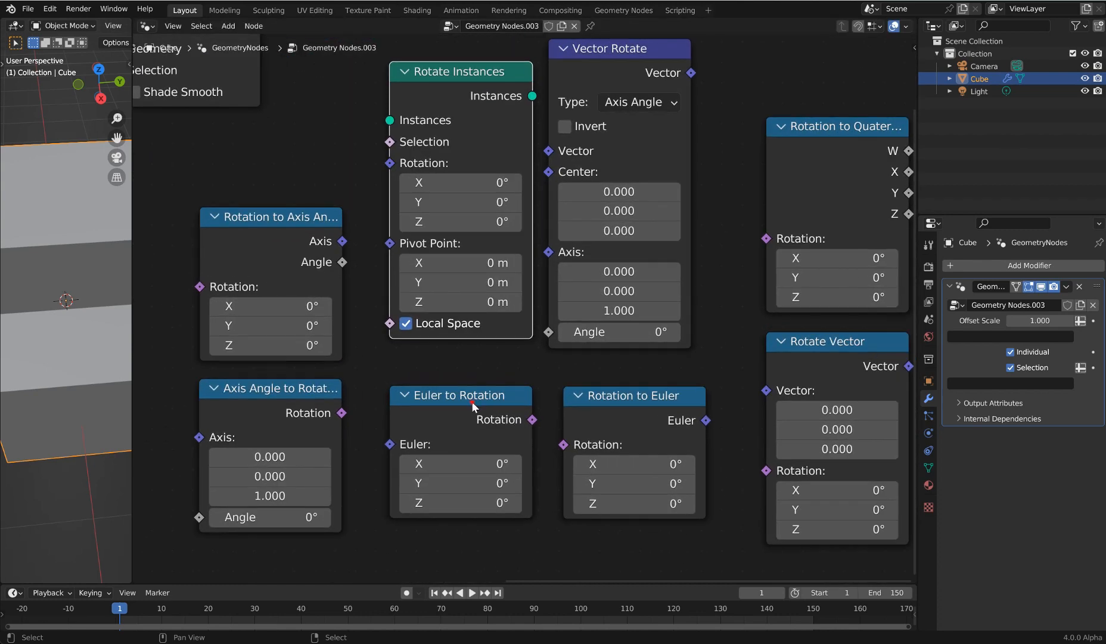
click(460, 395)
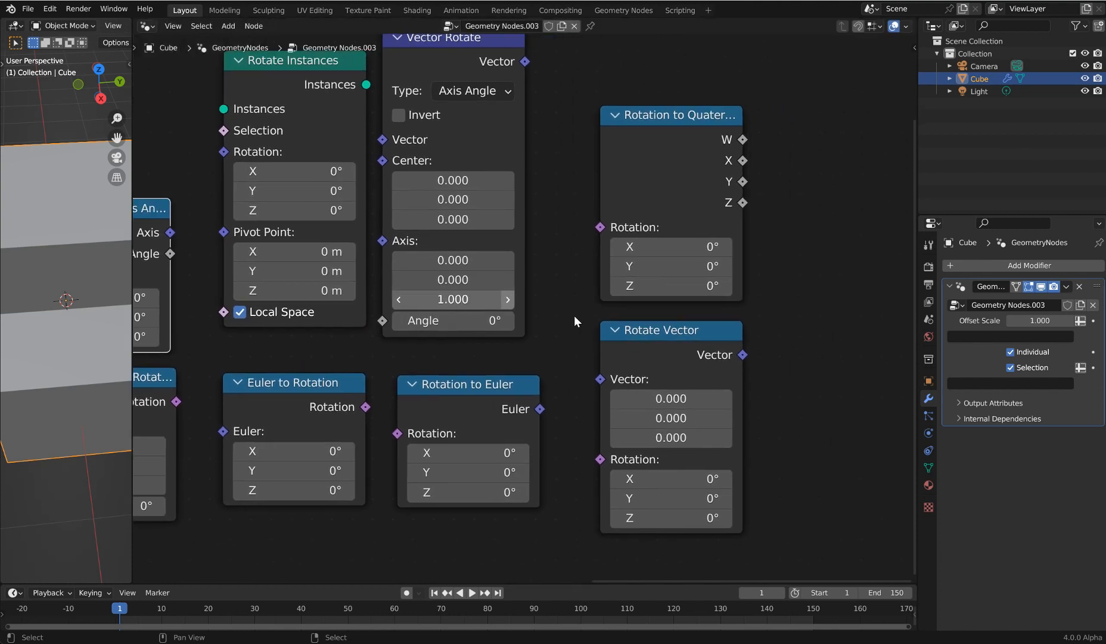
mouse_move(679, 126)
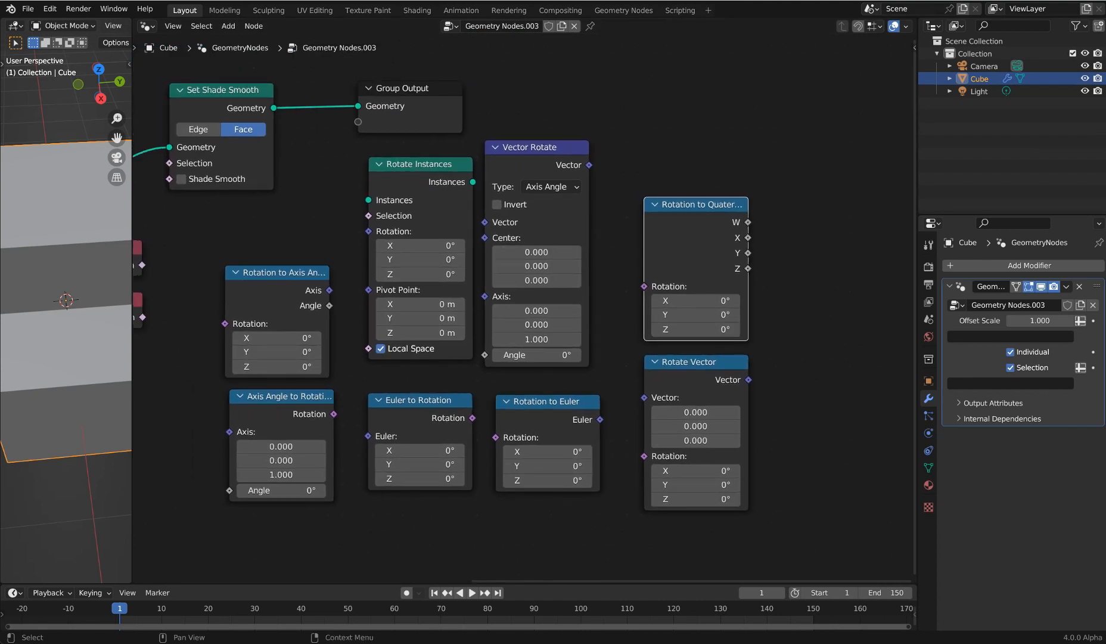
mouse_move(875, 96)
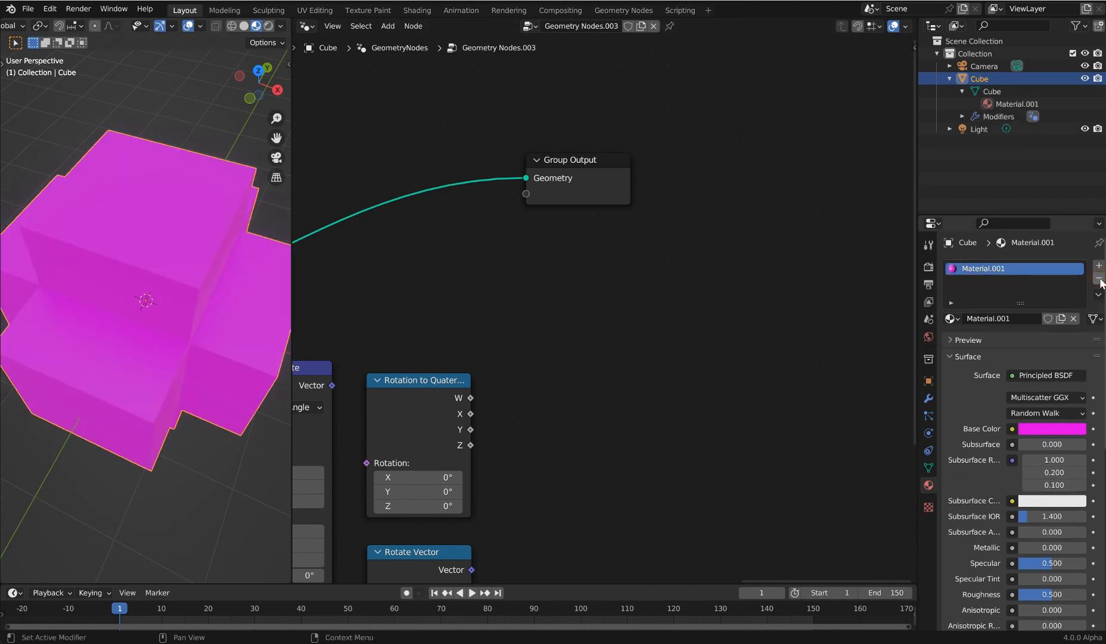
Add a second material slot, select Material.001 and place a Material node.
click(1099, 279)
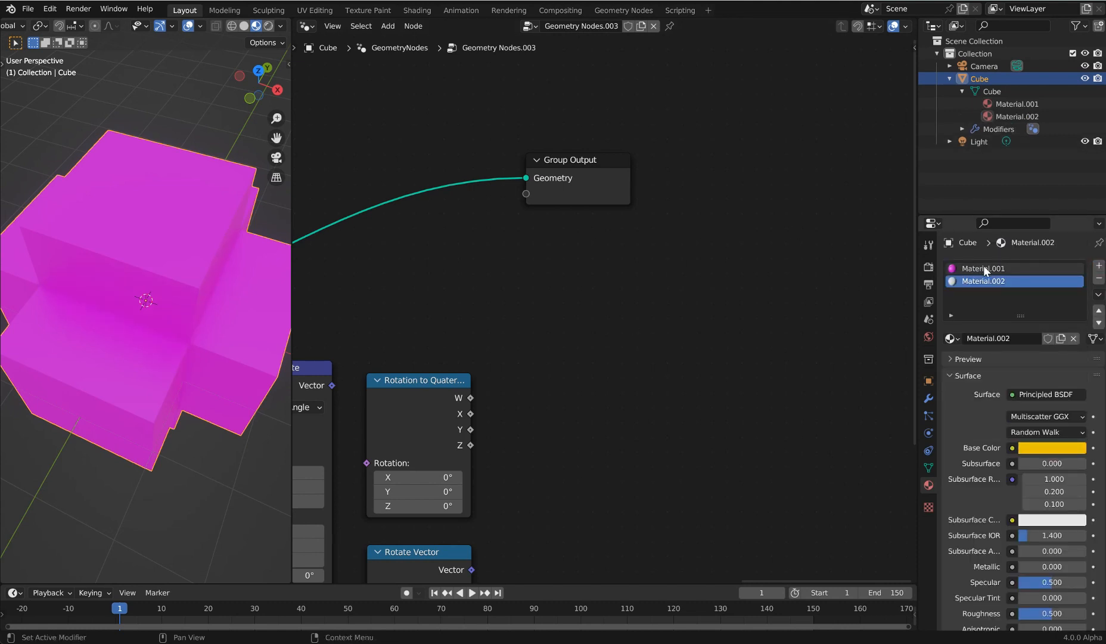
click(983, 268)
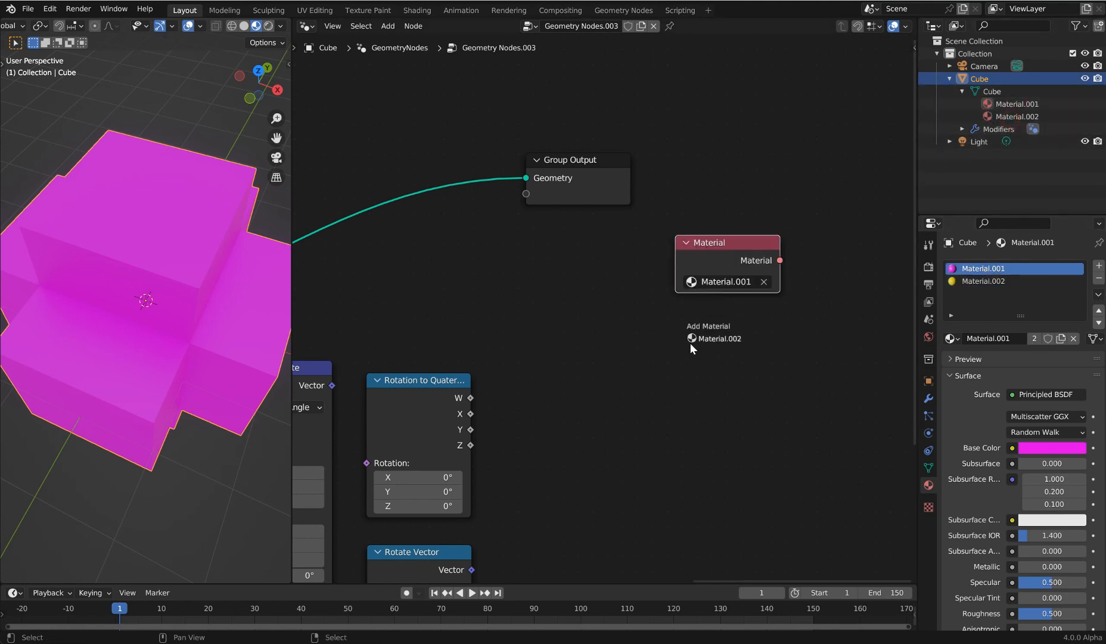
click(719, 338)
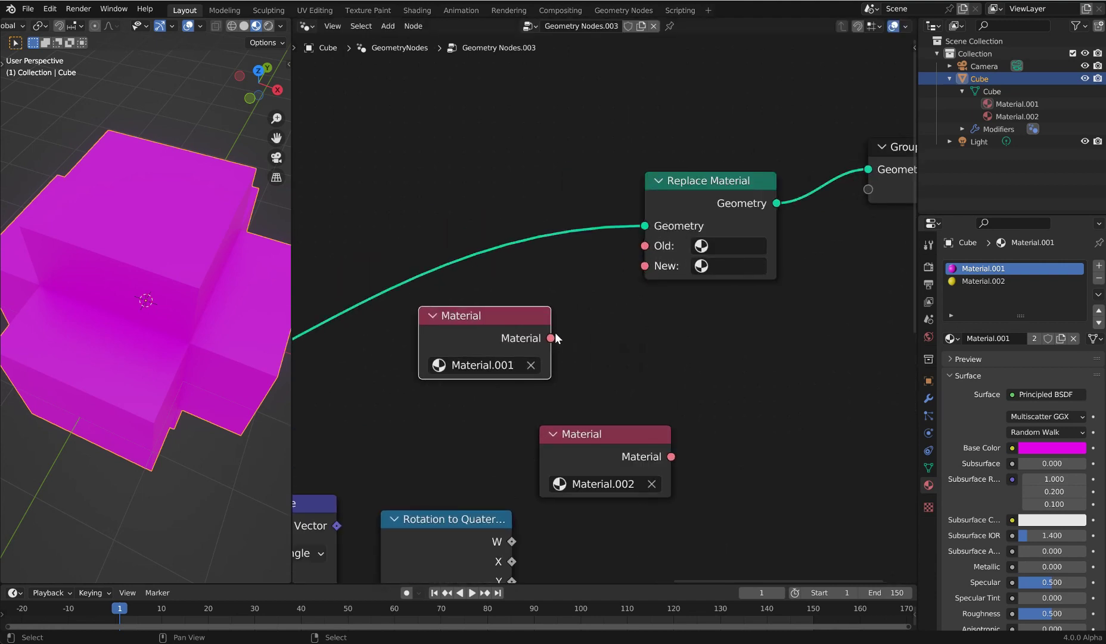
Connect Material.001 into Replace Material, rearrange nodes, and add a Material.002 node.
drag(549, 338, 644, 246)
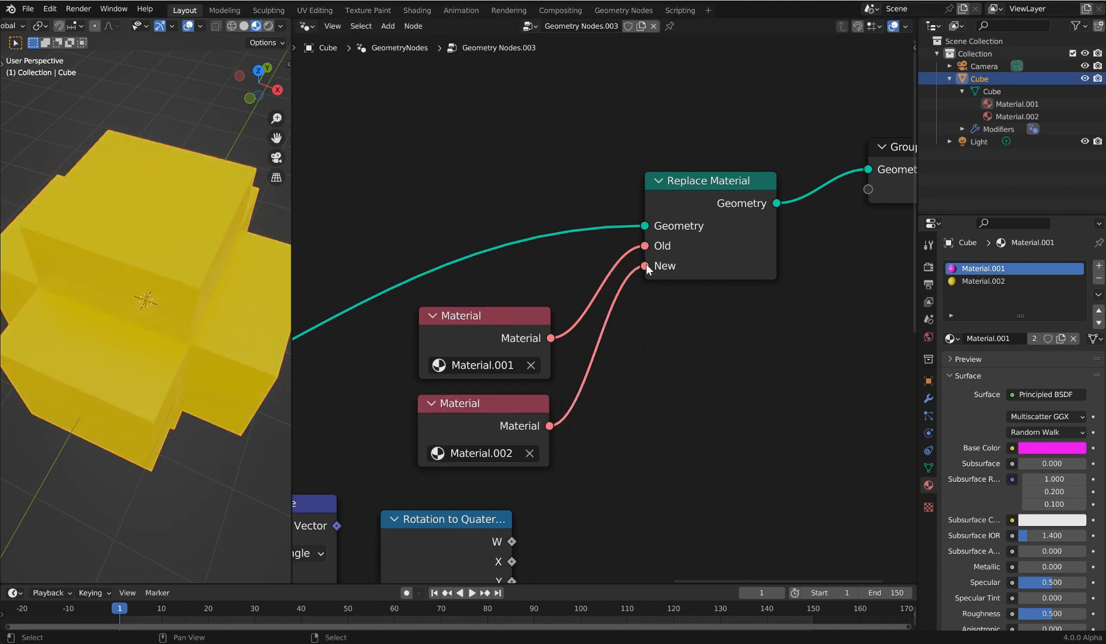
drag(710, 180, 718, 169)
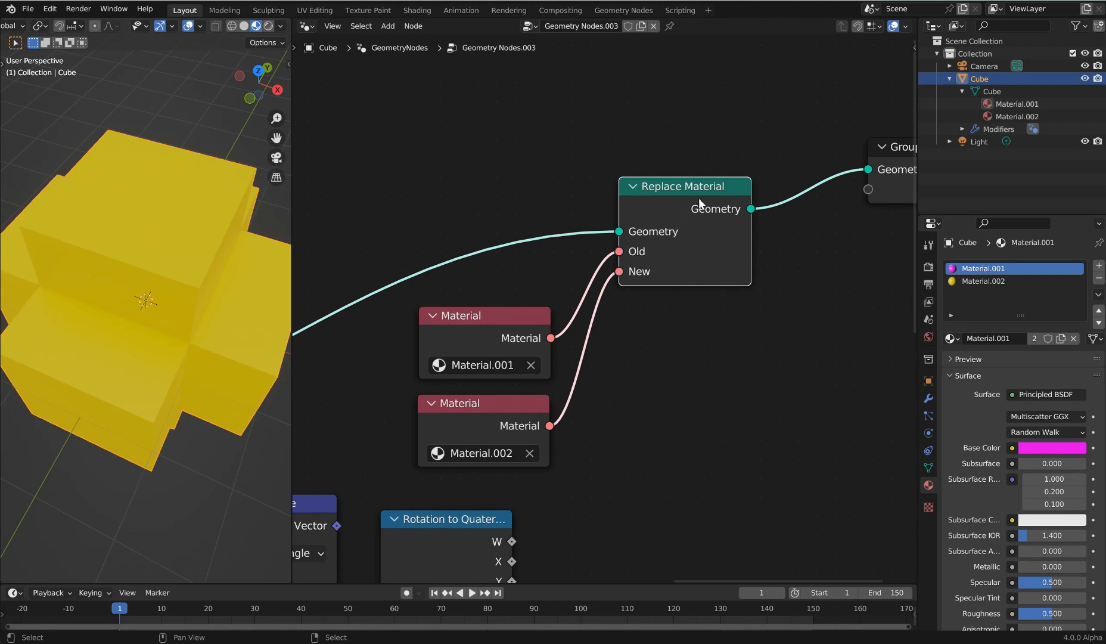
drag(683, 185, 699, 173)
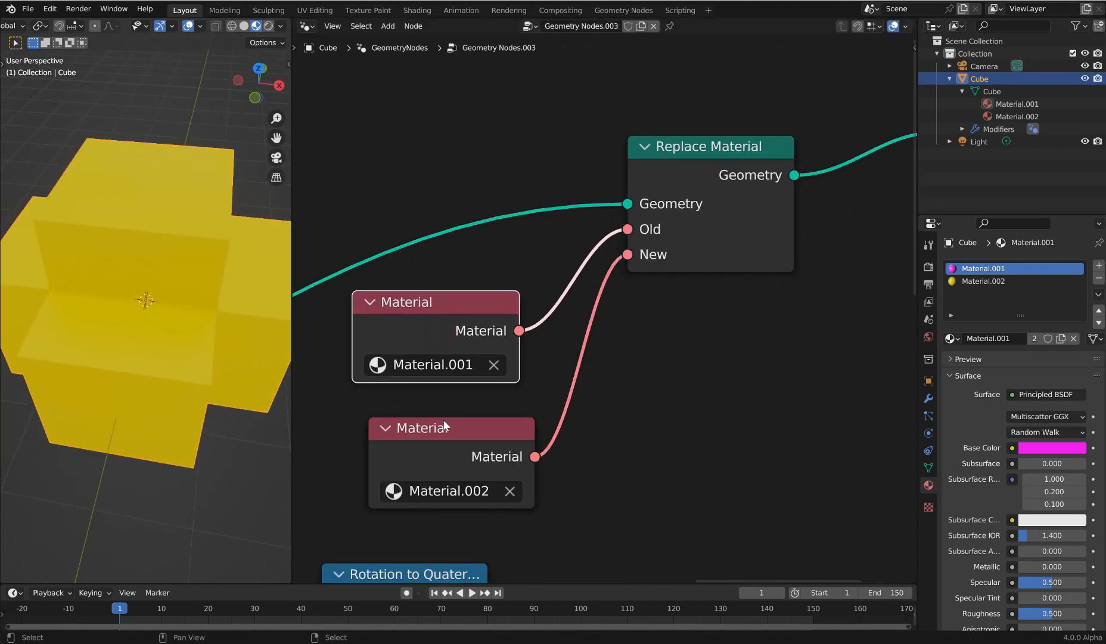
drag(452, 427, 434, 413)
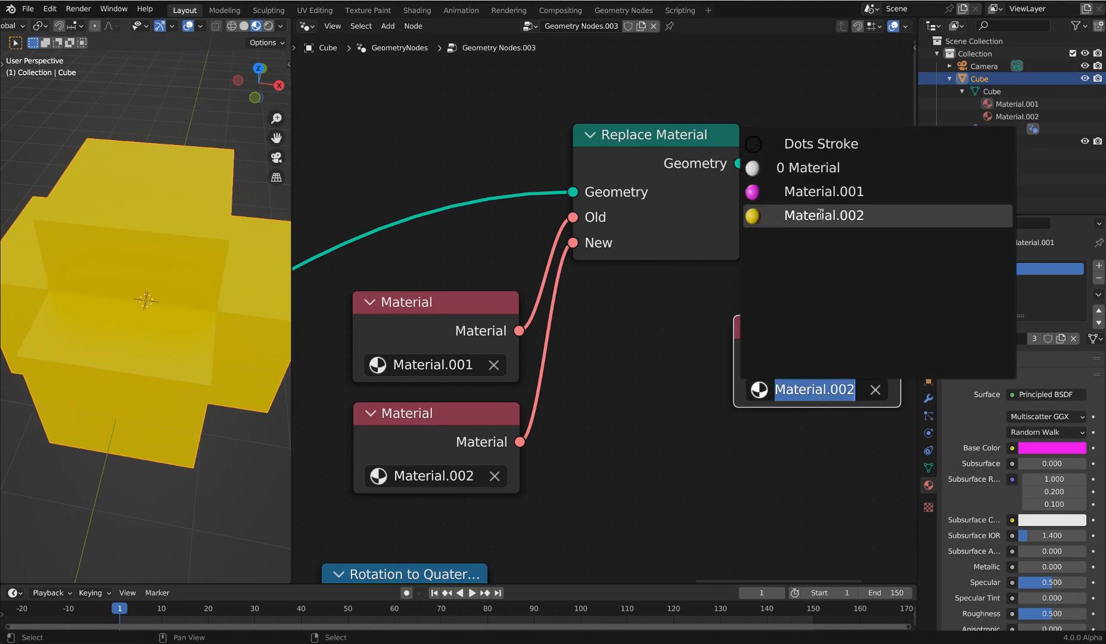
click(824, 192)
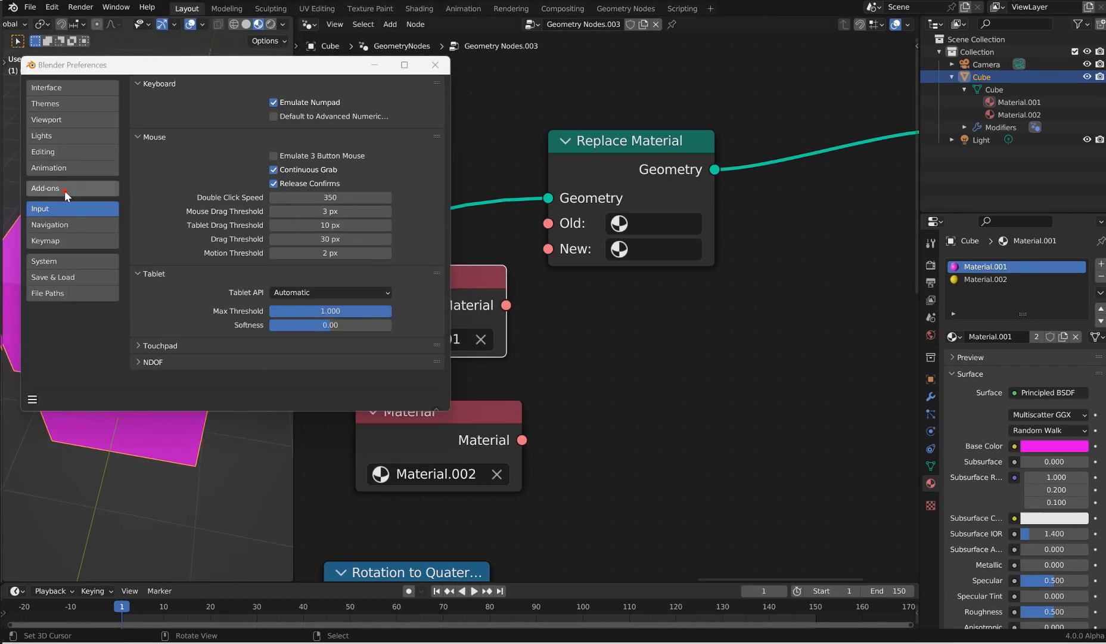
Search add-ons for 'node' to review Node Arrange, Node Presets and Node Wrangler.
click(45, 188)
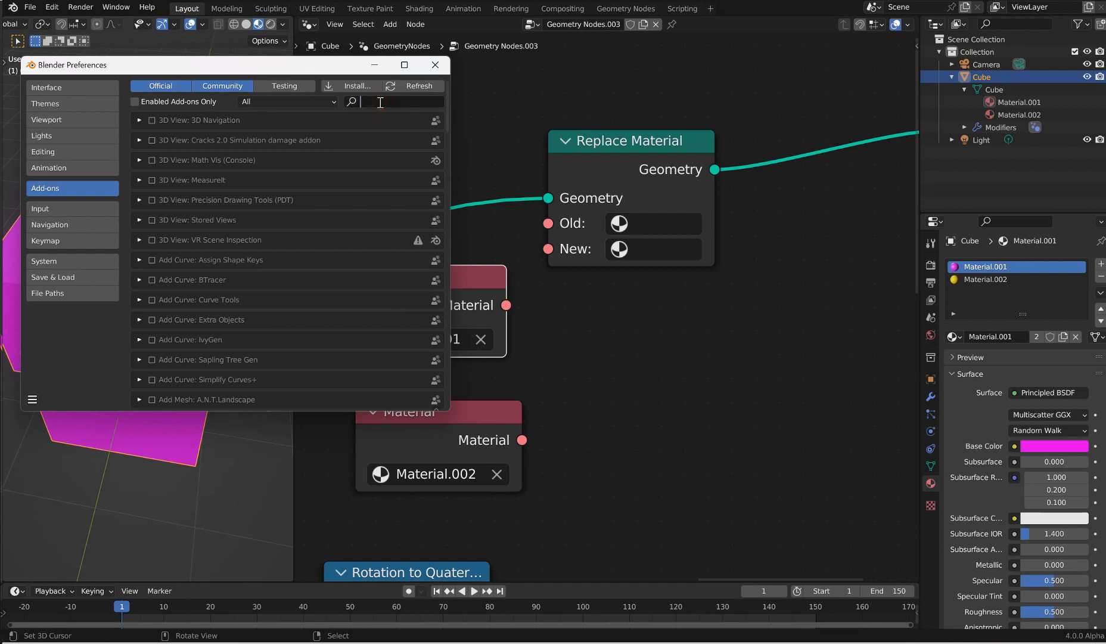
text(node)
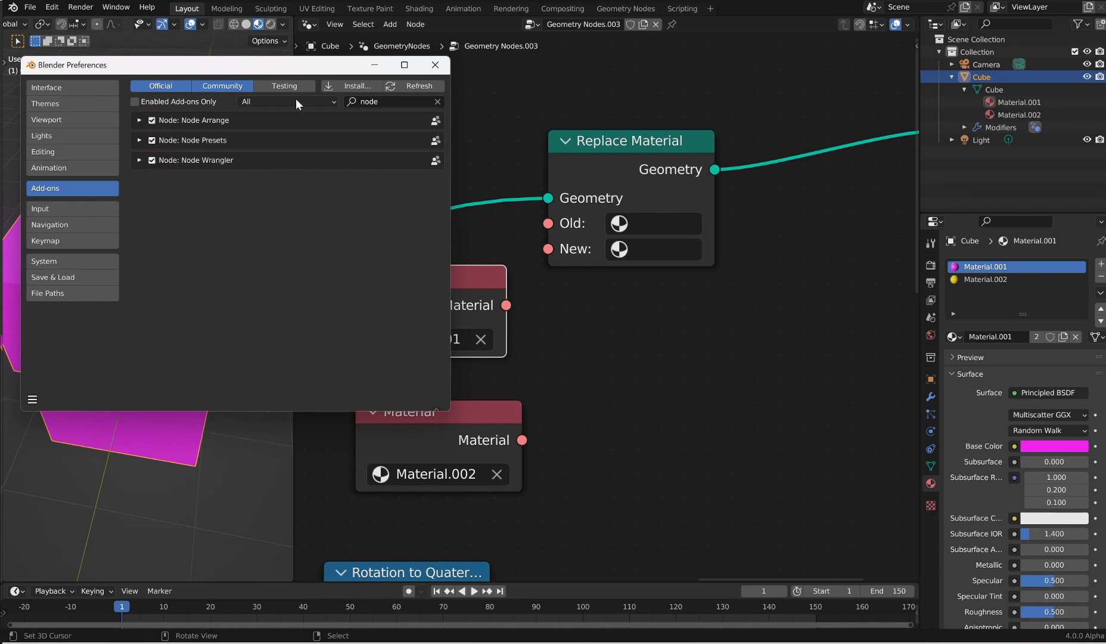
click(435, 64)
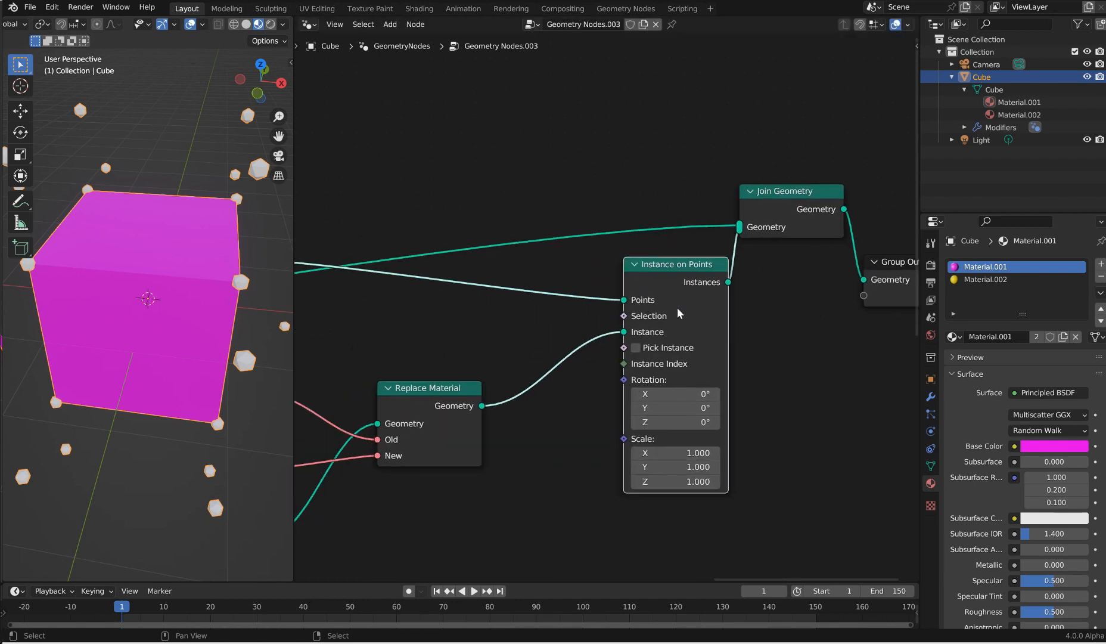
Add a Set Shade Smooth node by searching 'set shade', then check and dismiss view options.
text(s)
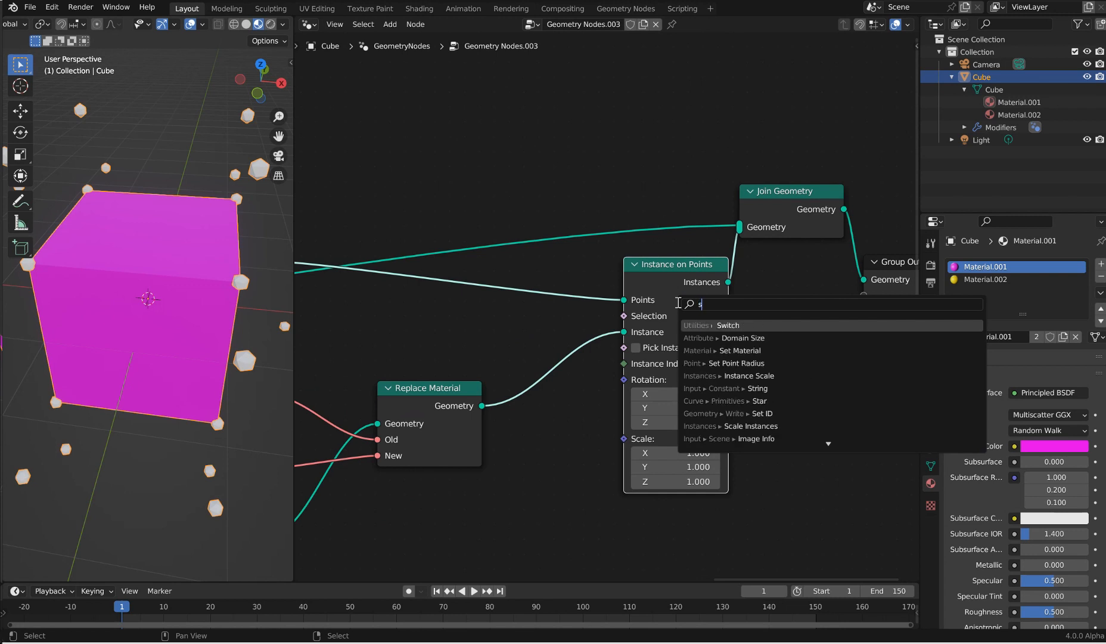
text(et shade)
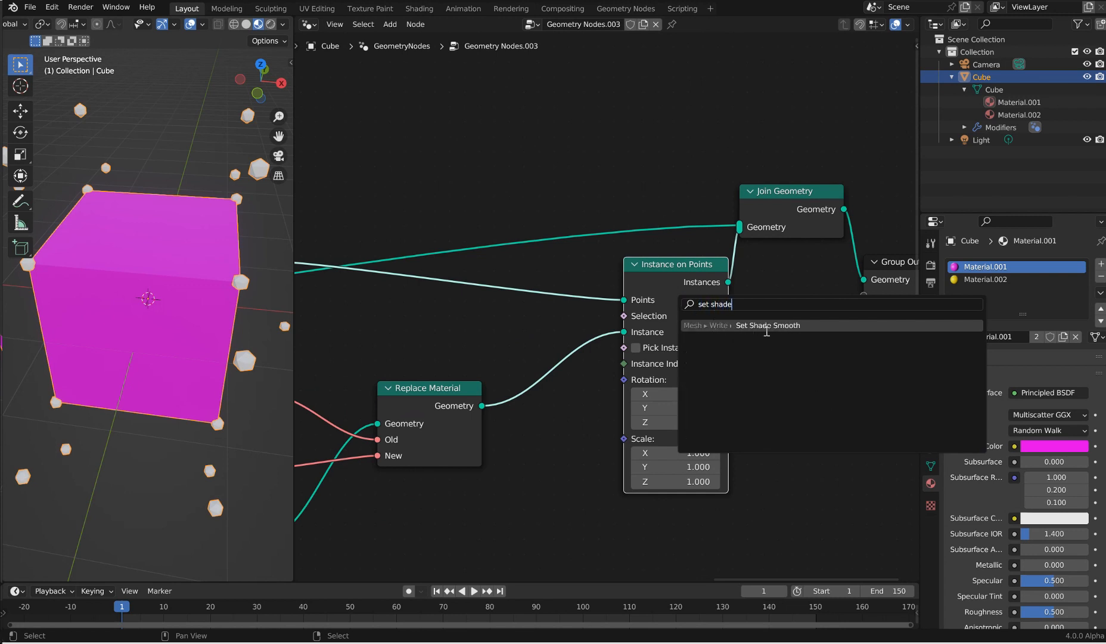
click(768, 325)
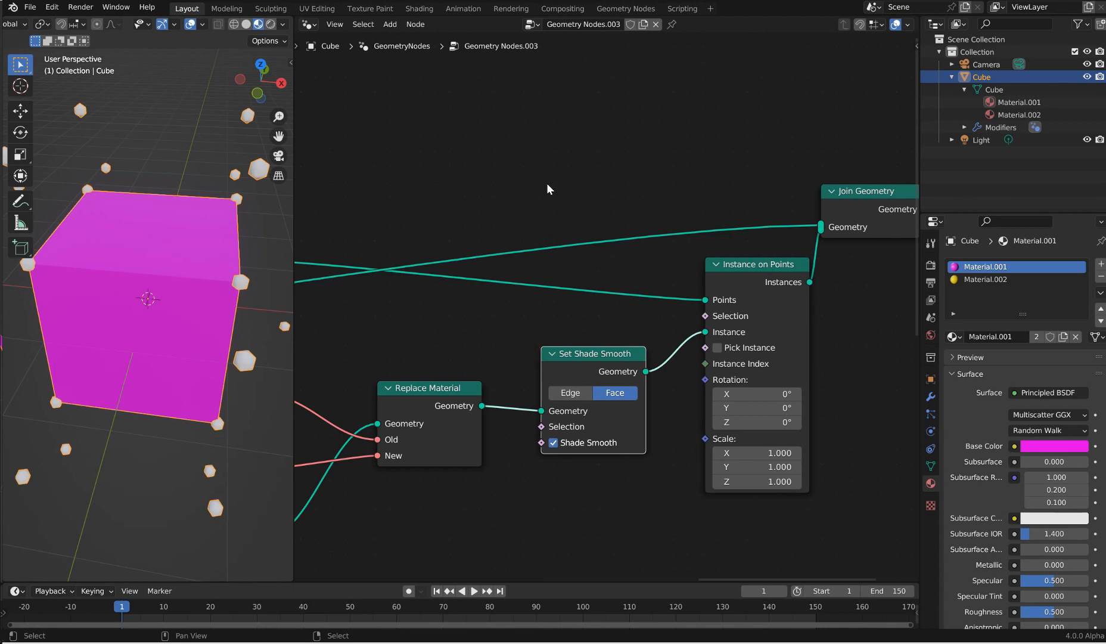
mouse_move(439, 215)
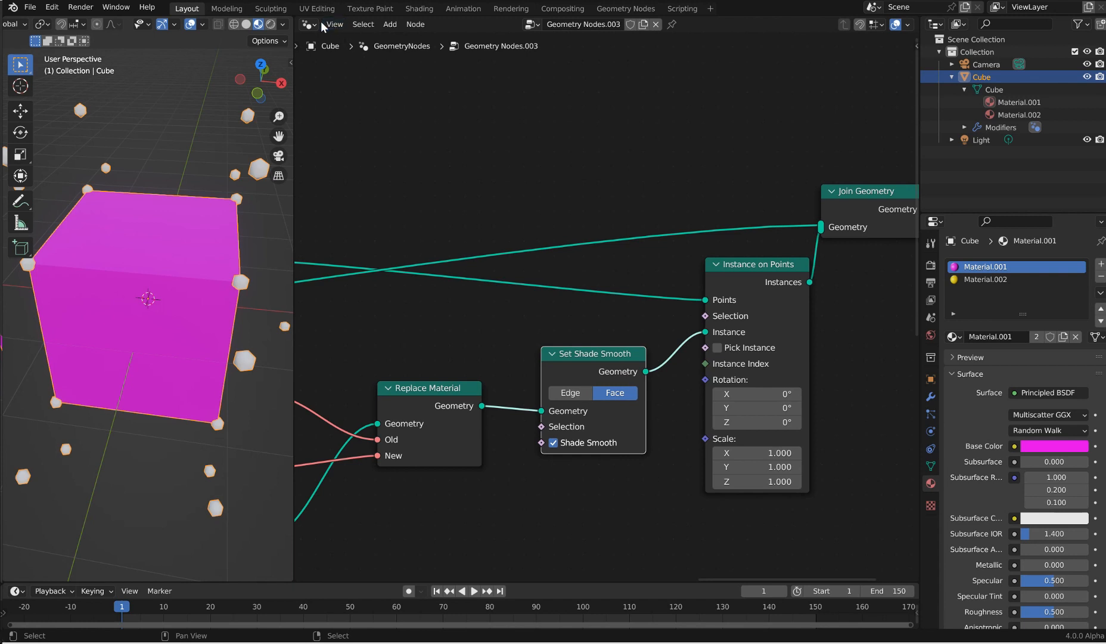
click(334, 24)
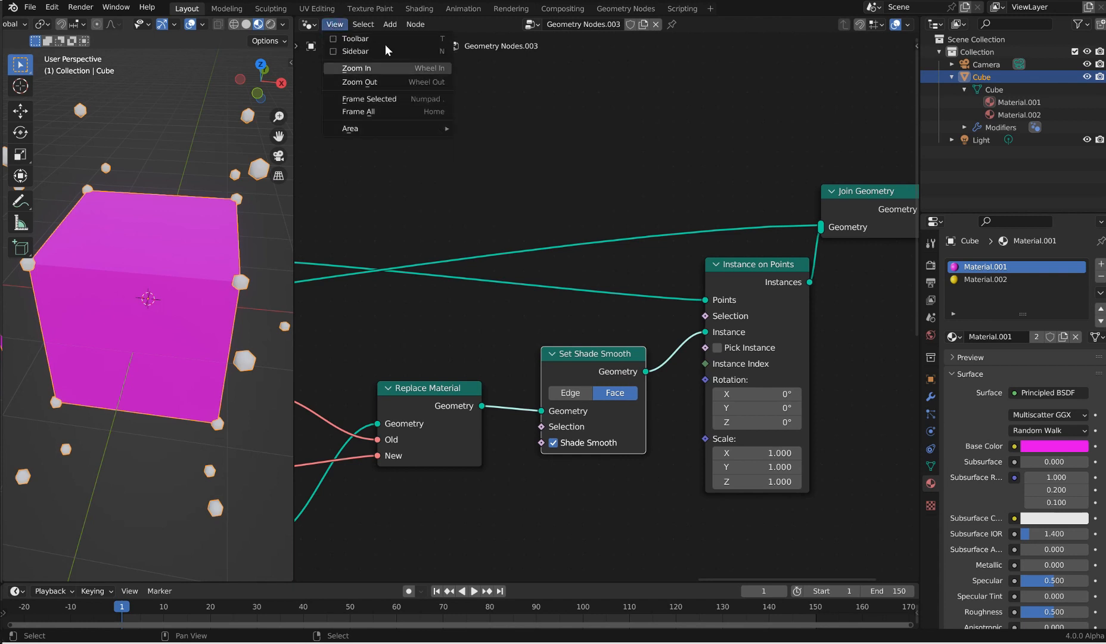
click(416, 24)
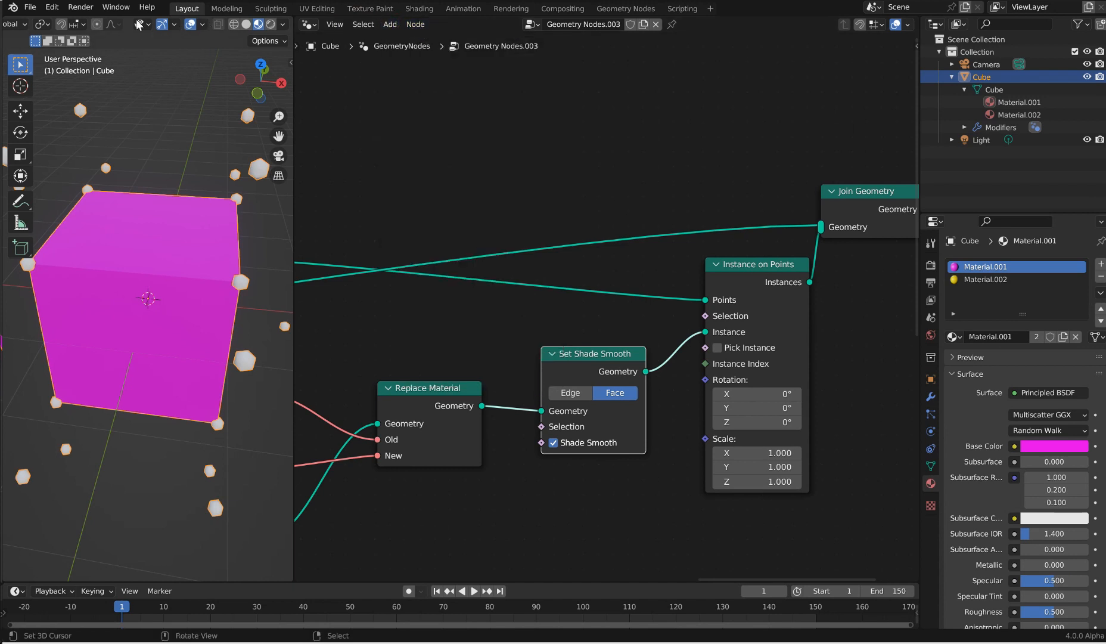
Expand Node Editor preferences and re-drop Set Shade Smooth between Replace Material and Instance on Points.
click(50, 9)
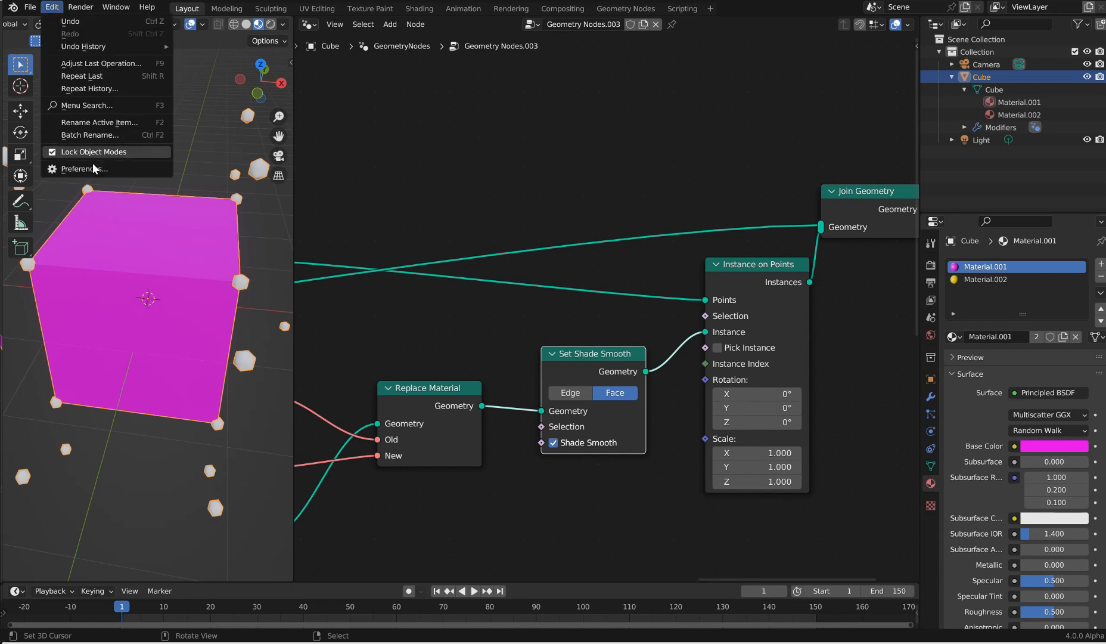
click(78, 168)
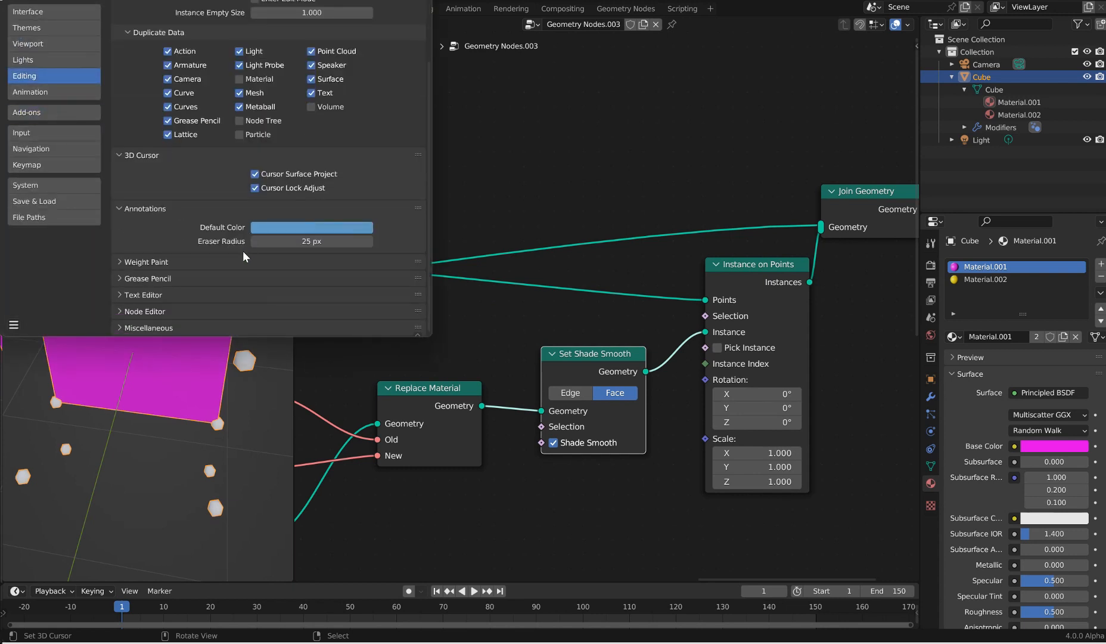
mouse_move(373, 200)
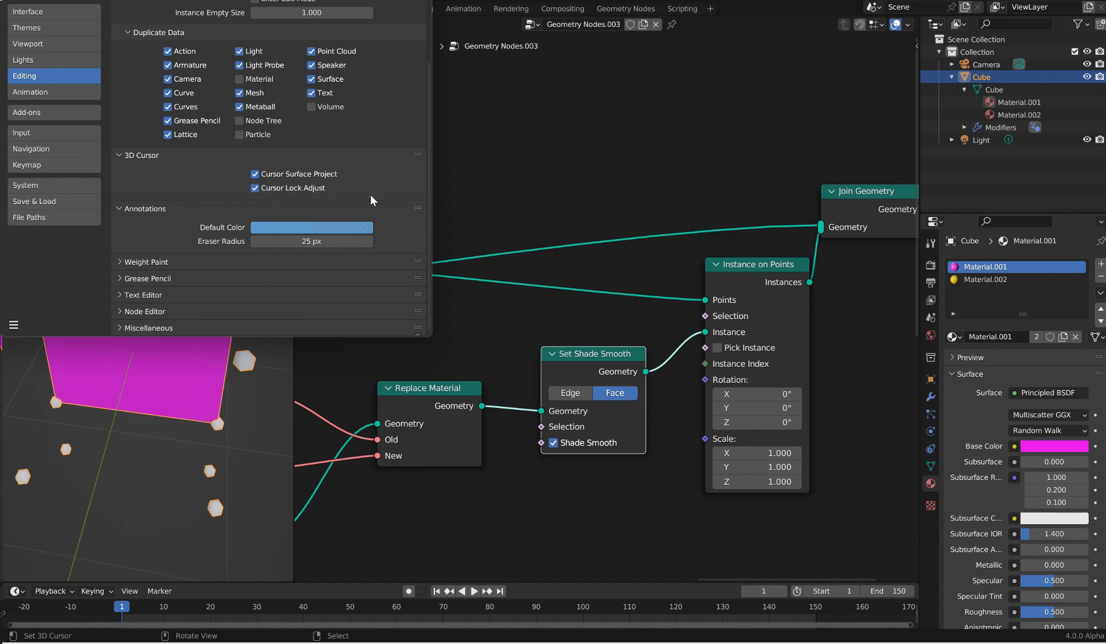
mouse_move(271, 180)
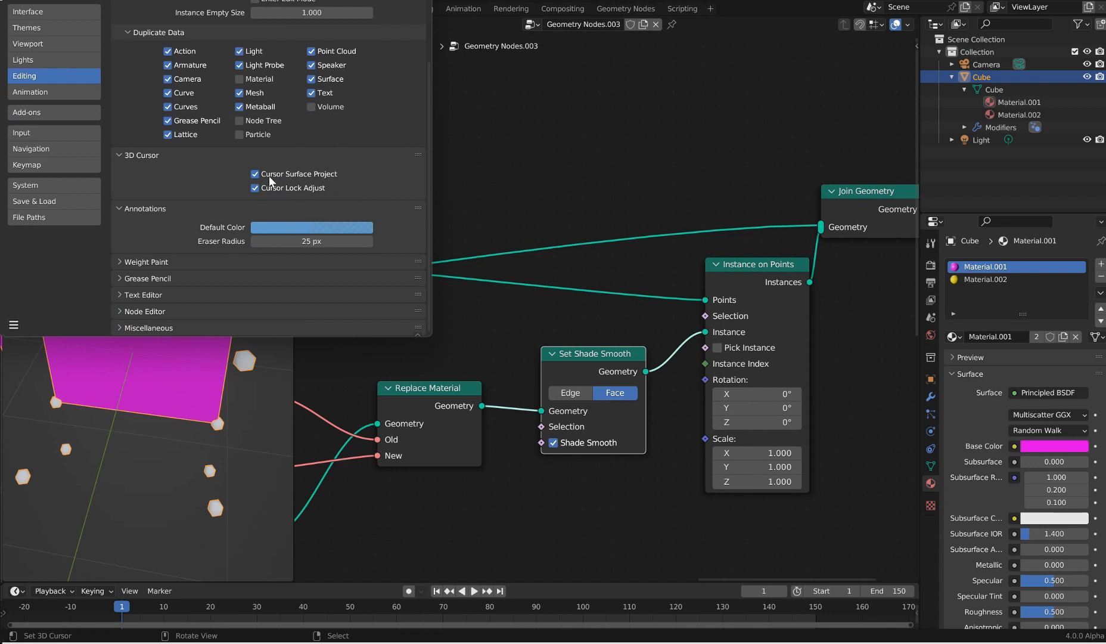
mouse_move(349, 217)
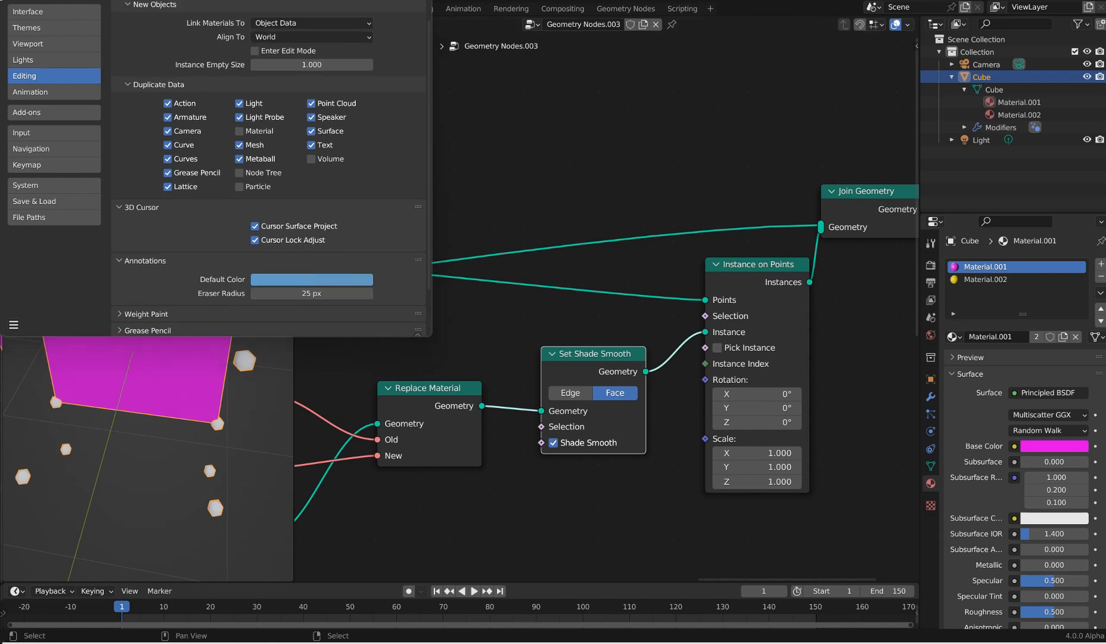
scroll(down, 3)
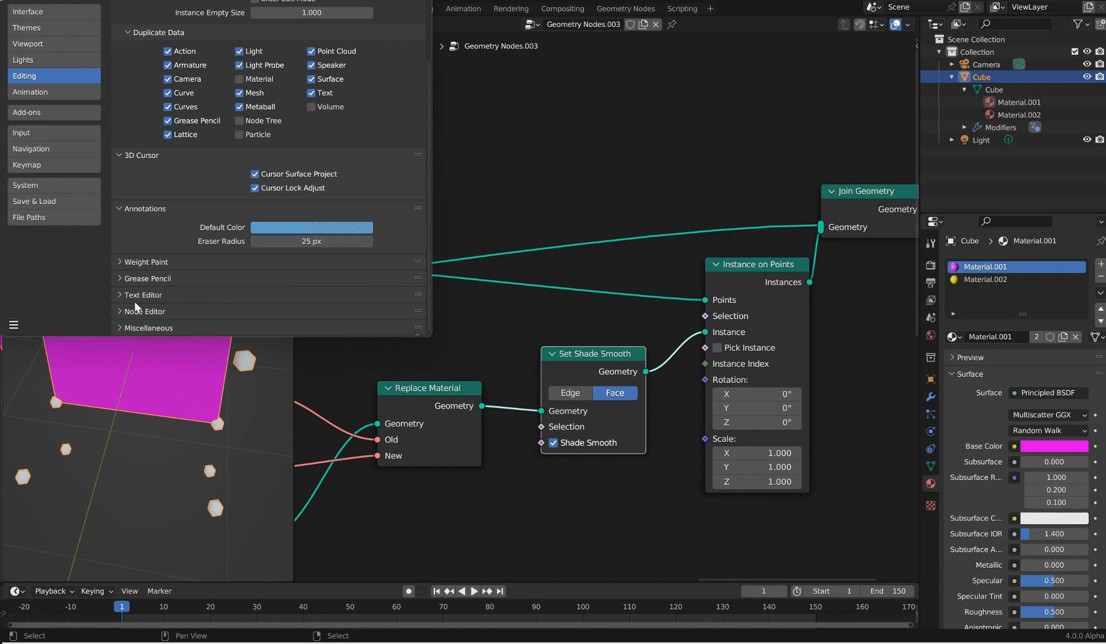
click(144, 311)
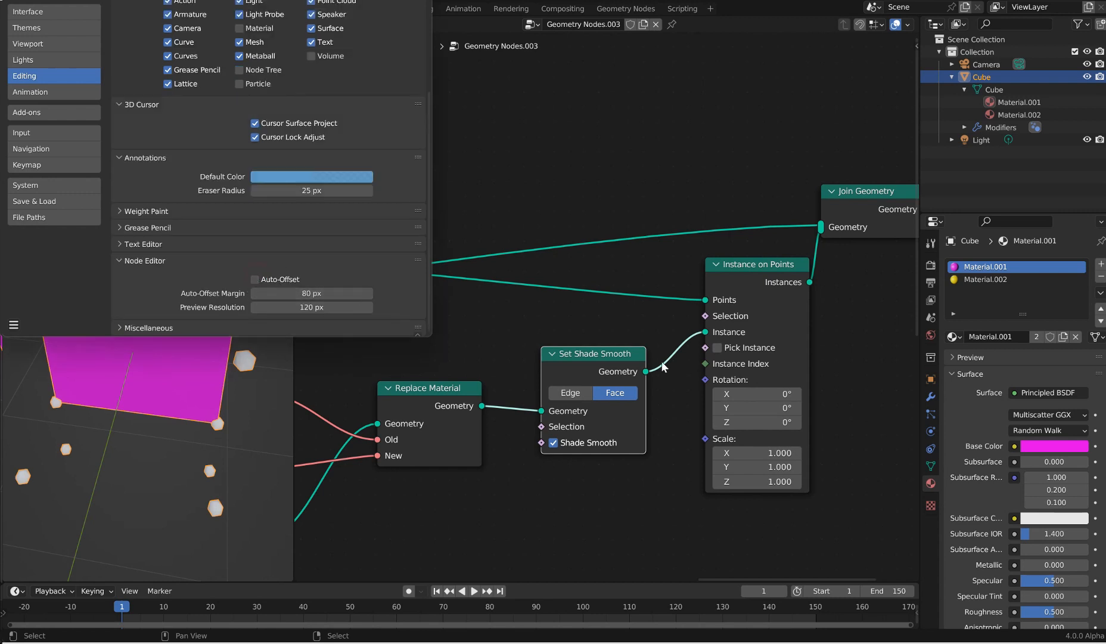
drag(592, 353, 576, 380)
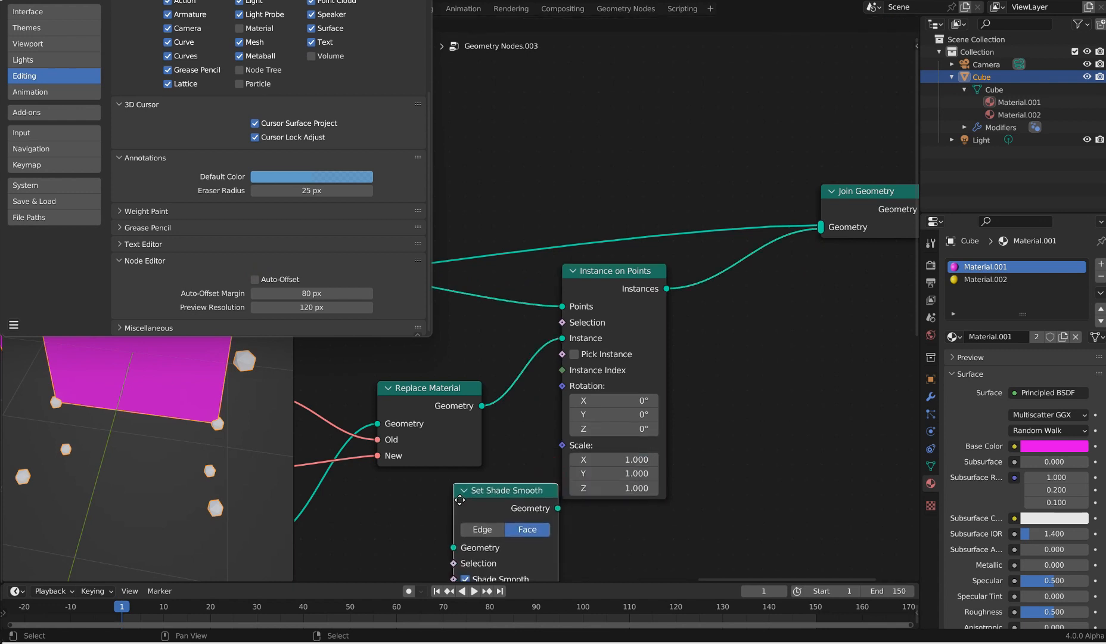
drag(504, 490, 393, 508)
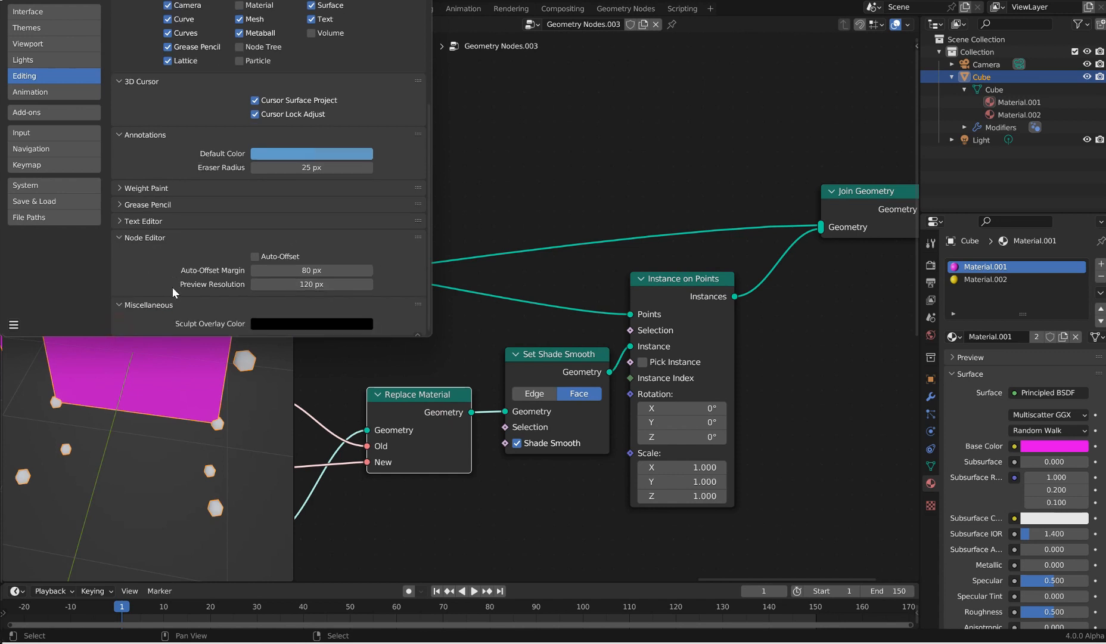
mouse_move(346, 328)
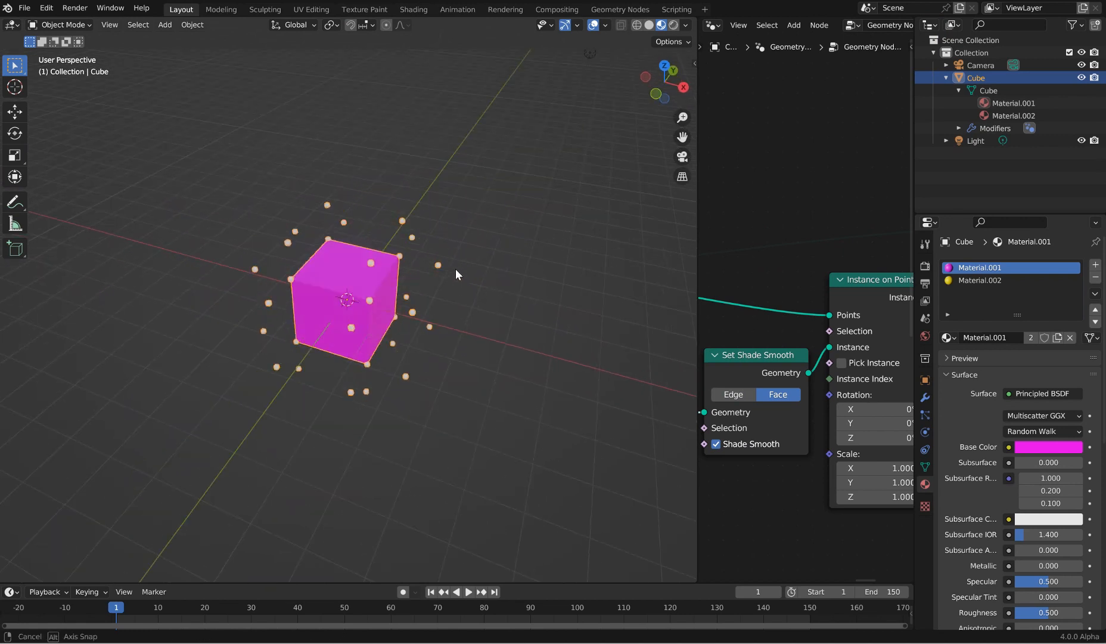
Add the Suzanne monkey mesh and set viewport cavity to both world and screen space.
click(165, 24)
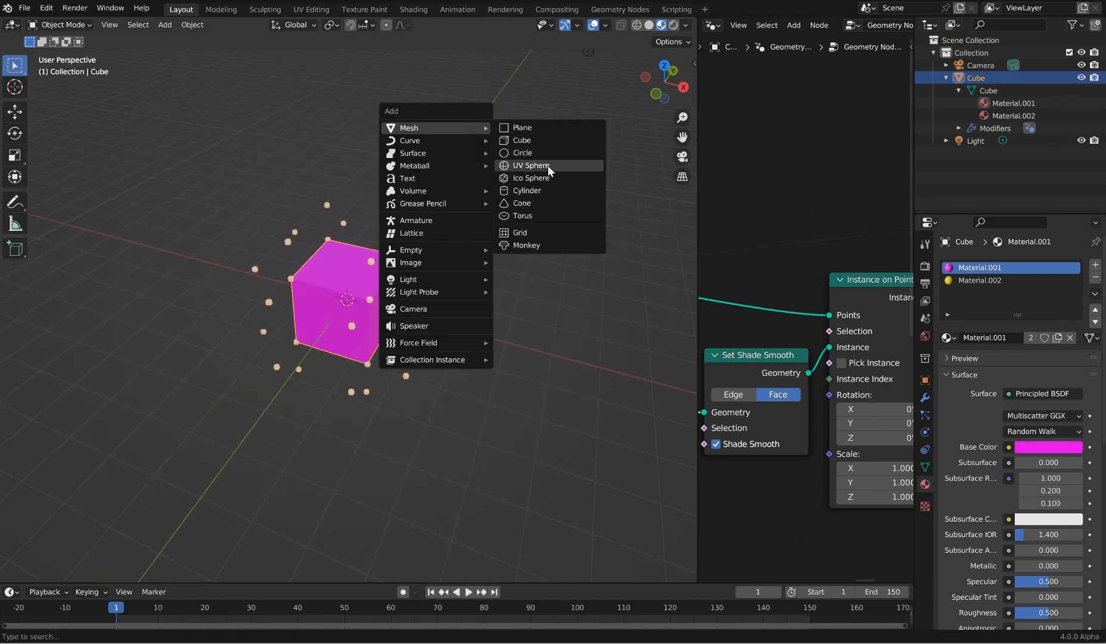
mouse_move(543, 245)
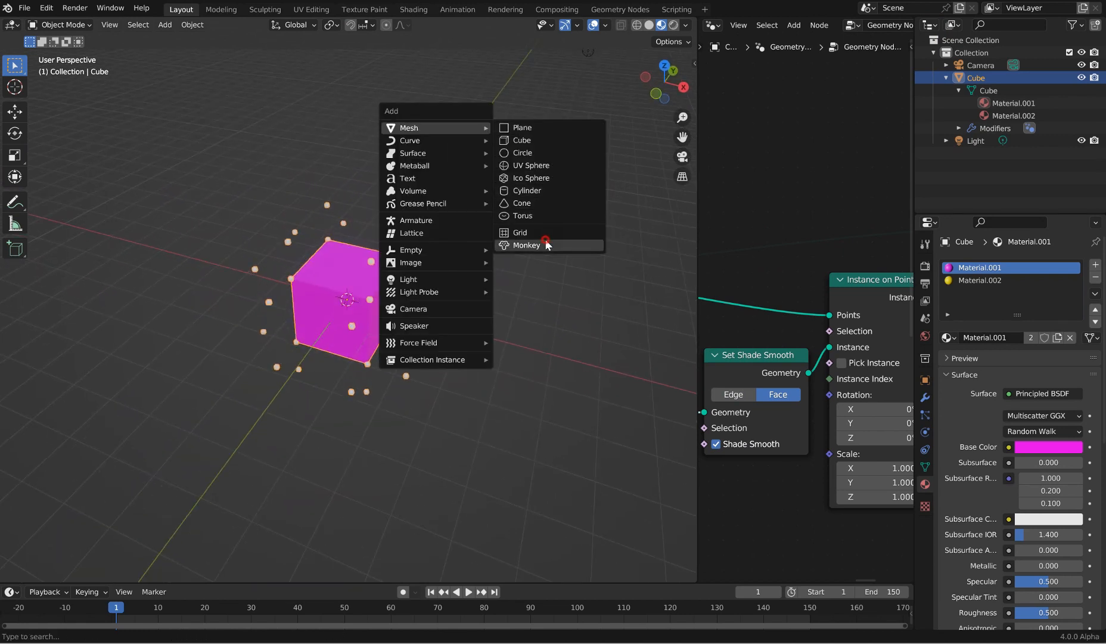
click(526, 245)
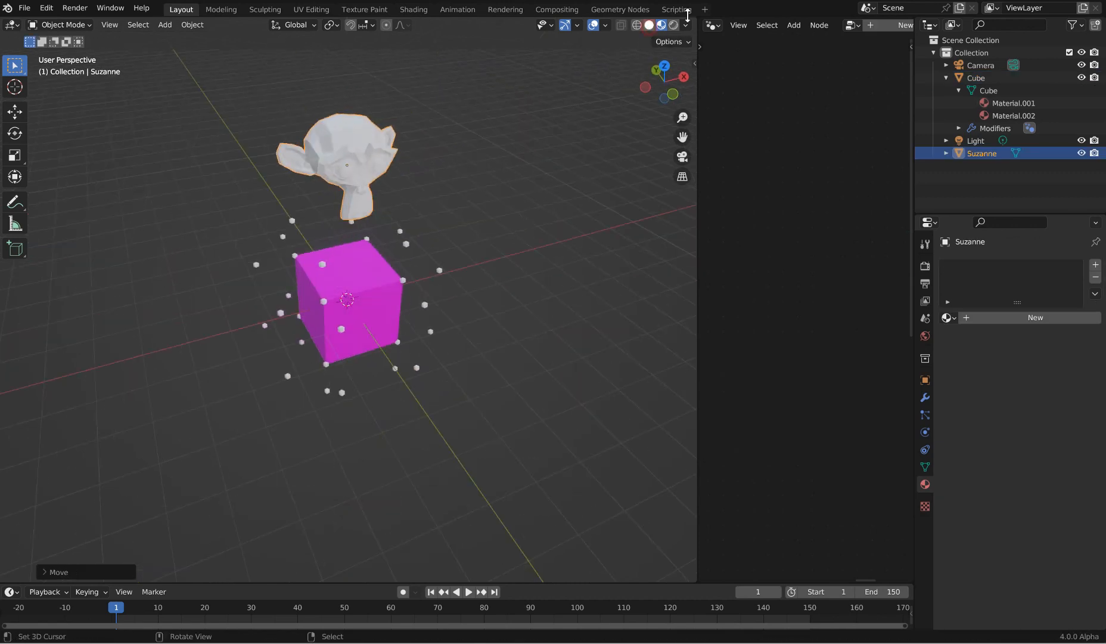
click(660, 25)
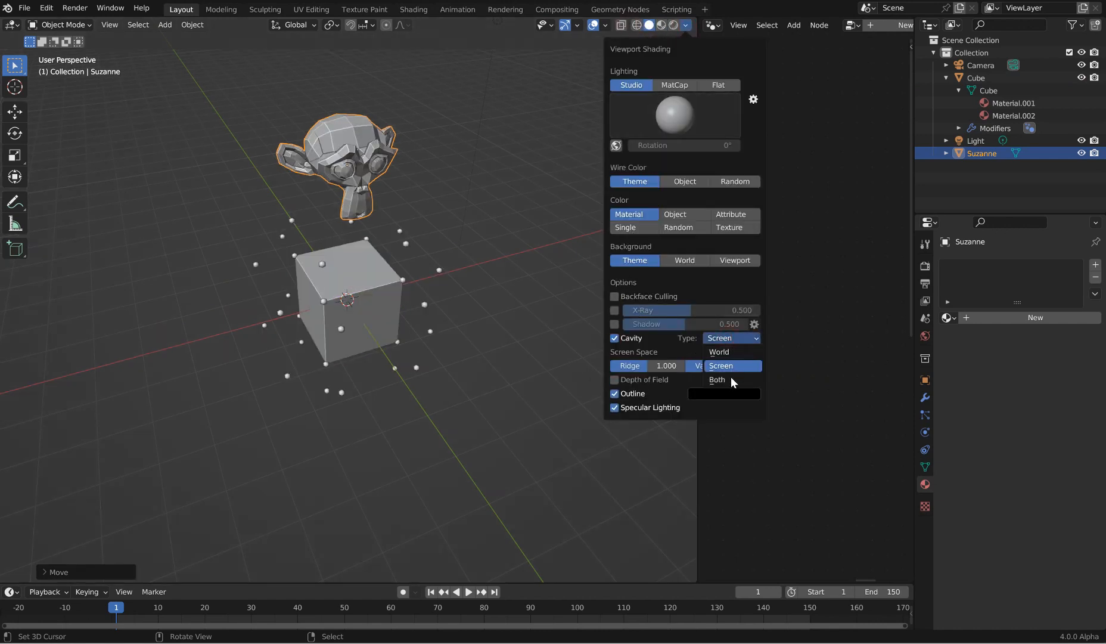
click(717, 380)
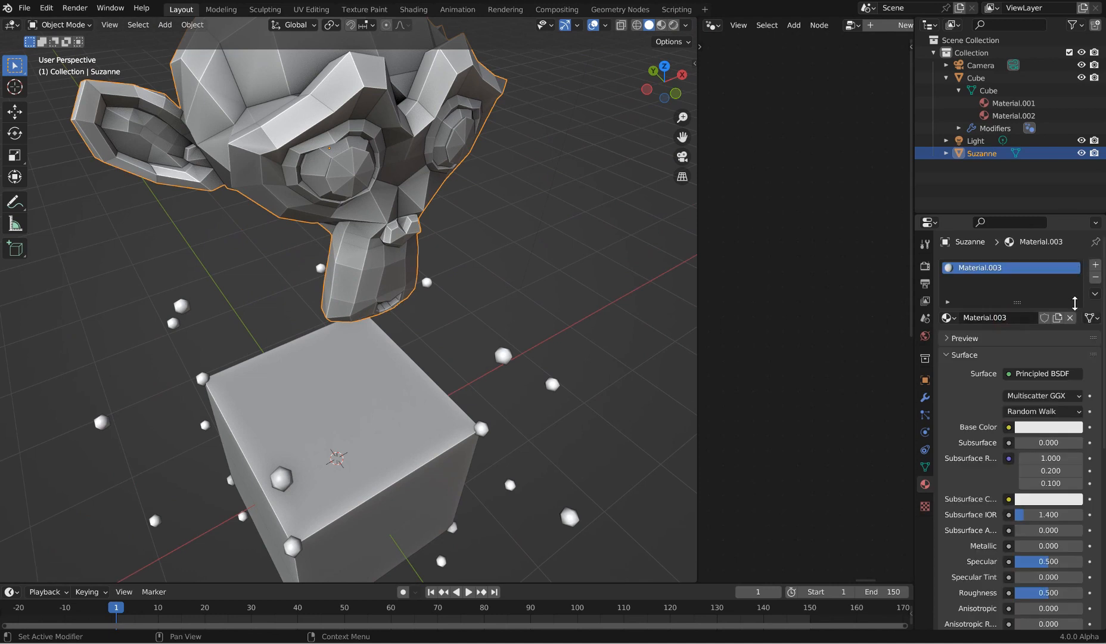
Give Suzanne a Subdivision Surface modifier and smooth shading, then swap the editor areas.
click(1069, 317)
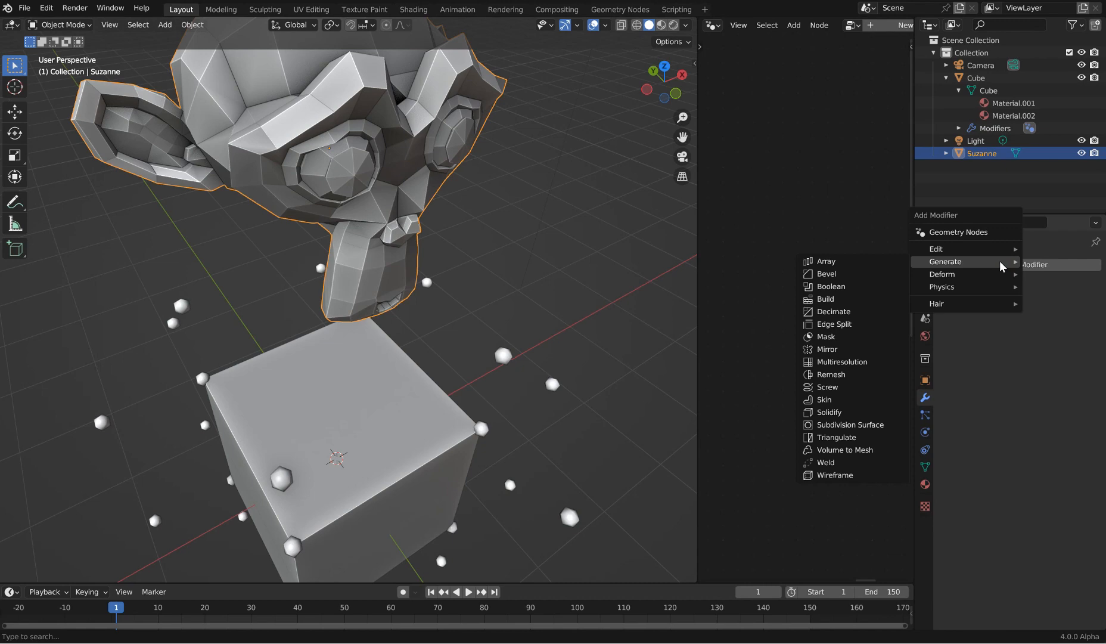
click(850, 424)
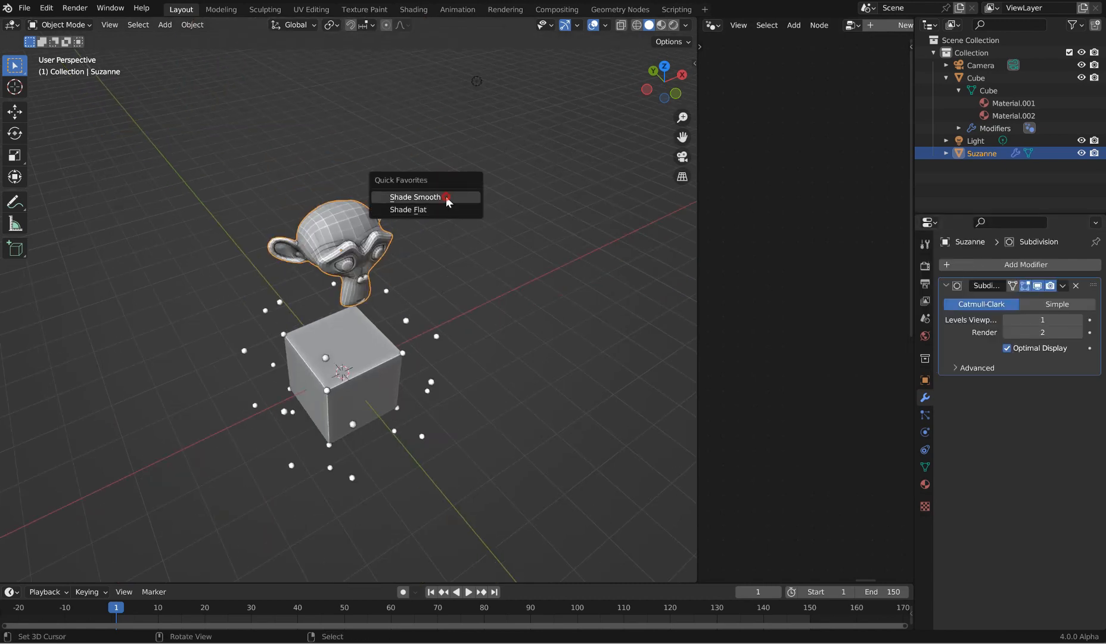
click(415, 197)
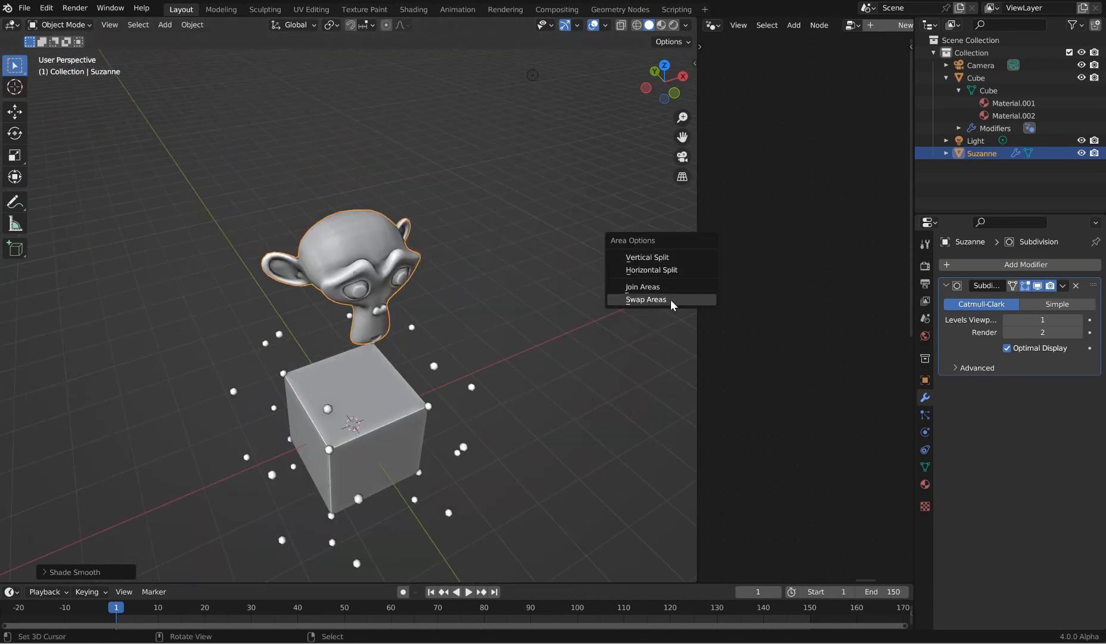
click(646, 299)
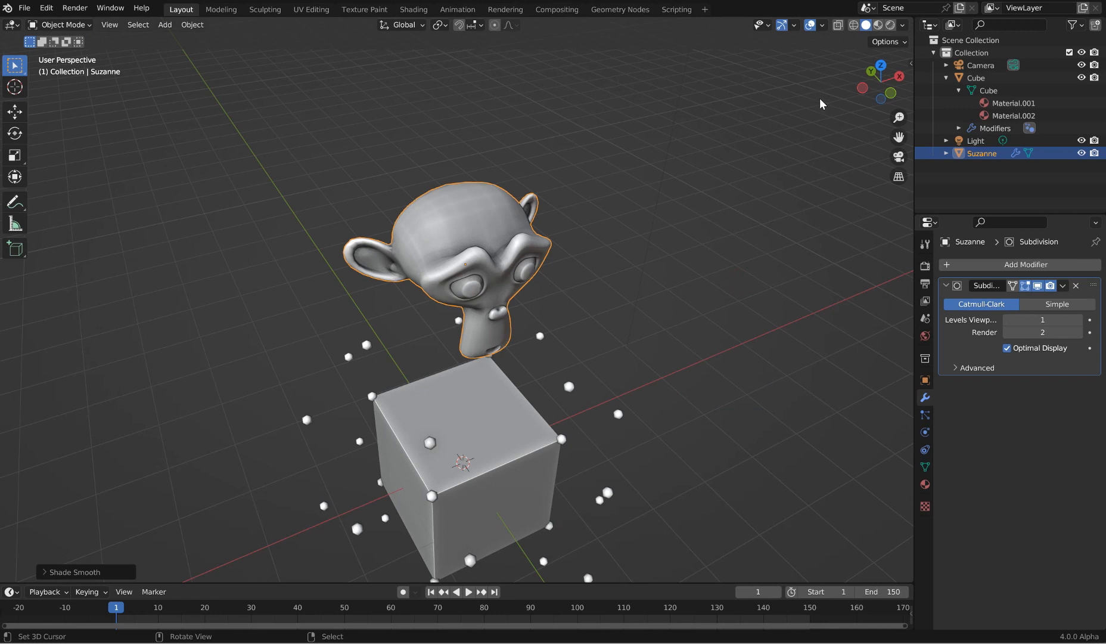
Turn on the Statistics option in the Viewport Overlays popover.
click(903, 25)
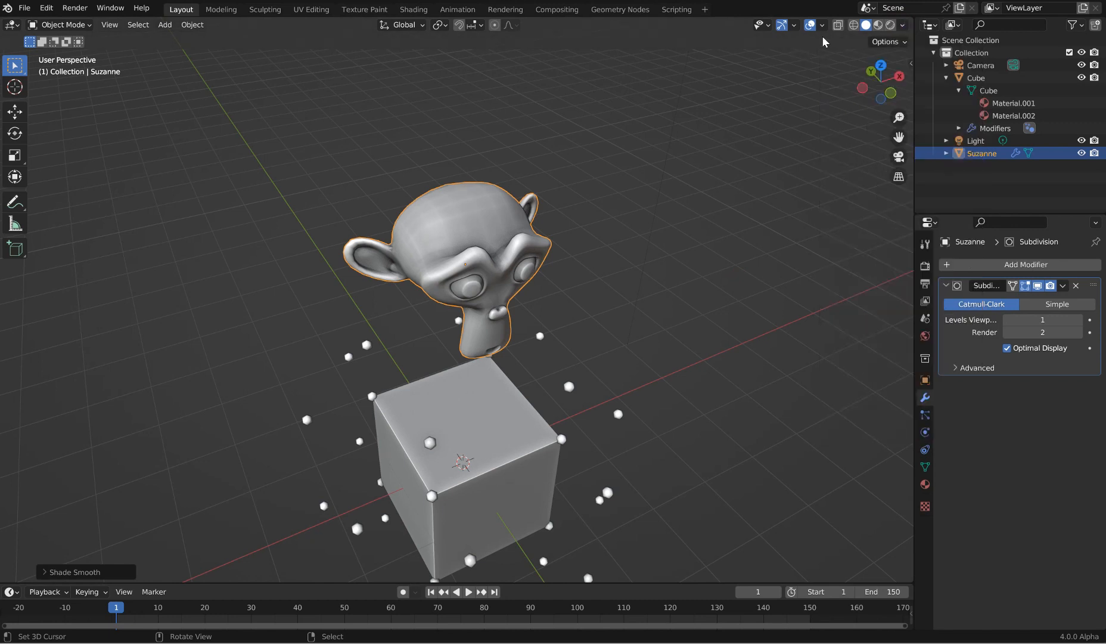
click(818, 25)
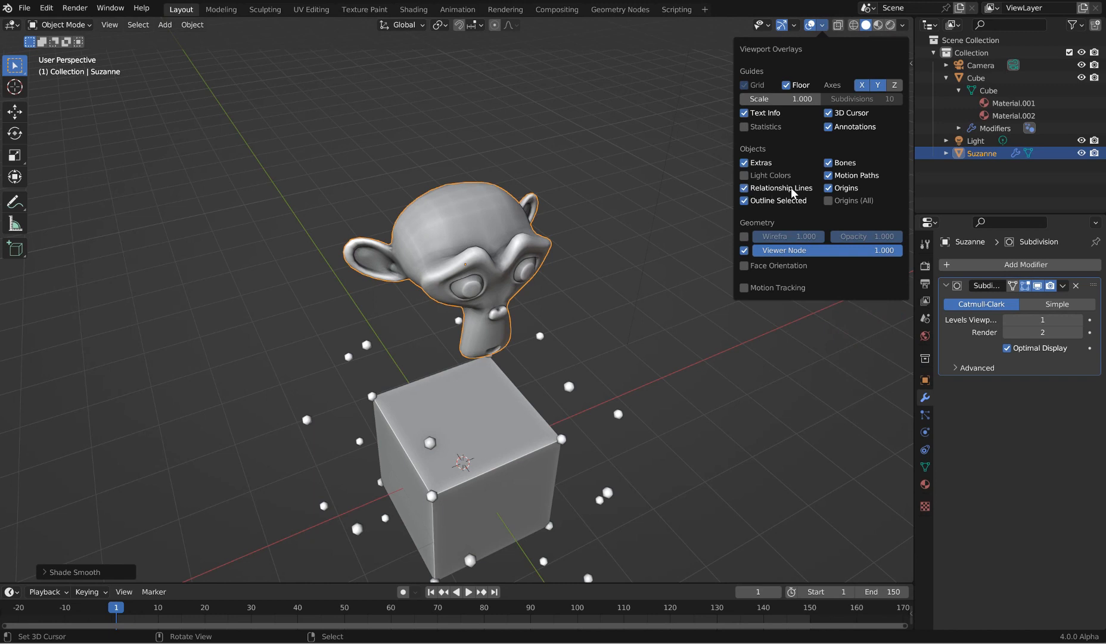
mouse_move(775, 230)
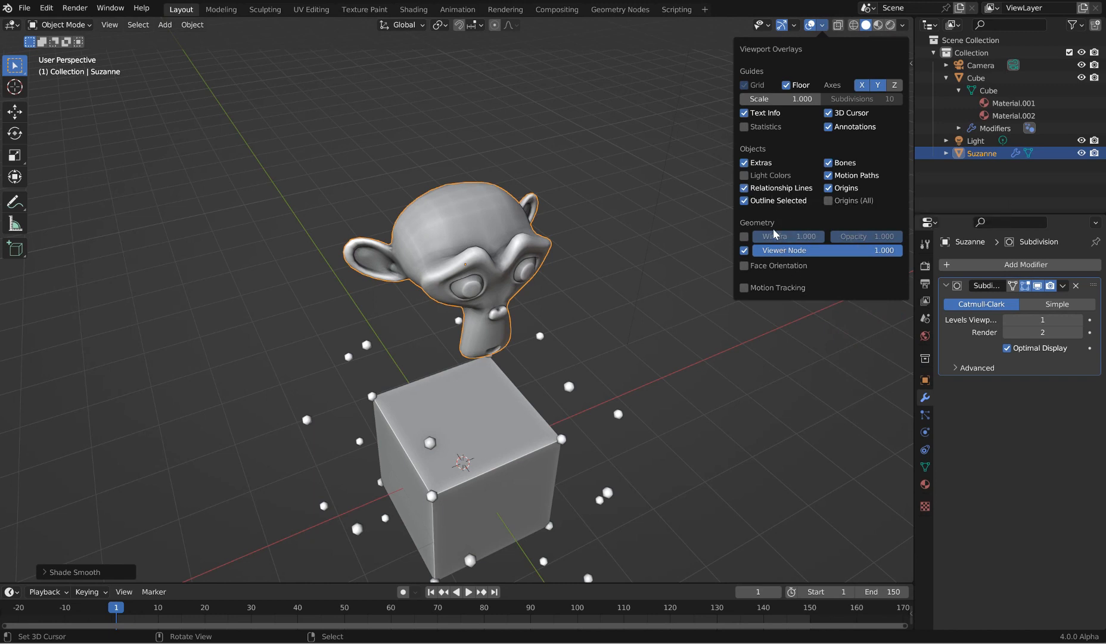
click(744, 126)
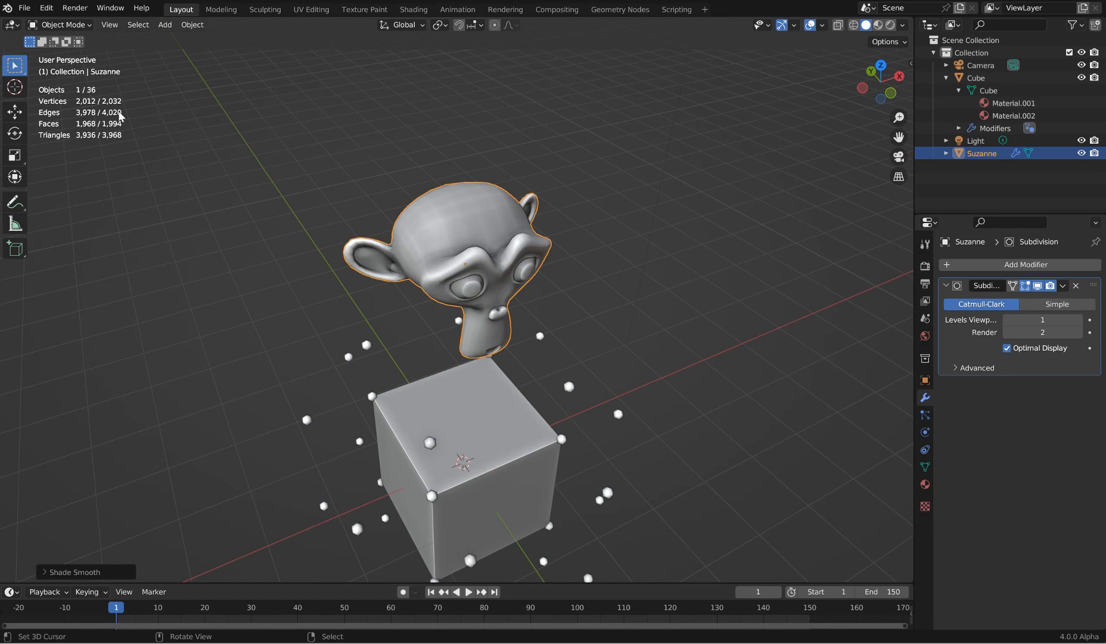
mouse_move(419, 361)
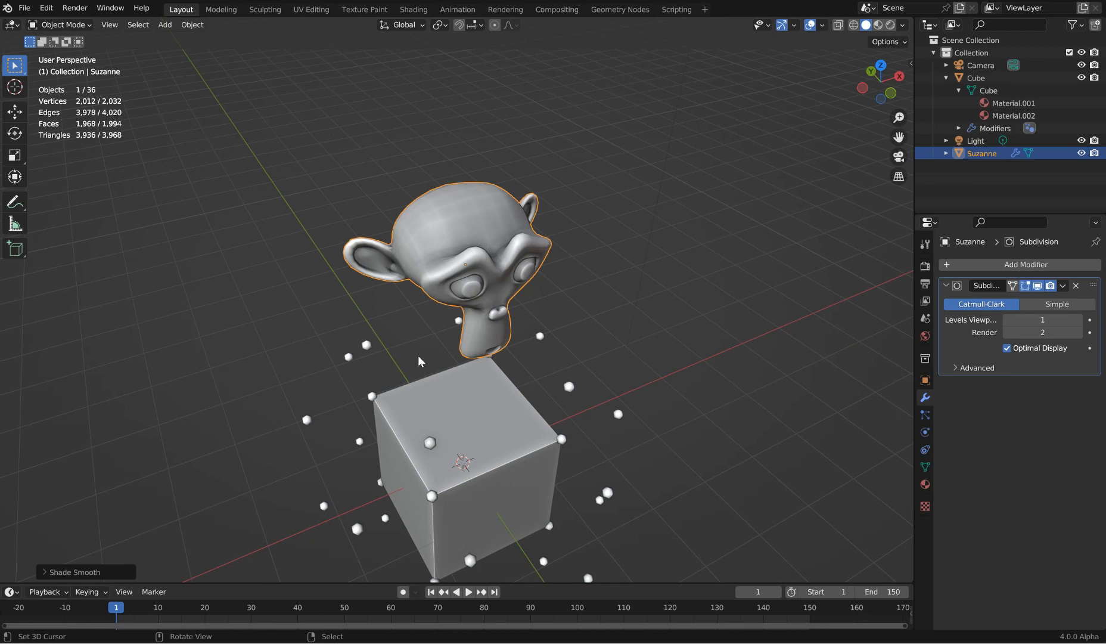
mouse_move(199, 200)
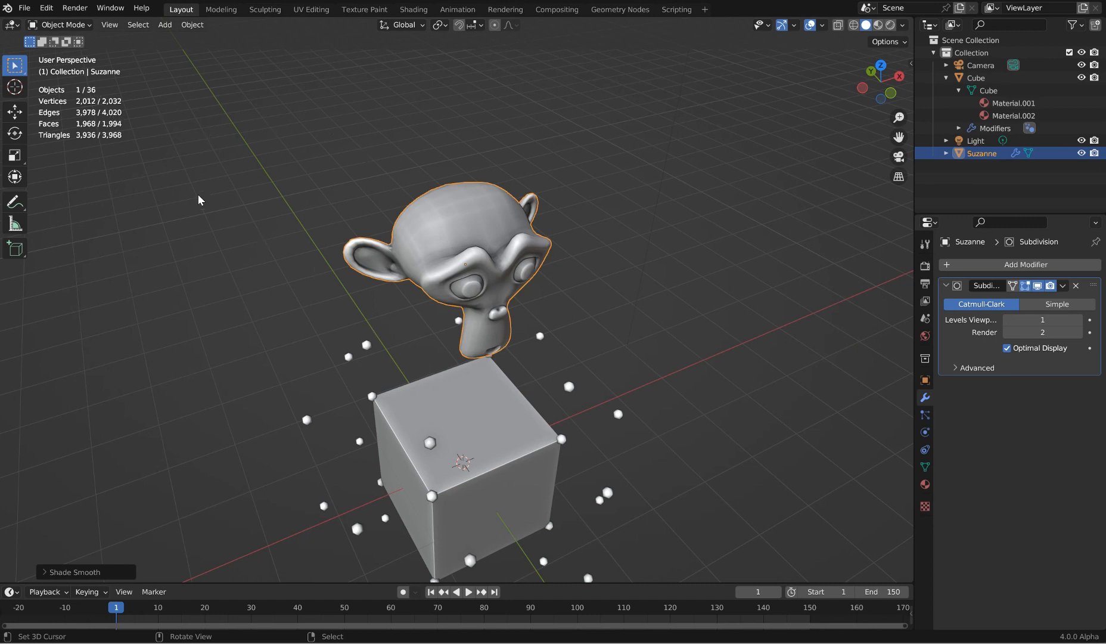
mouse_move(100, 104)
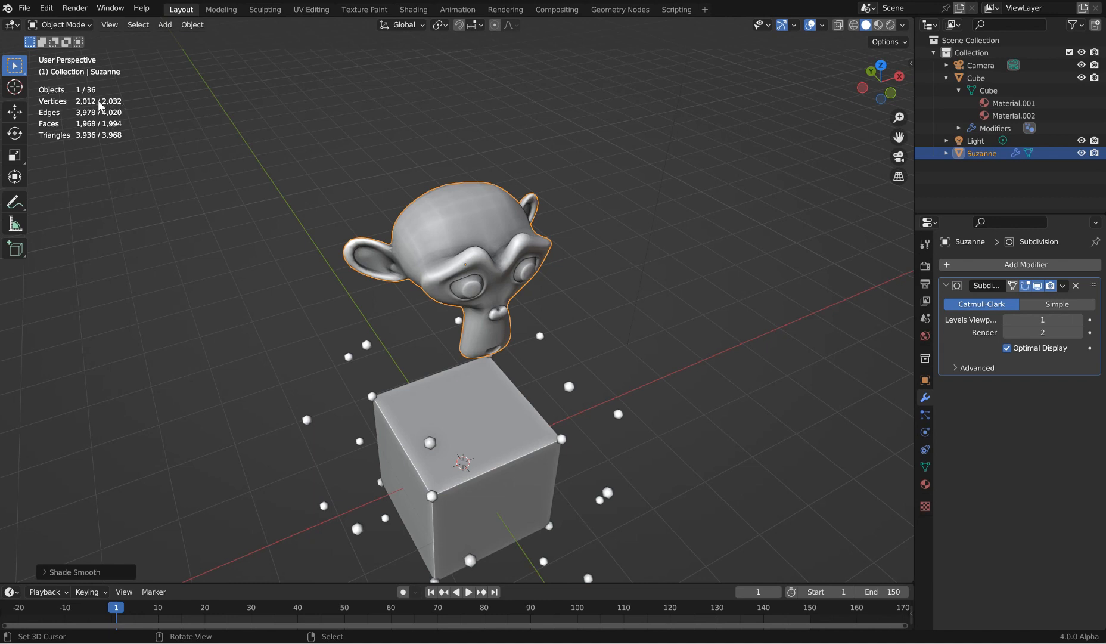
mouse_move(65, 149)
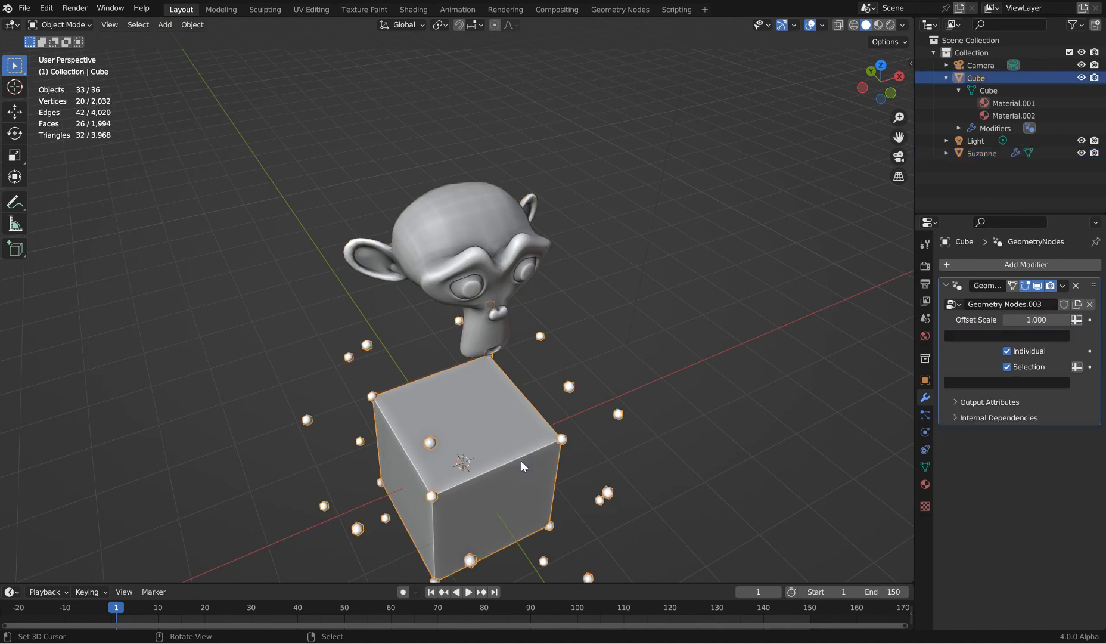
mouse_move(183, 114)
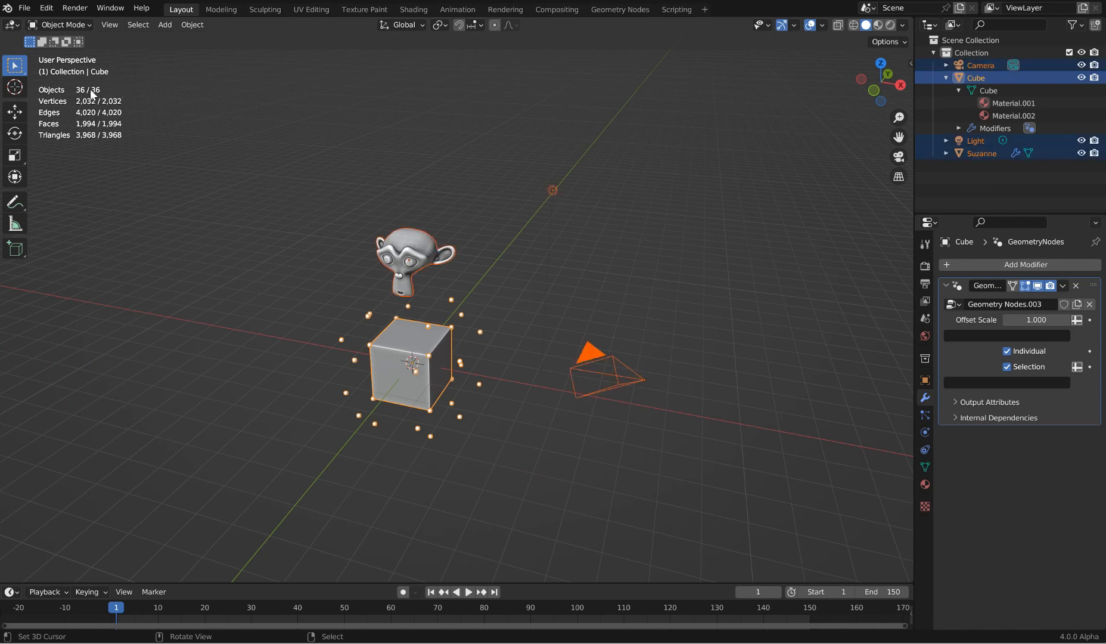
mouse_move(79, 120)
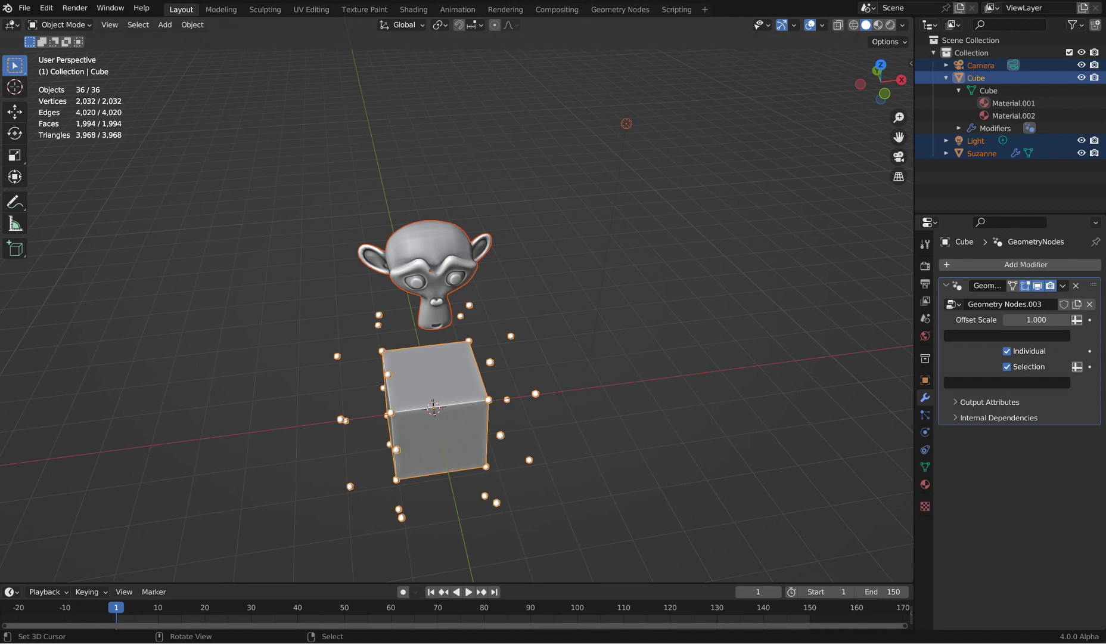
Switch to Geometry Nodes and back to Layout, then Alt+Tab to the other Blender project.
click(619, 9)
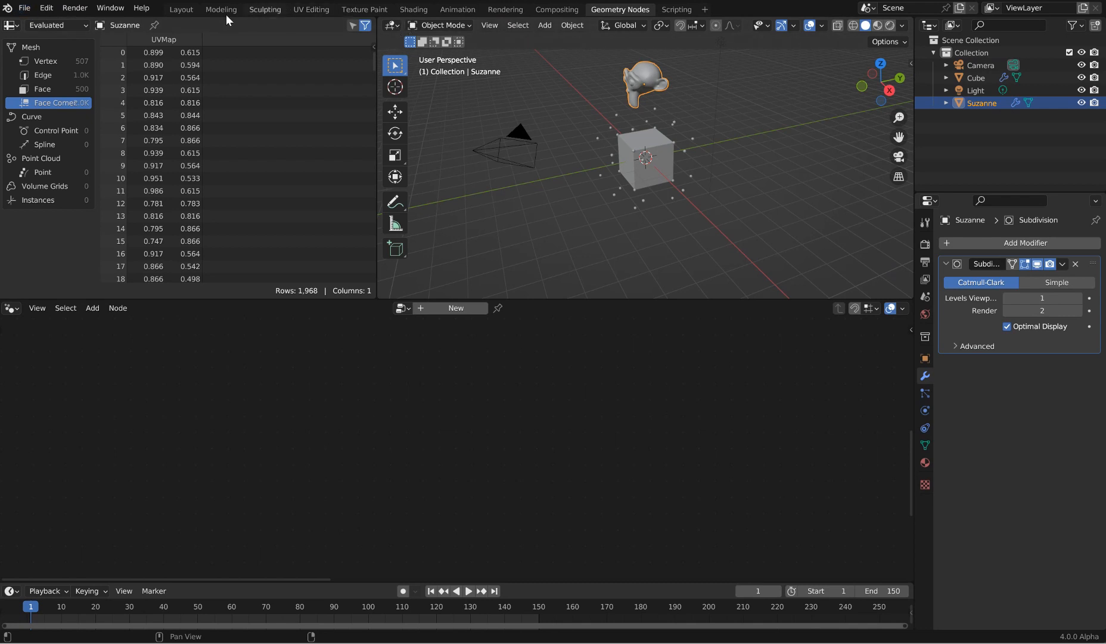
click(185, 9)
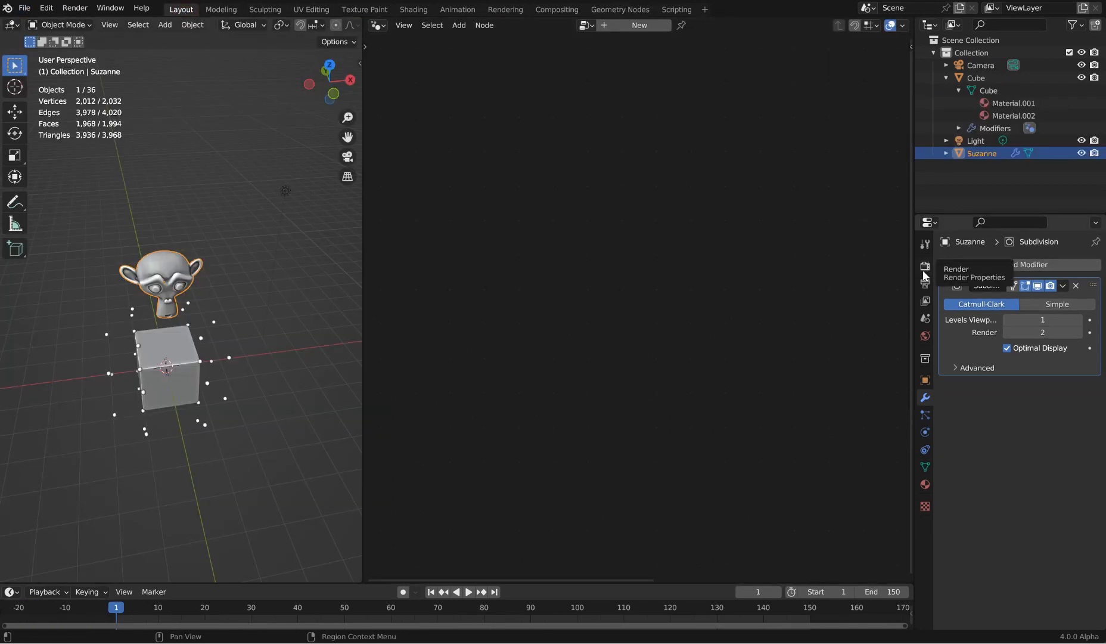
key(Alt+Tab)
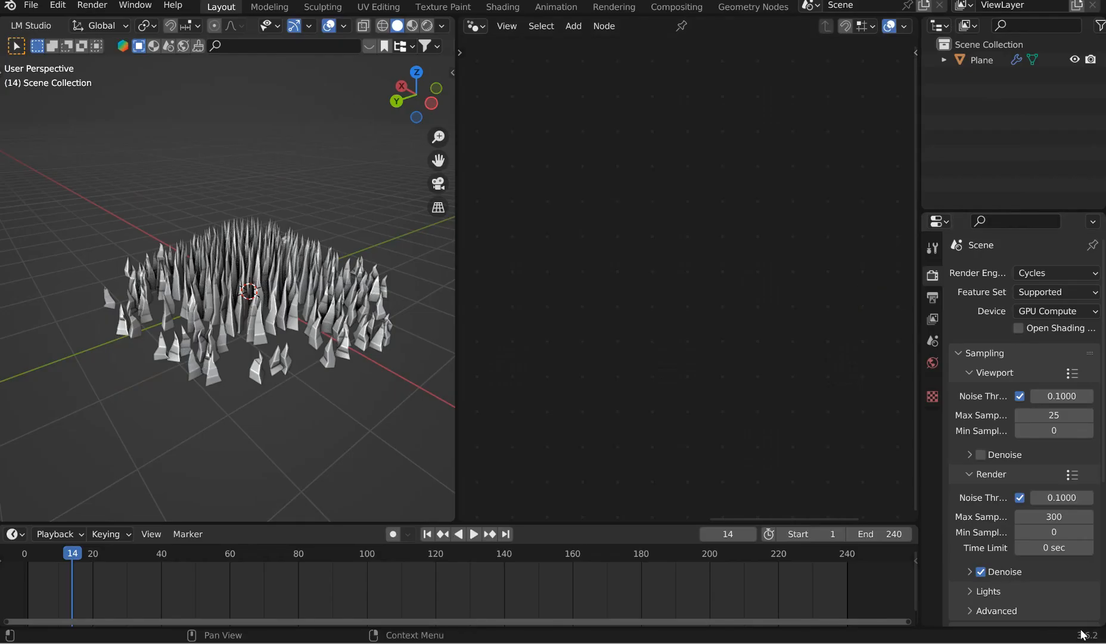
mouse_move(686, 347)
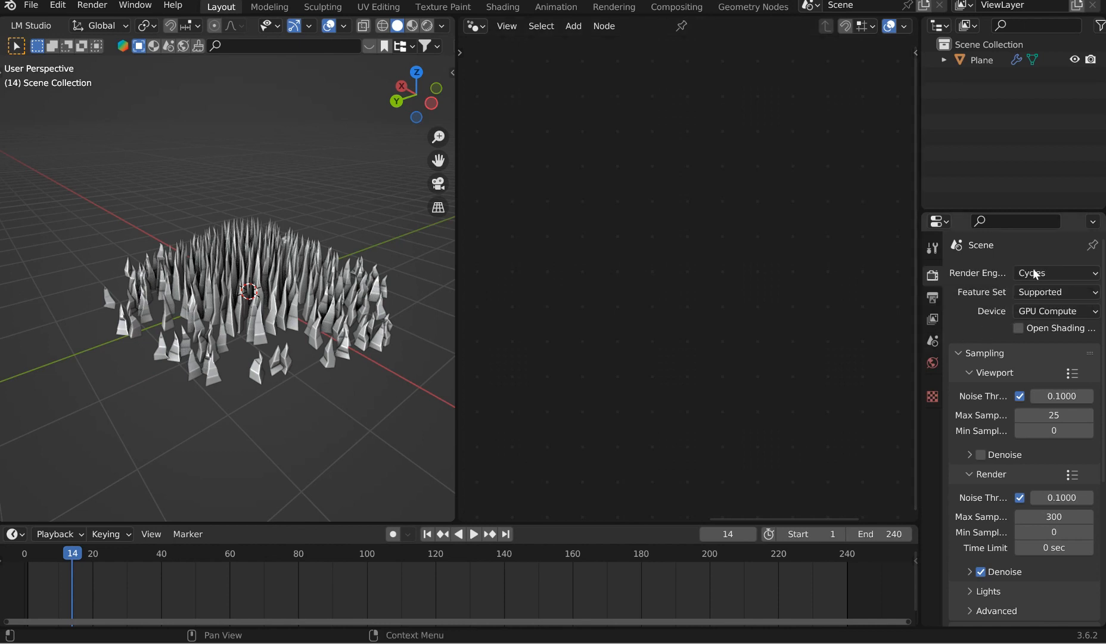
click(1055, 273)
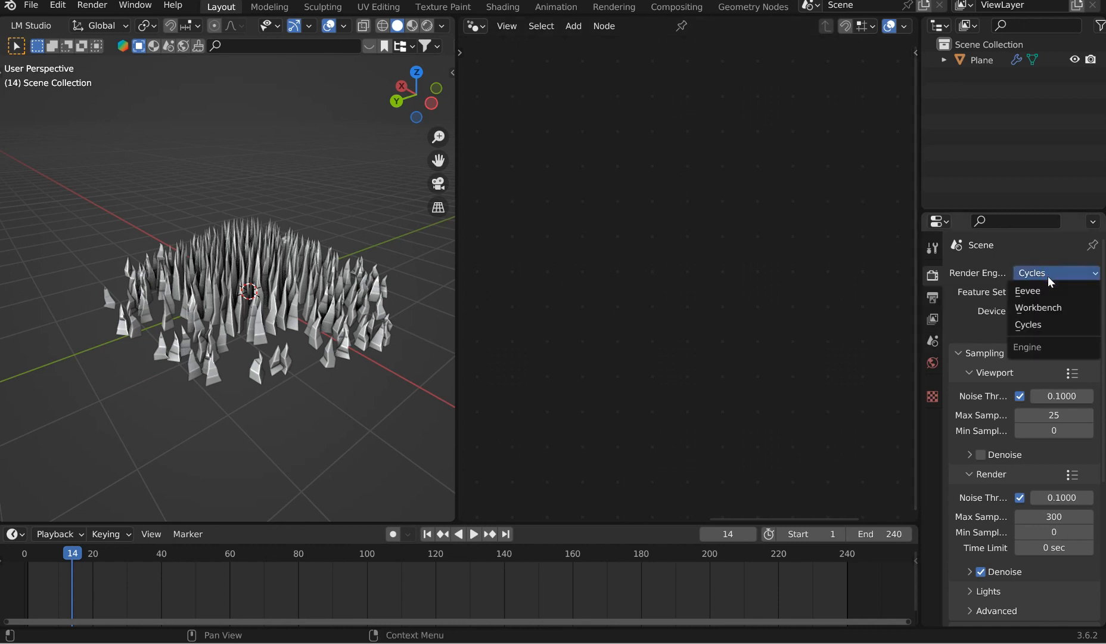
mouse_move(1029, 325)
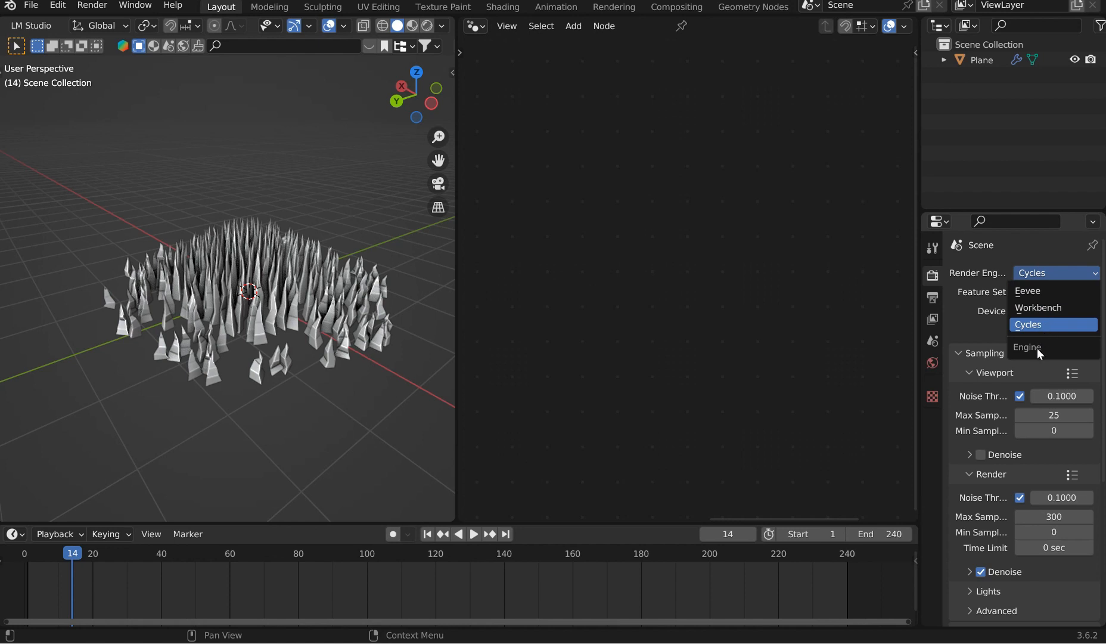
mouse_move(1047, 351)
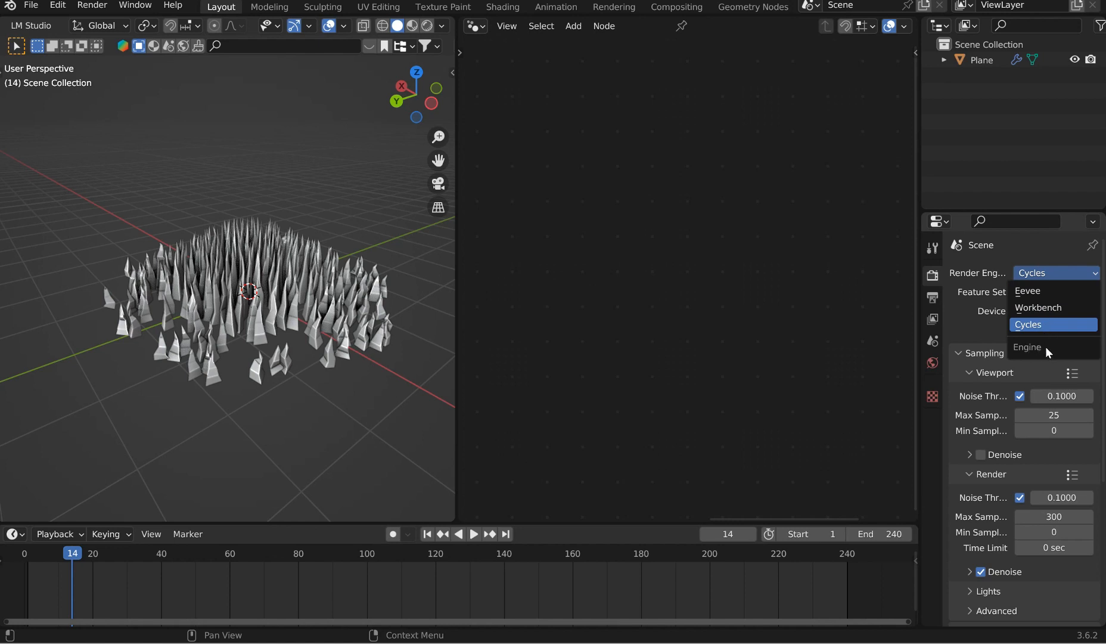
click(1050, 324)
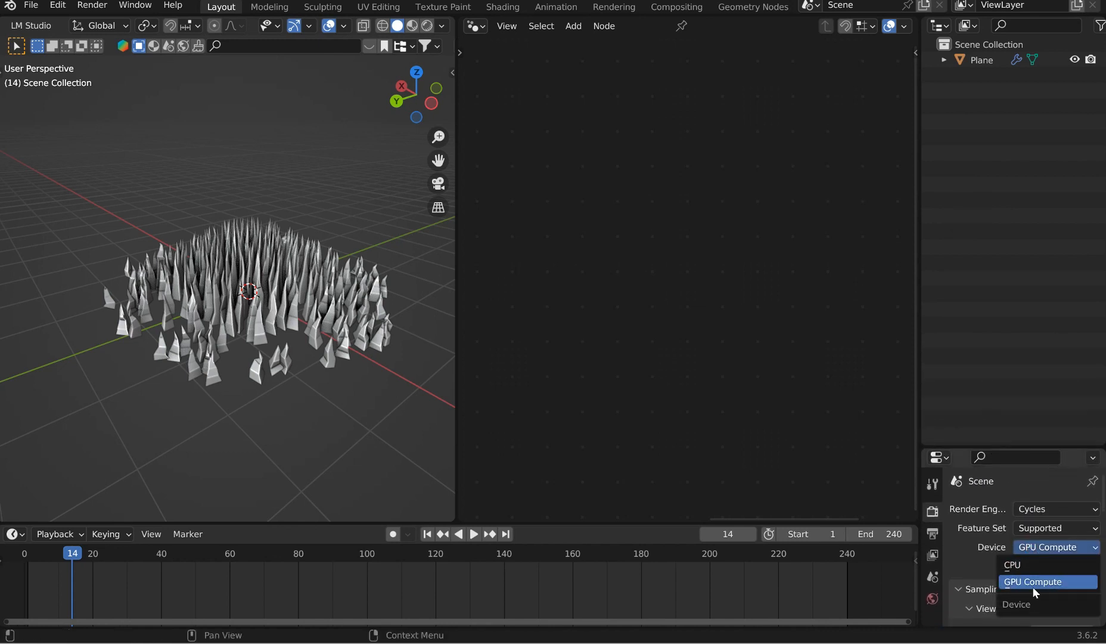
click(1053, 510)
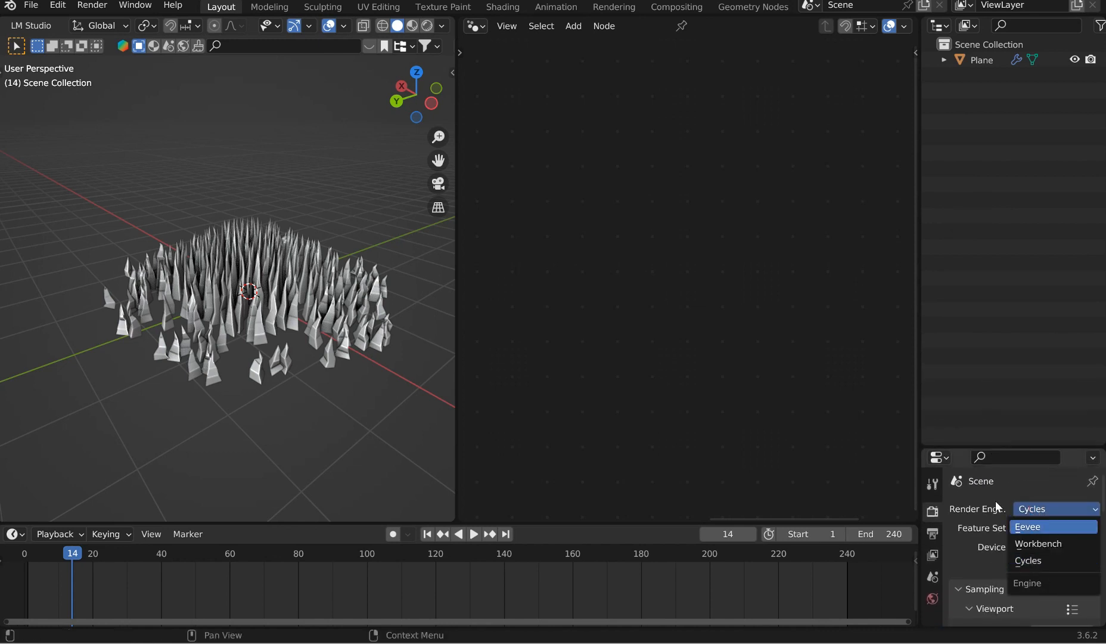
click(1028, 560)
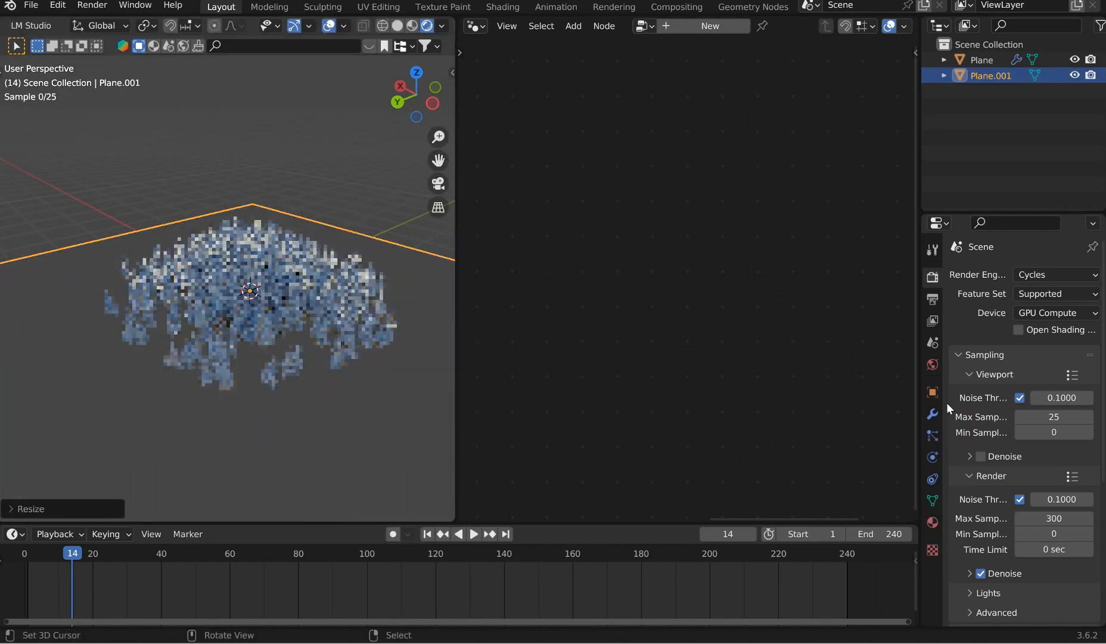
Add a Subdivision Surface modifier to the plane from the Add Modifier list.
click(981, 275)
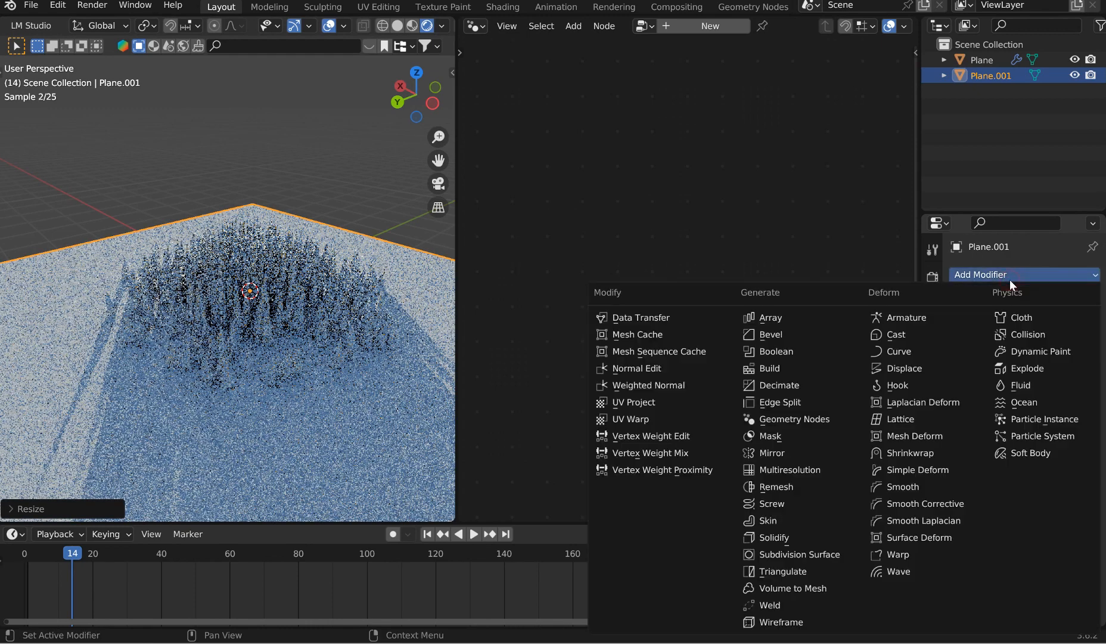
mouse_move(824, 555)
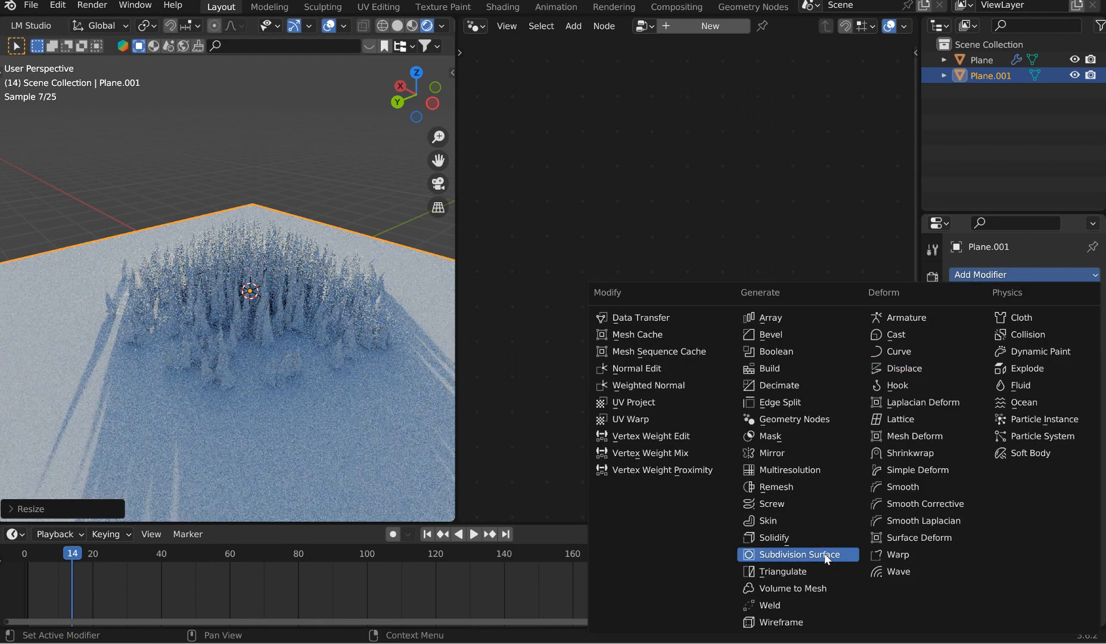
click(799, 554)
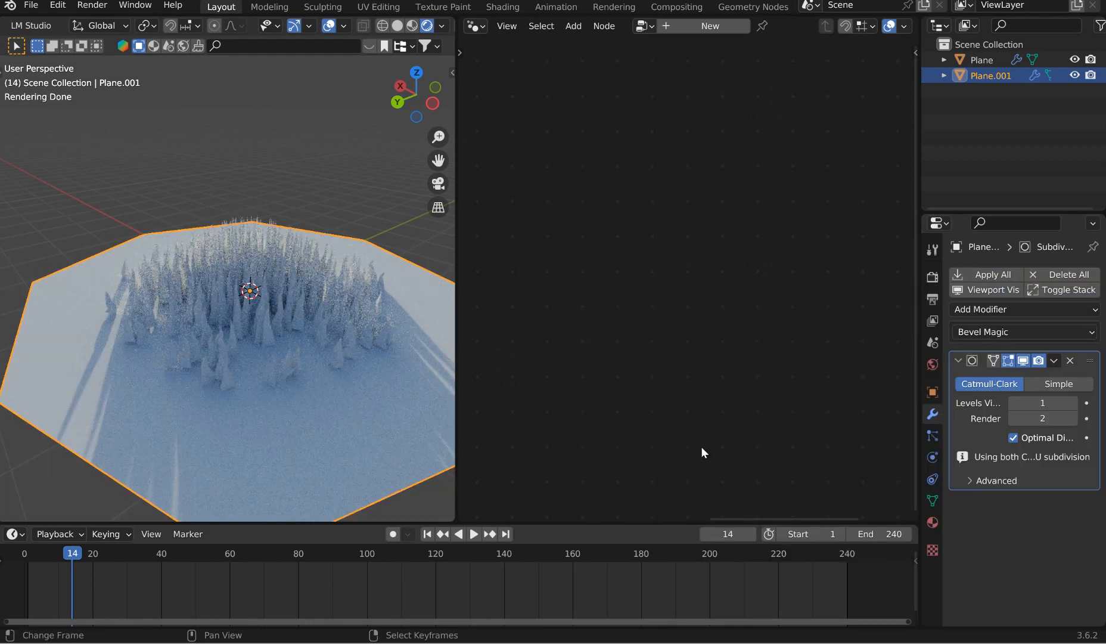
click(1074, 403)
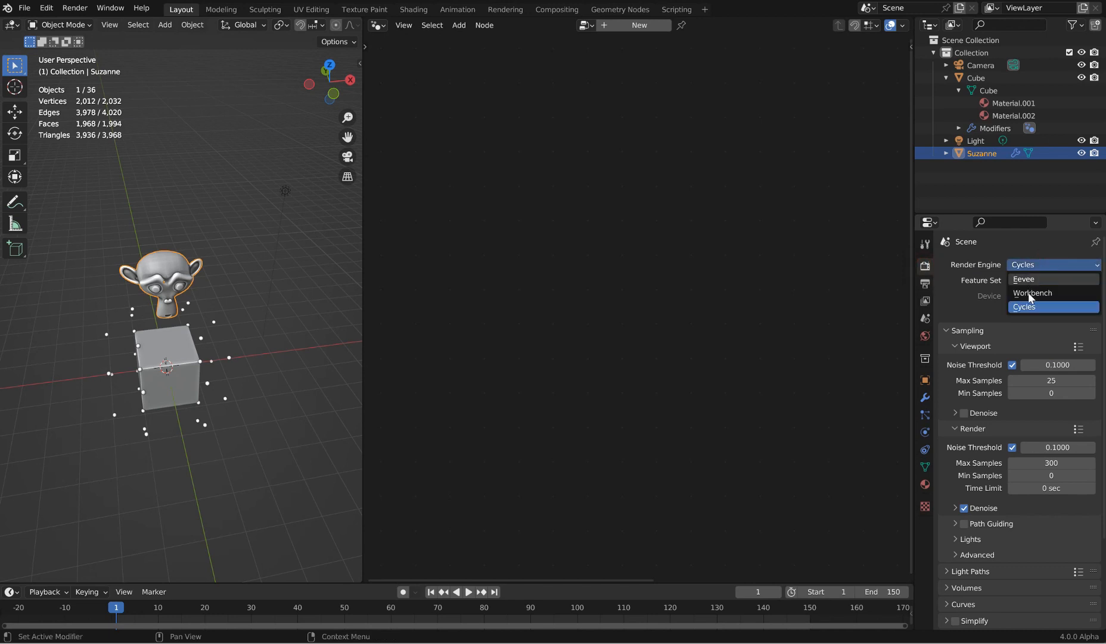
click(1024, 306)
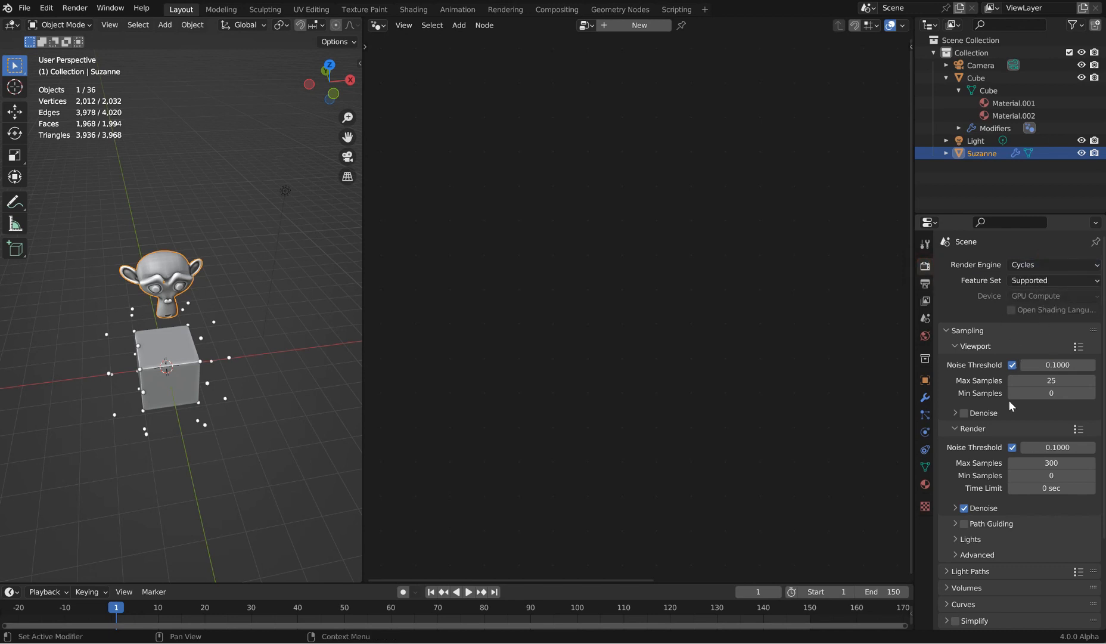
click(925, 397)
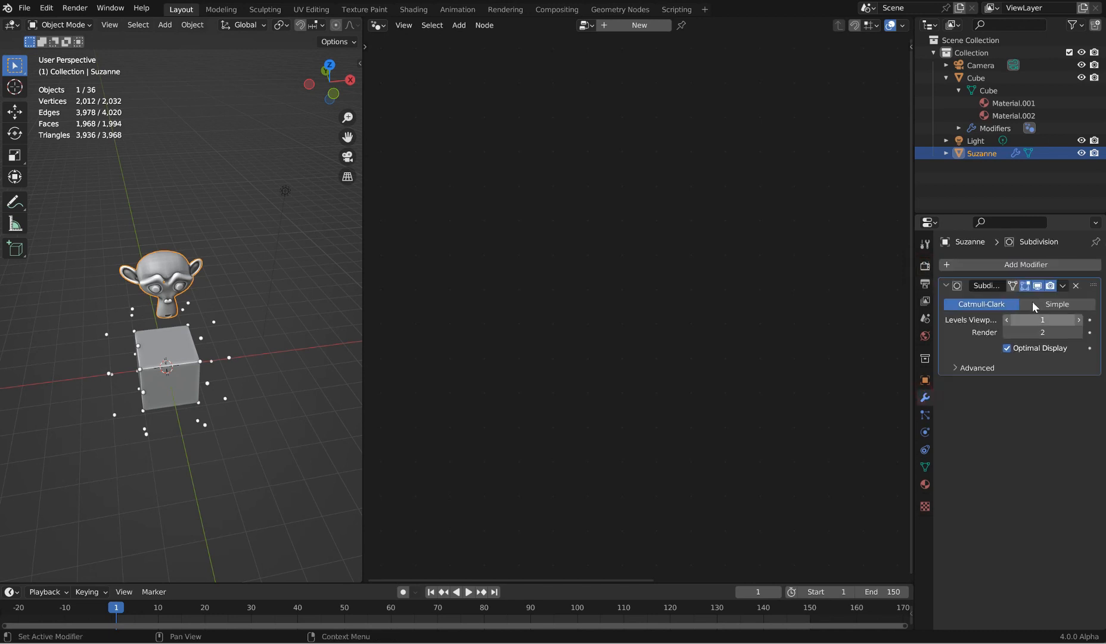
click(925, 261)
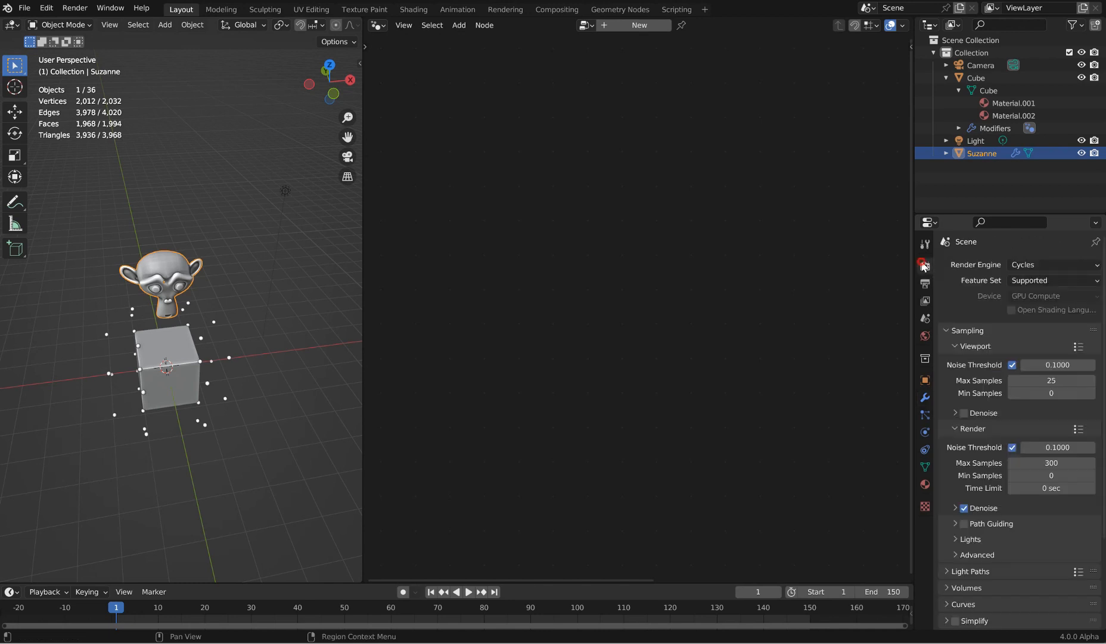
click(1054, 280)
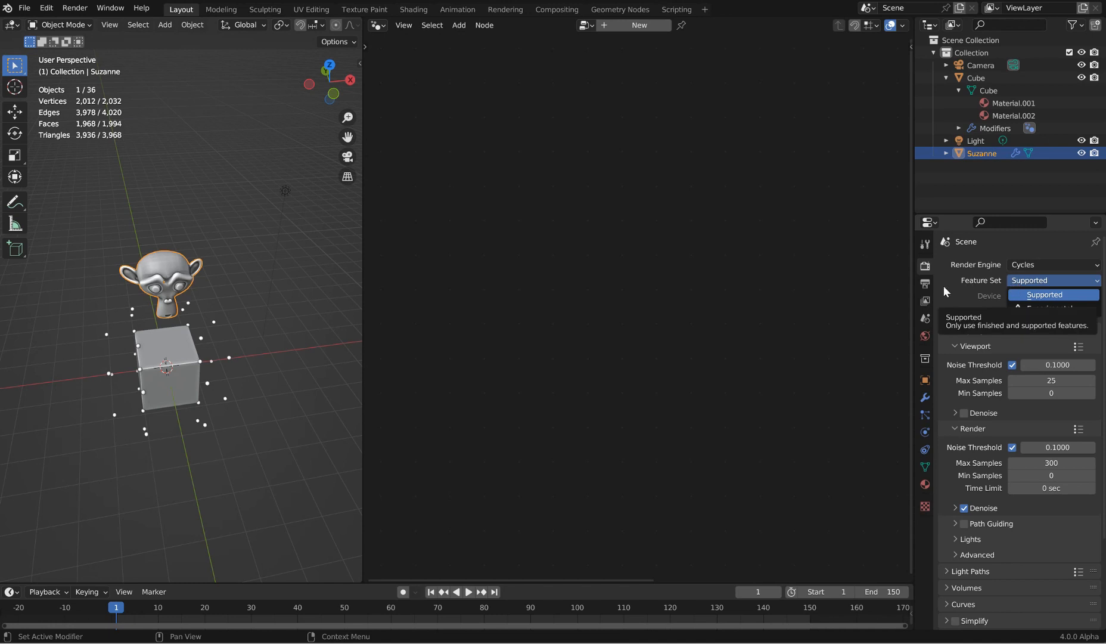
scroll(down, 3)
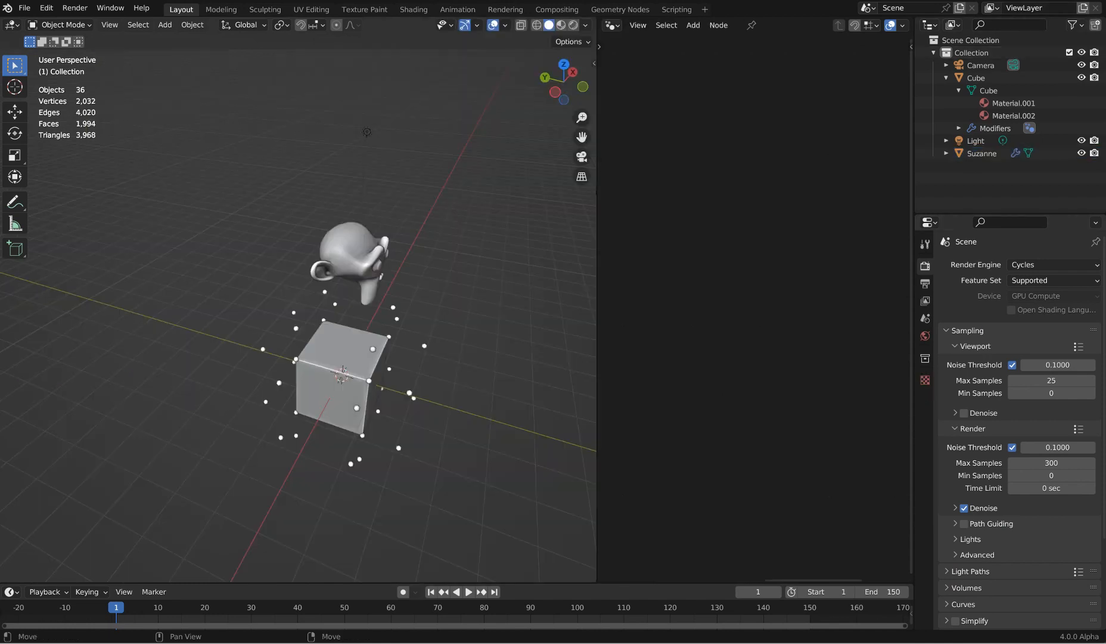
drag(339, 282, 367, 261)
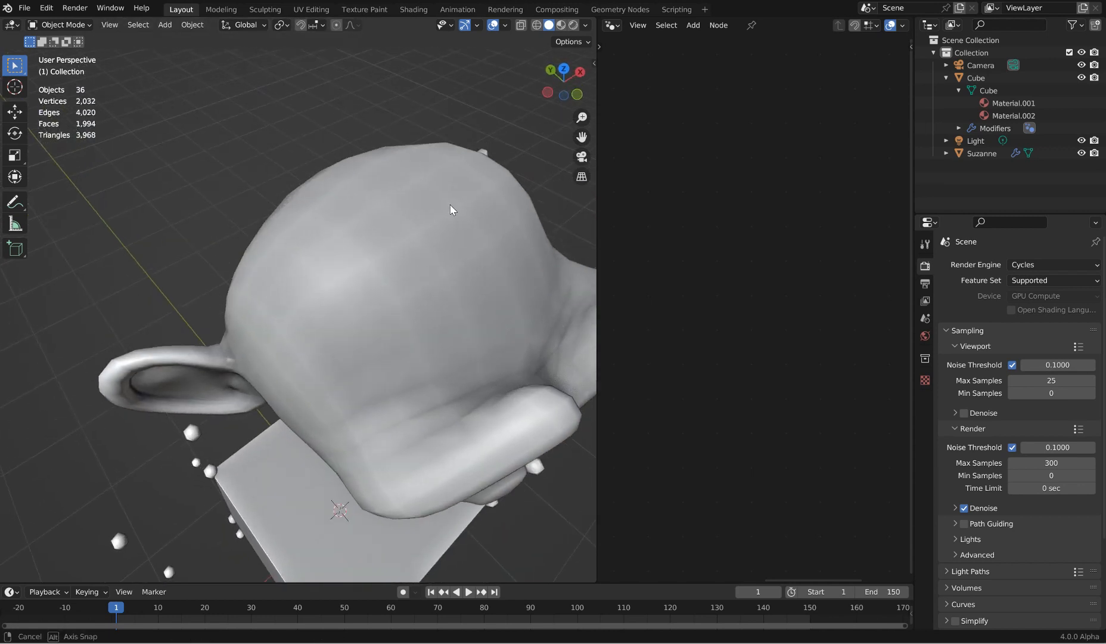
drag(451, 209, 458, 191)
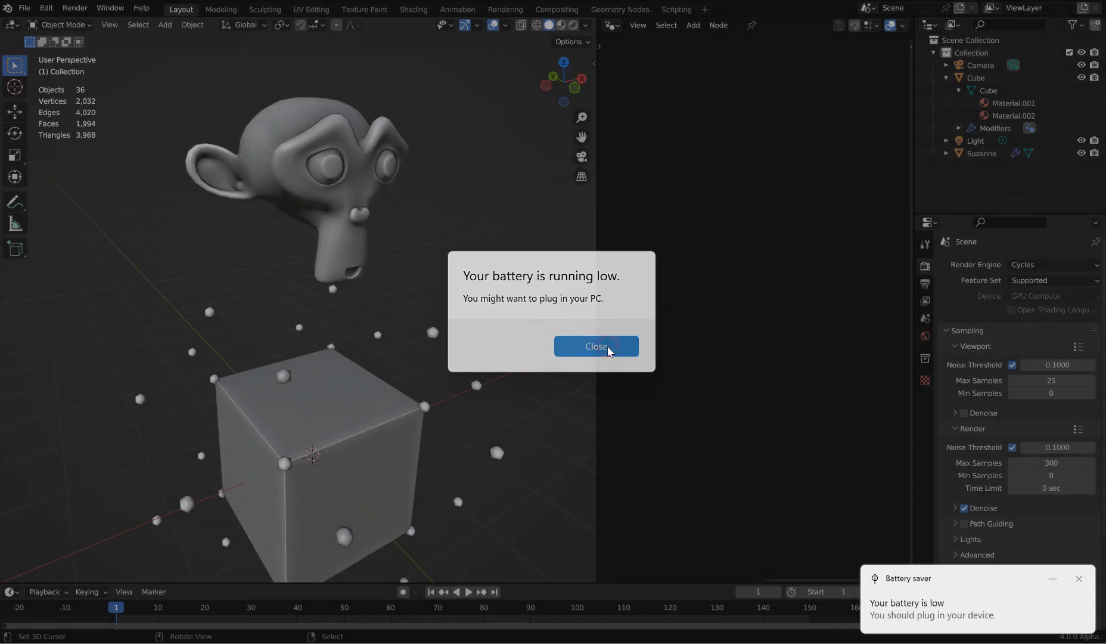
click(596, 346)
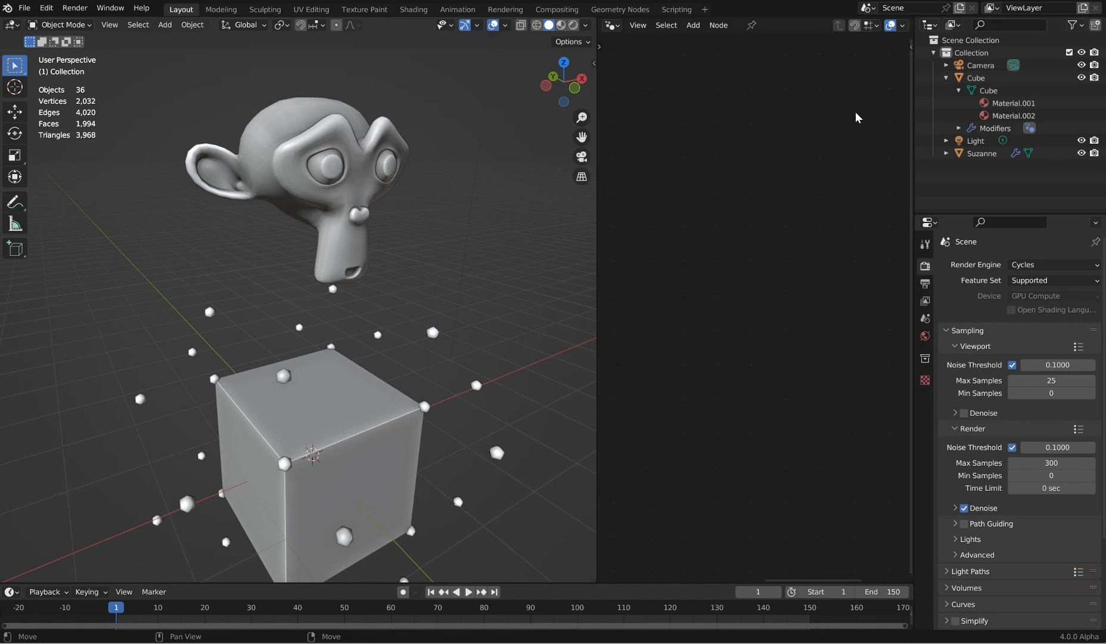
mouse_move(533, 177)
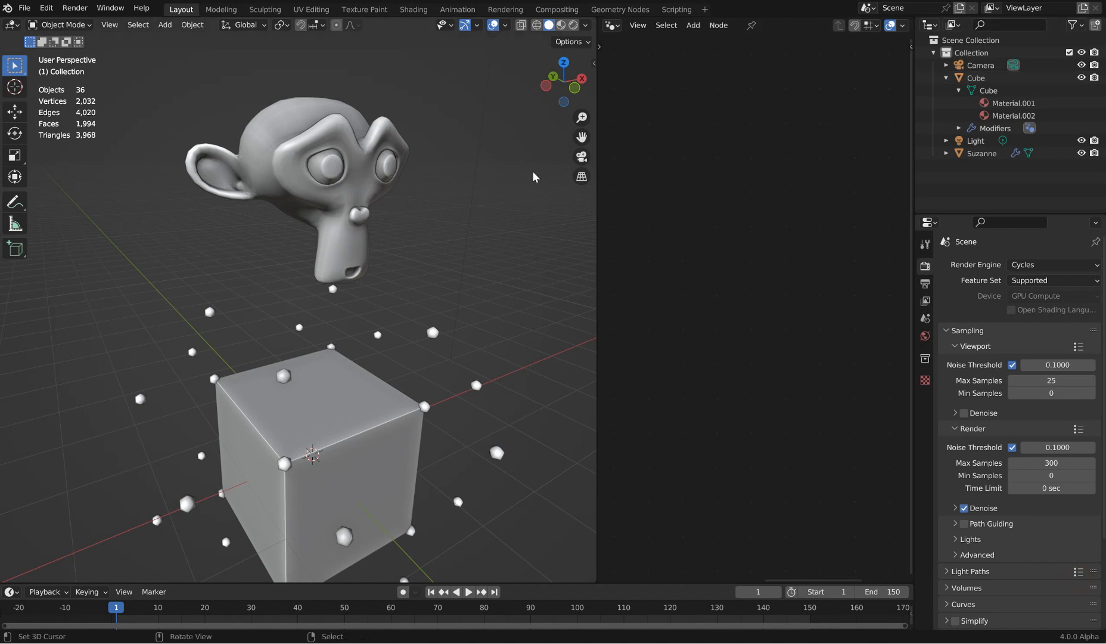
mouse_move(585, 25)
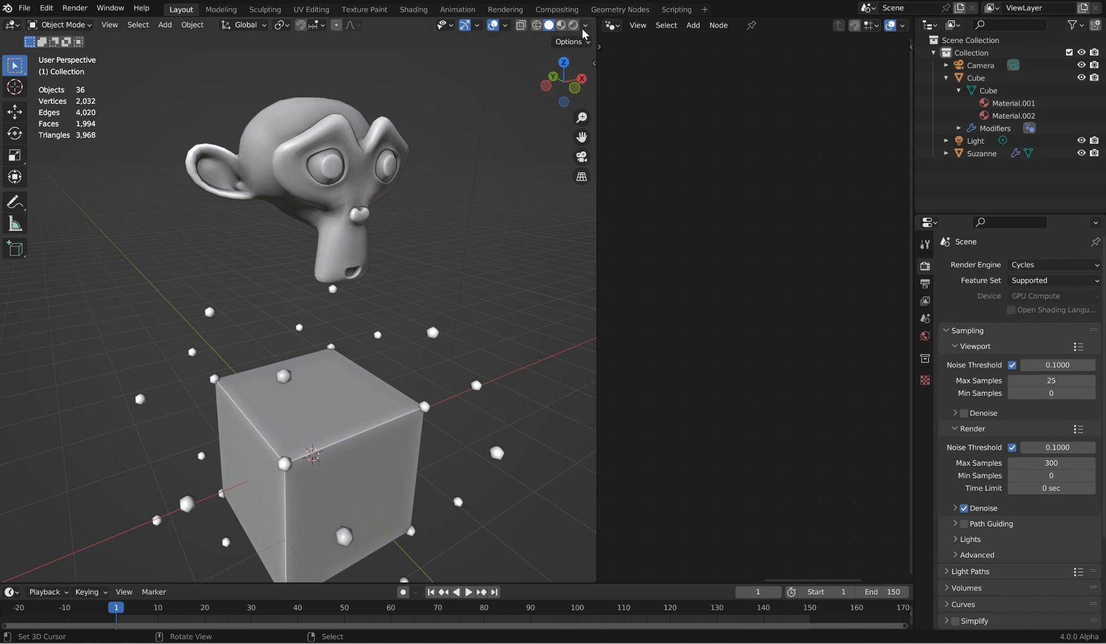
In Viewport Shading, set Wire Color to Theme and object Color to Random.
click(582, 25)
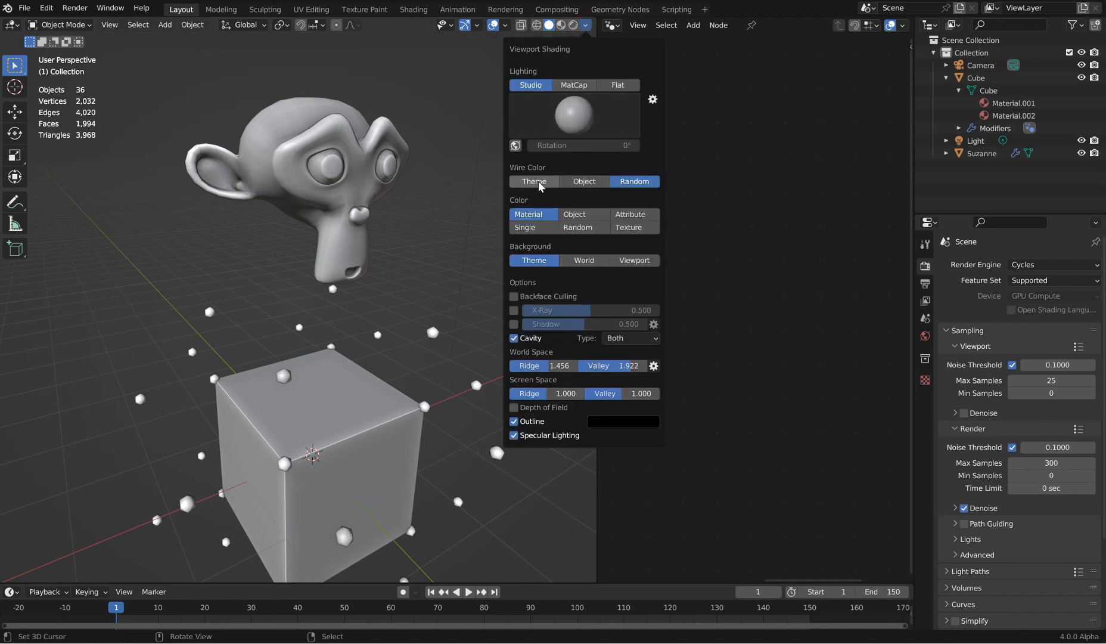
click(534, 181)
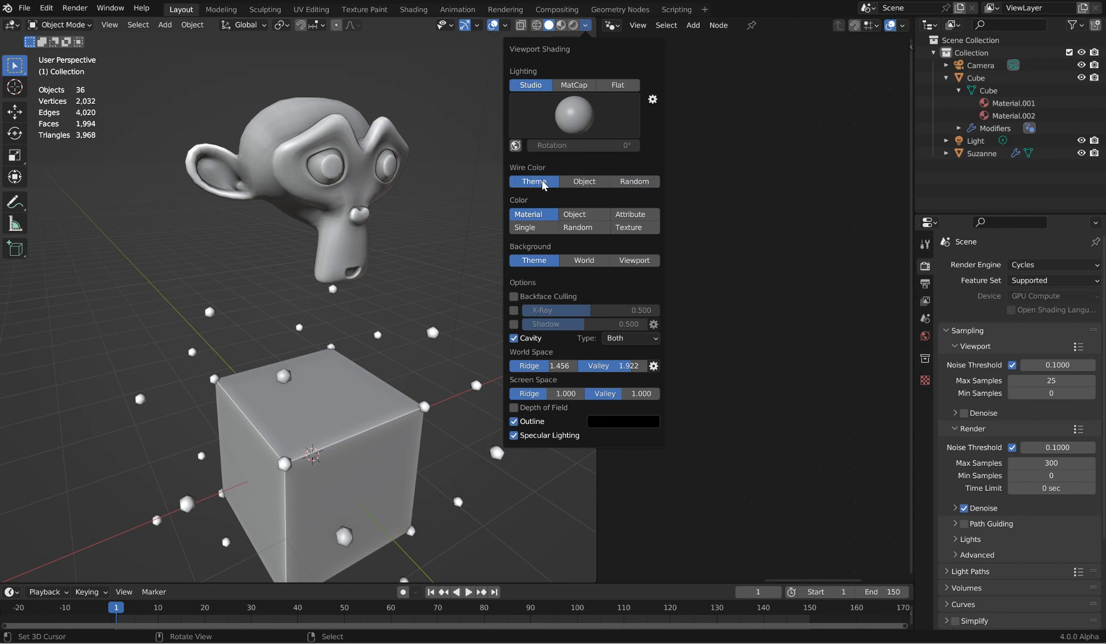
click(506, 25)
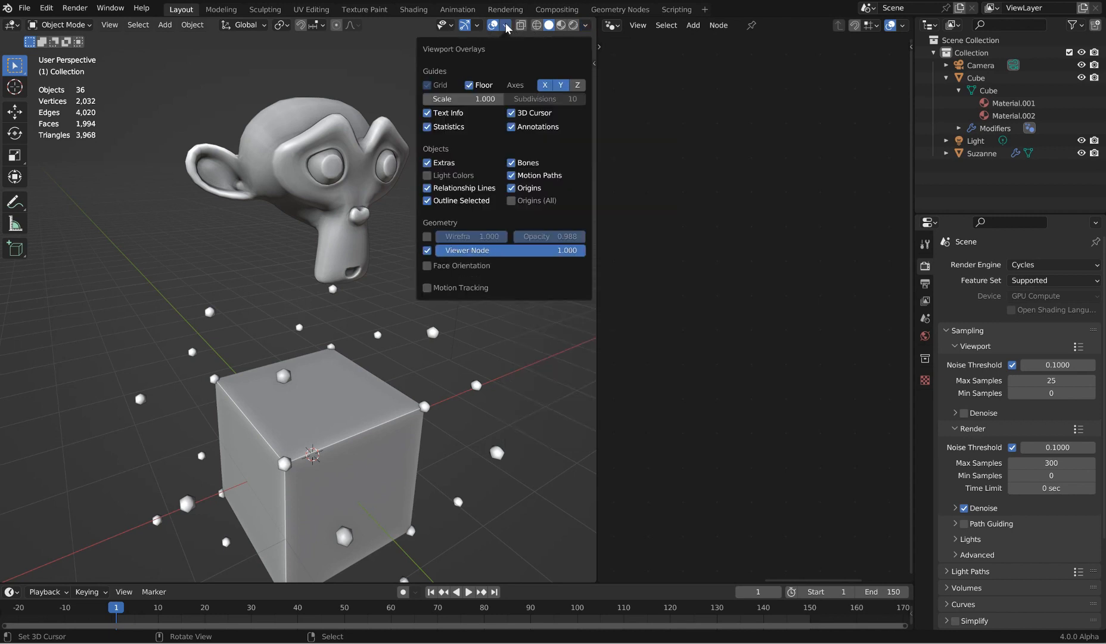
click(585, 25)
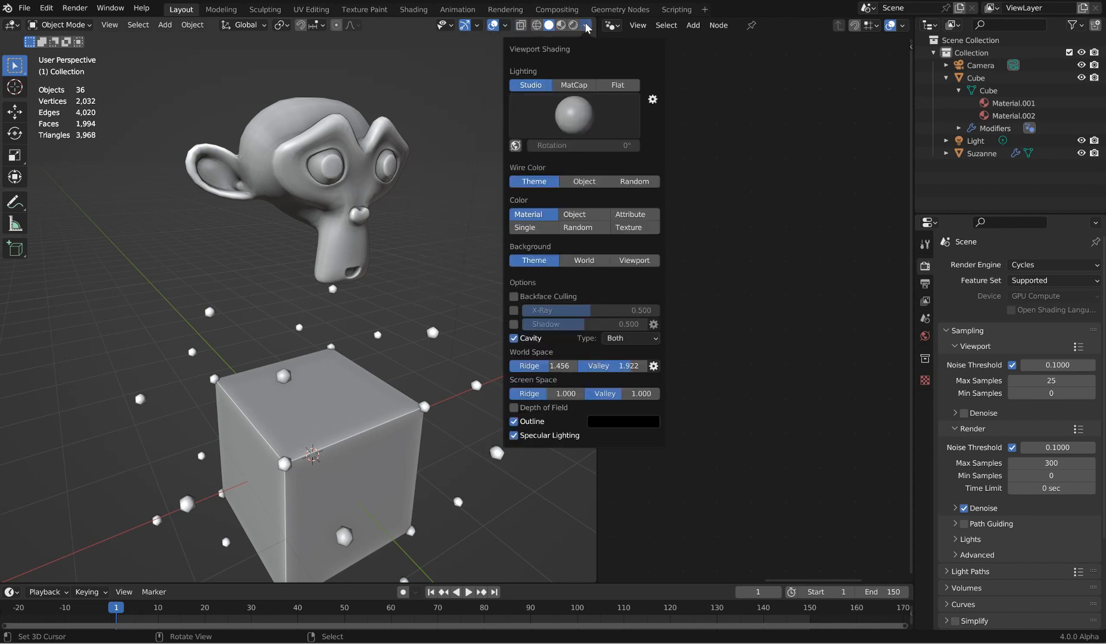
click(578, 227)
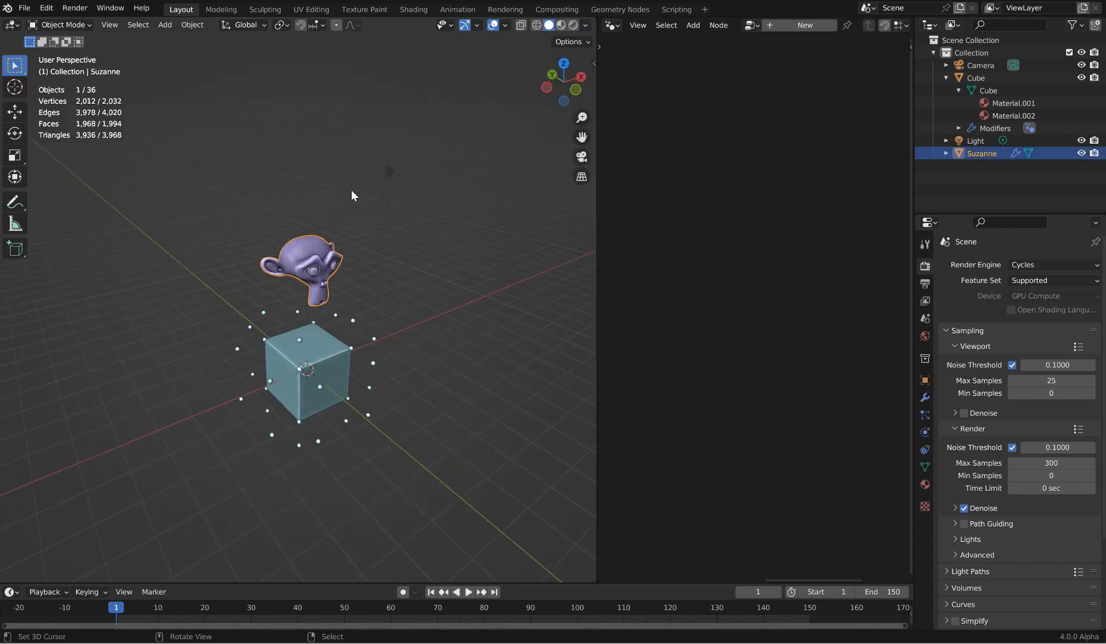
Place Suzanne copies Suzanne.001 and Suzanne.002 beside the original and resize them.
drag(304, 272, 471, 199)
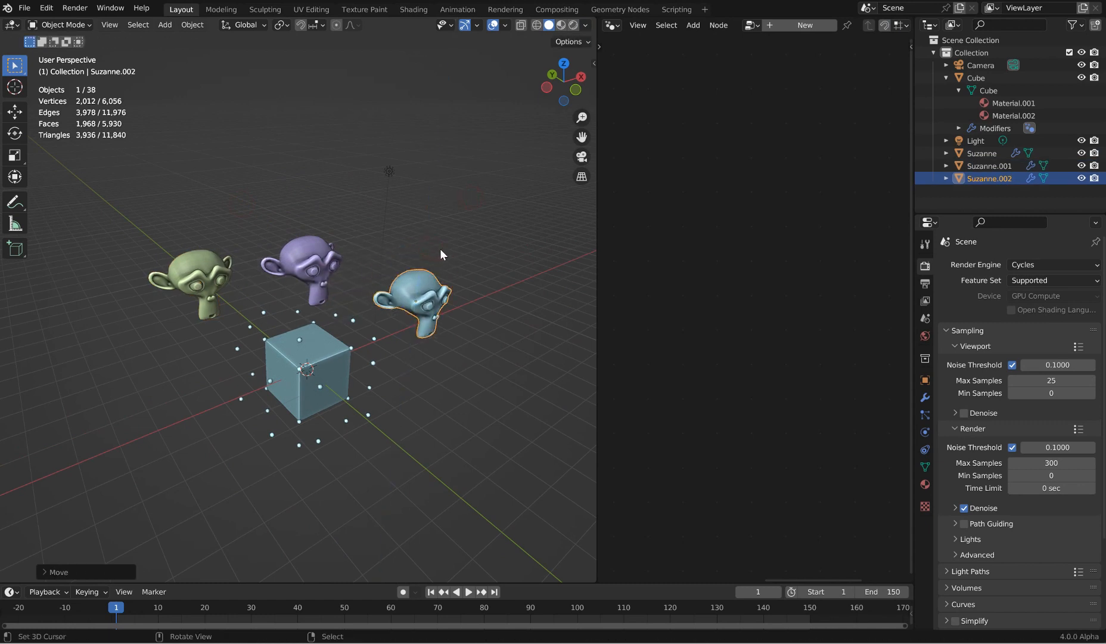
key(r)
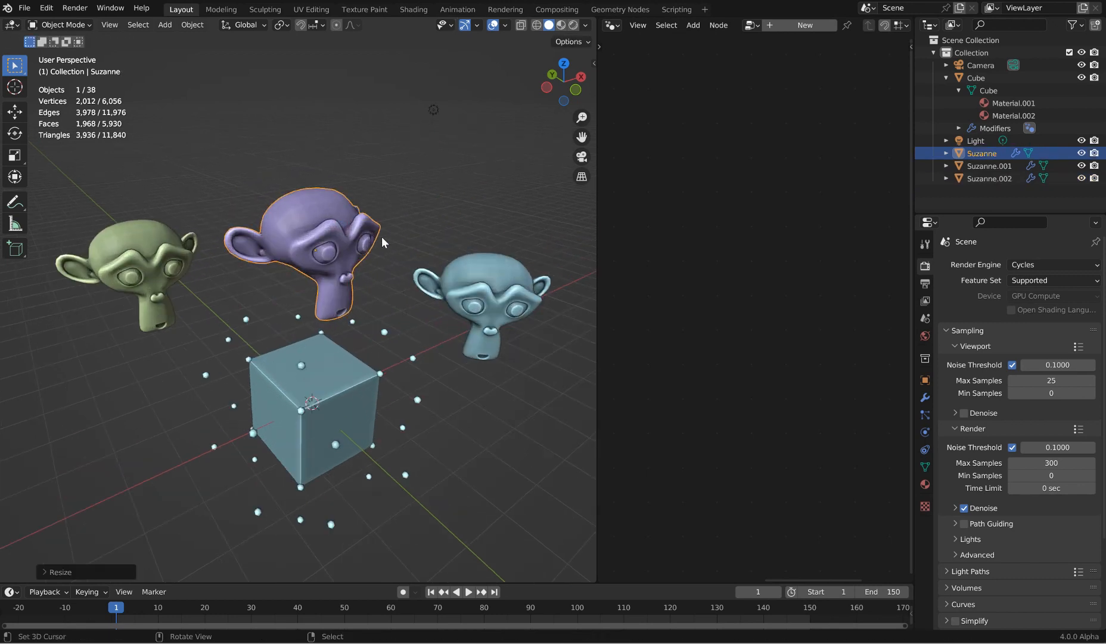
click(586, 25)
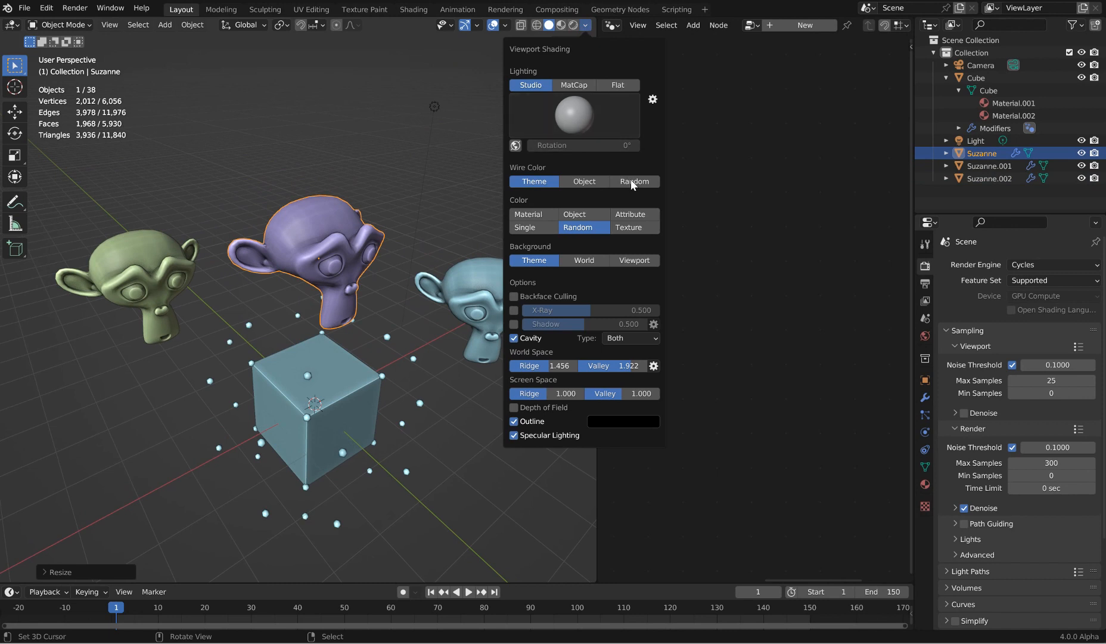
mouse_move(499, 54)
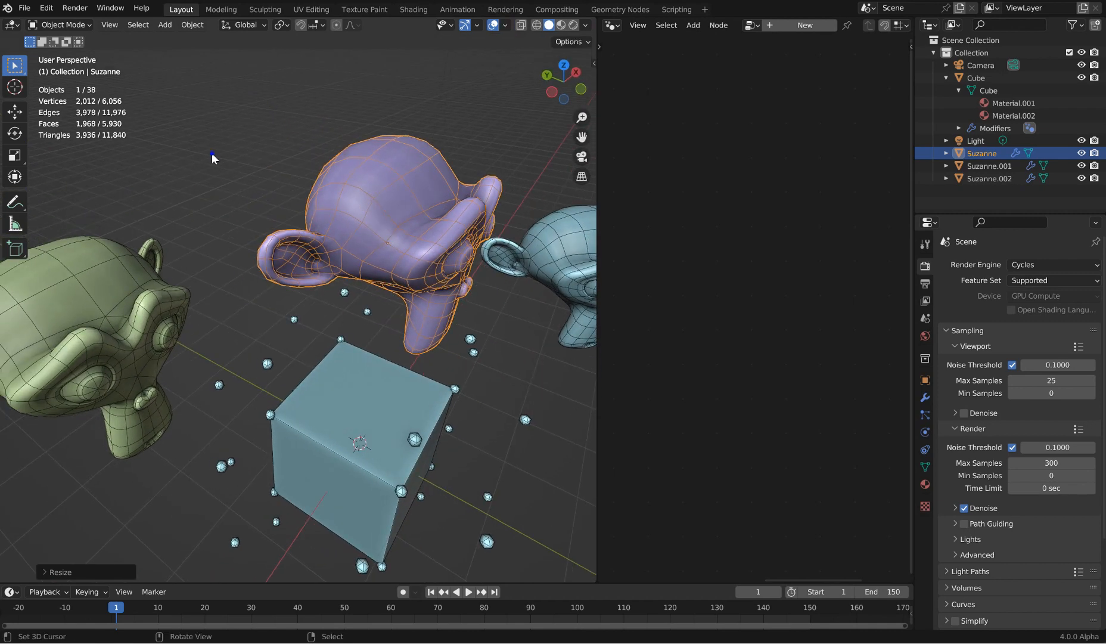
Deselect all, enable overlay wireframes and set wireframe opacity to full 1.0.
click(580, 26)
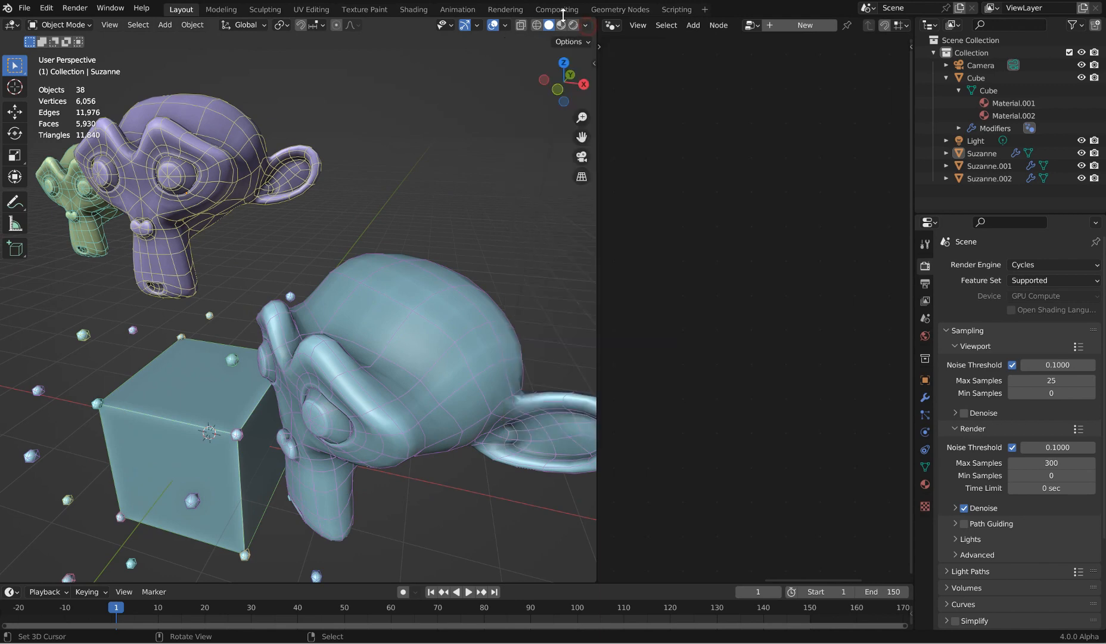
click(496, 25)
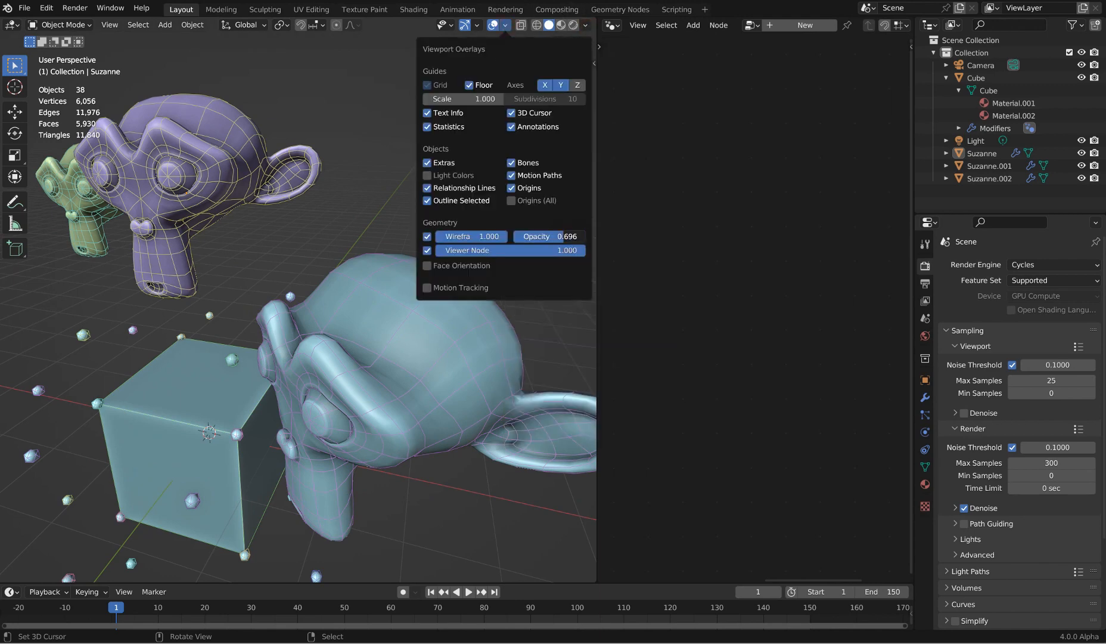
drag(564, 236, 585, 236)
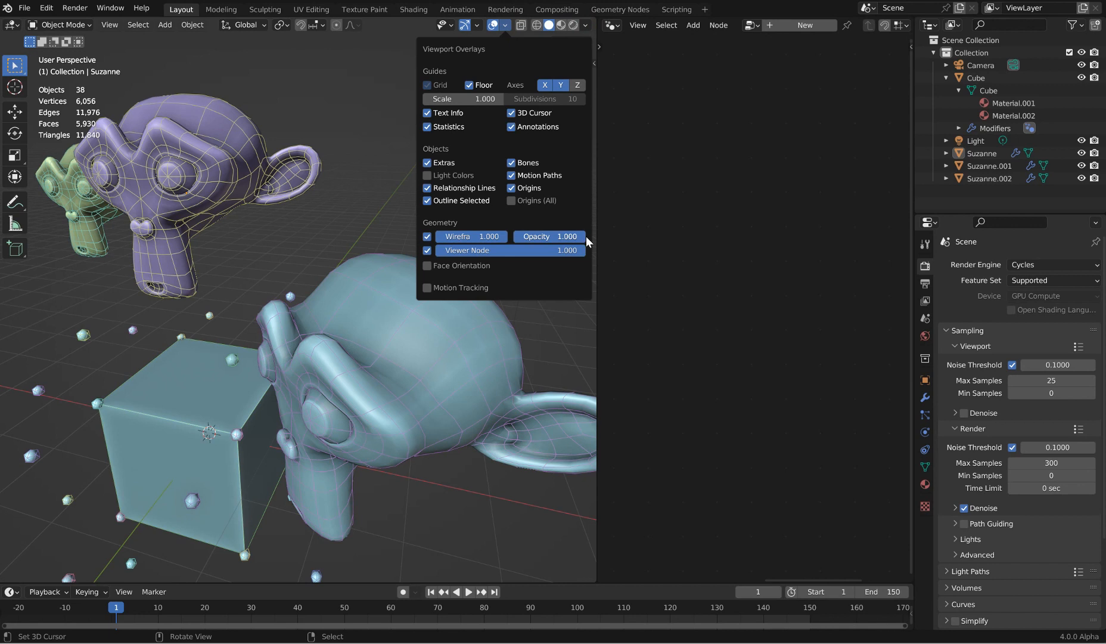
drag(487, 236, 466, 236)
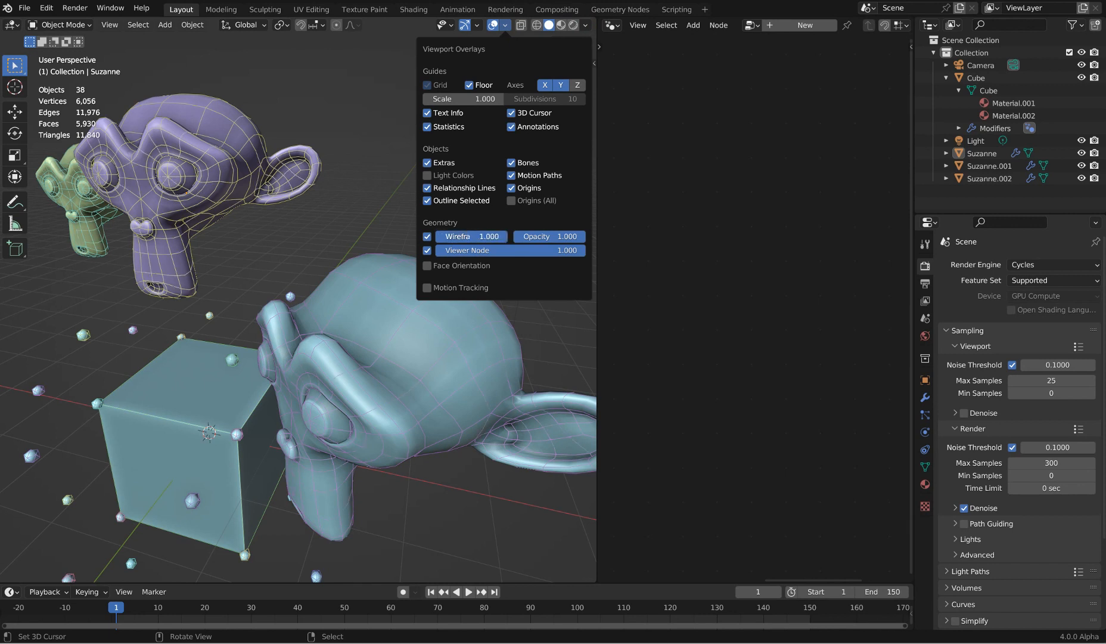
click(492, 25)
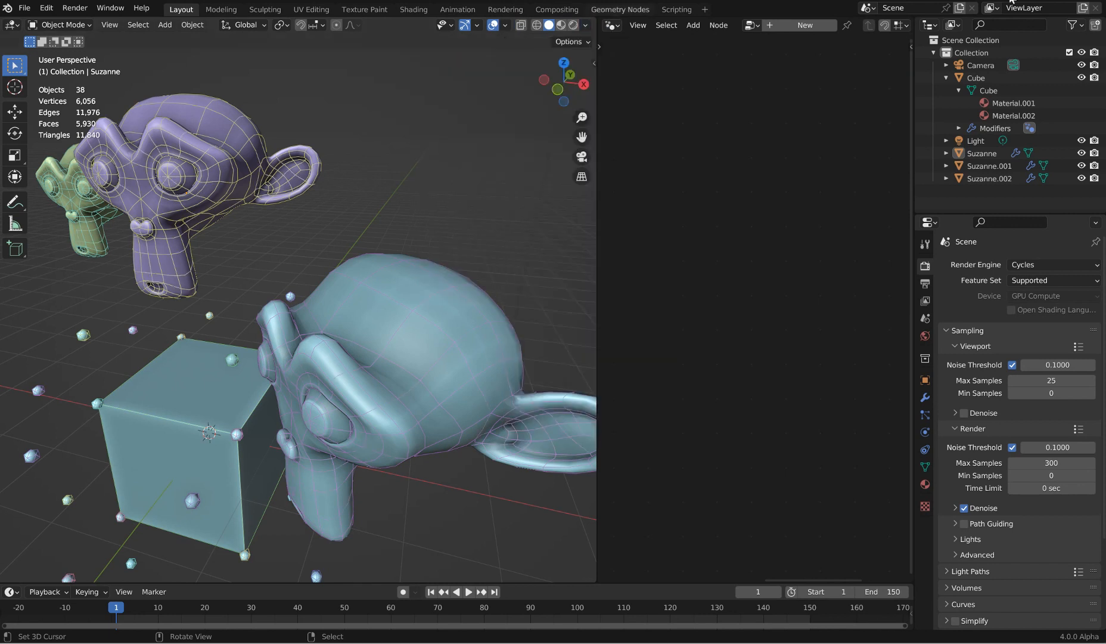
click(585, 25)
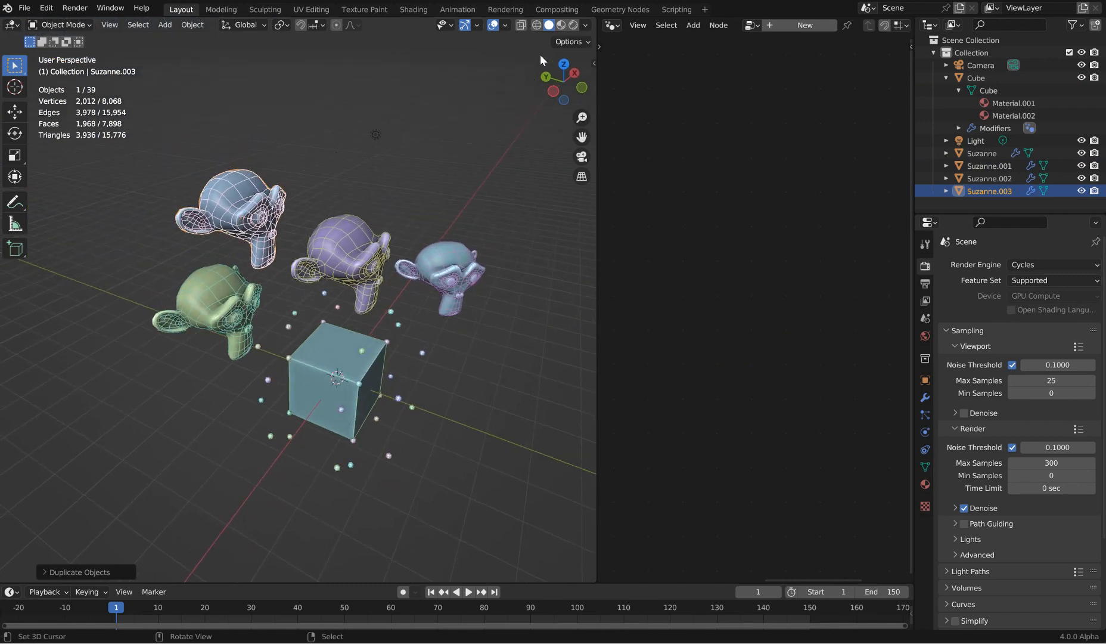
Switch the viewport shading lighting to MatCap.
click(581, 25)
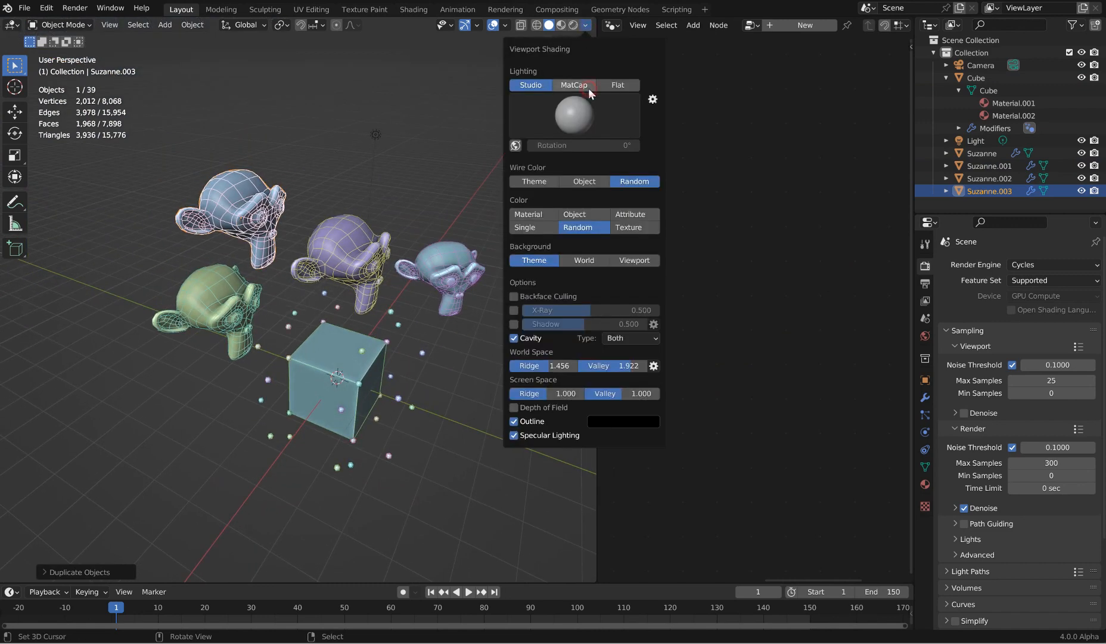
click(574, 85)
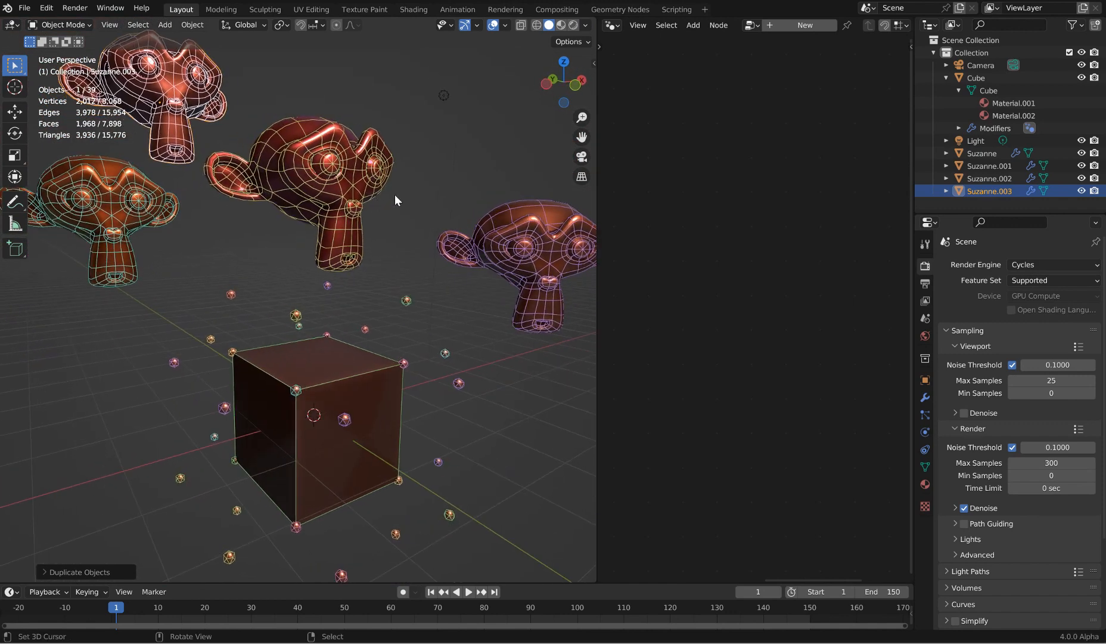
mouse_move(421, 205)
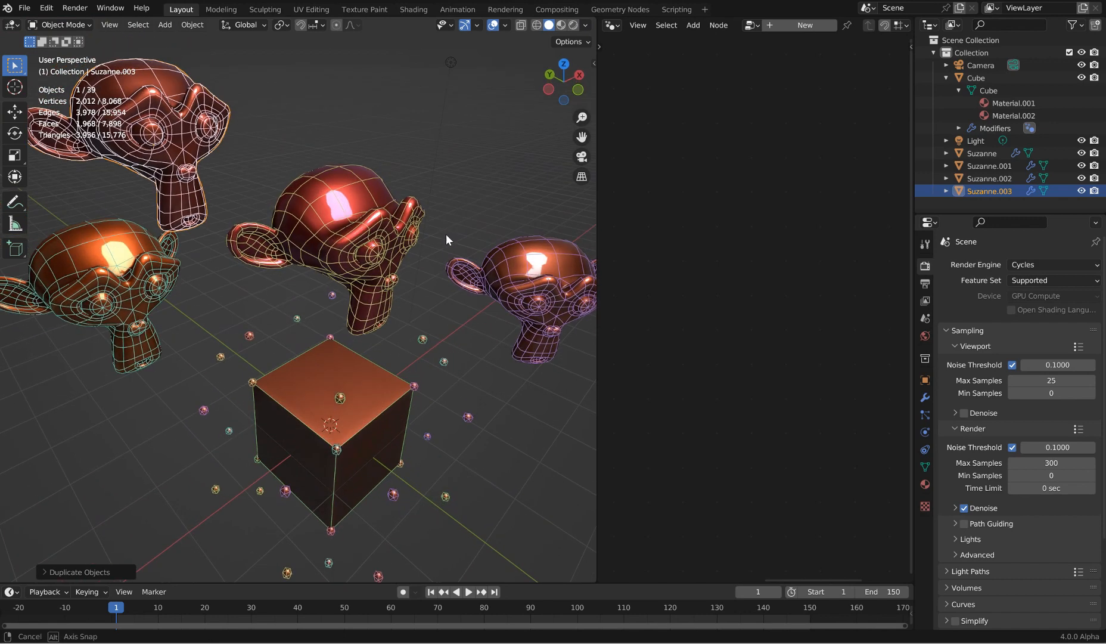
Set world-space cavity Valley to 0.375 and wireframe opacity to 0.851.
drag(446, 240, 495, 219)
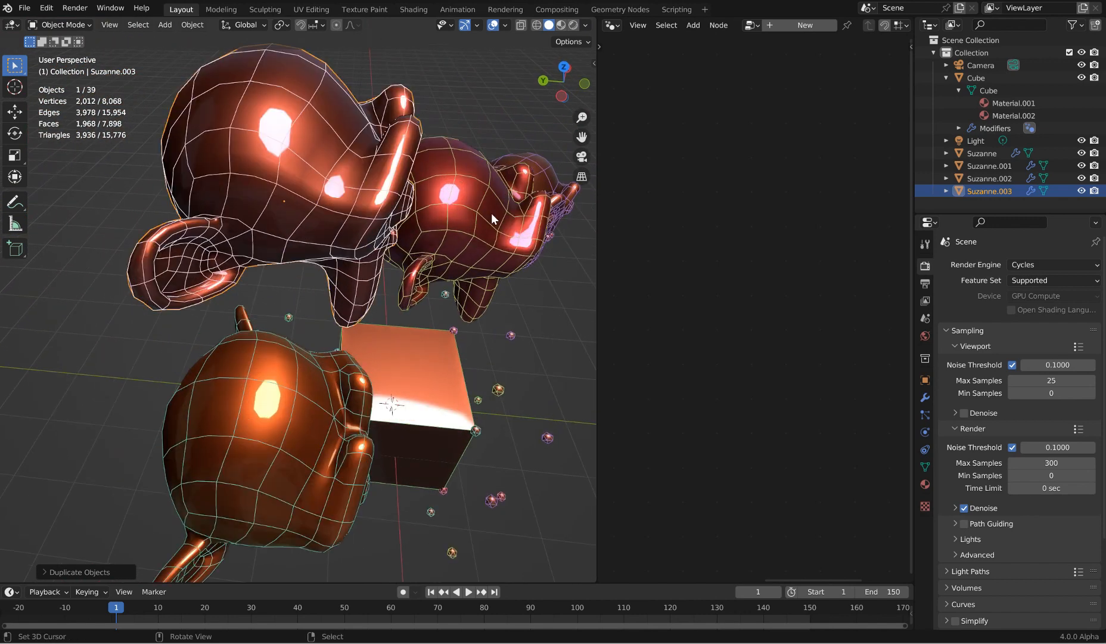
drag(494, 219, 445, 205)
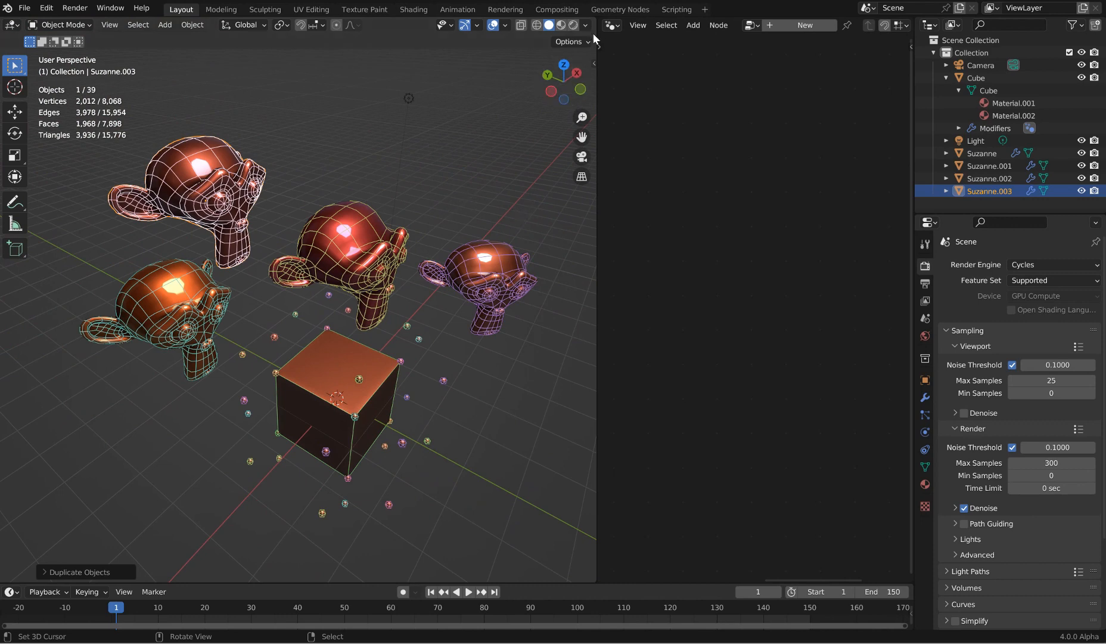
click(585, 25)
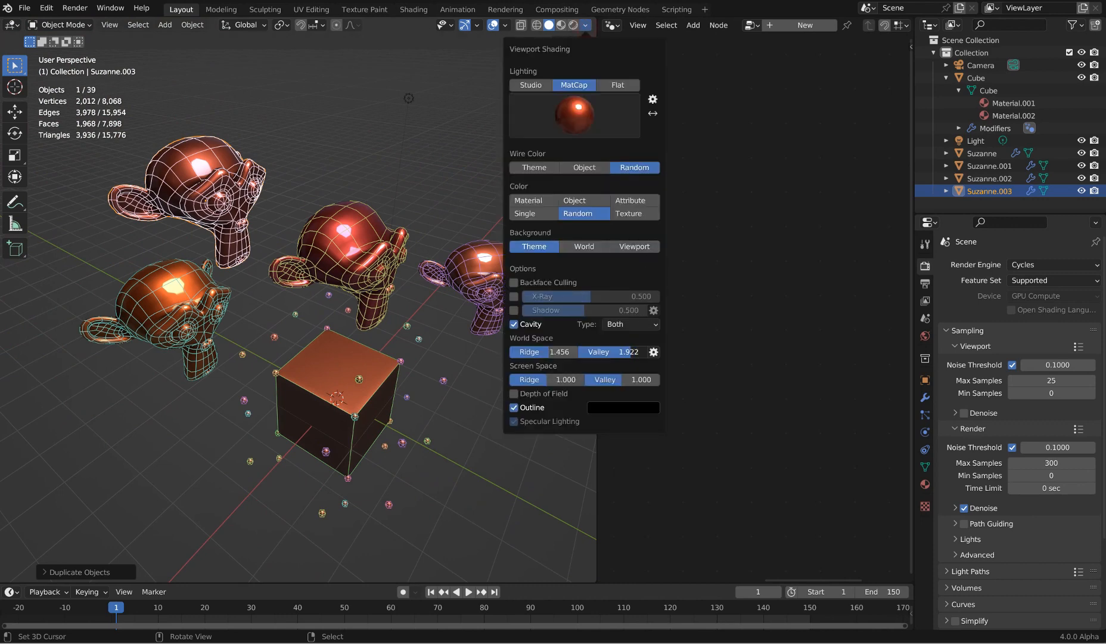
drag(621, 352, 572, 351)
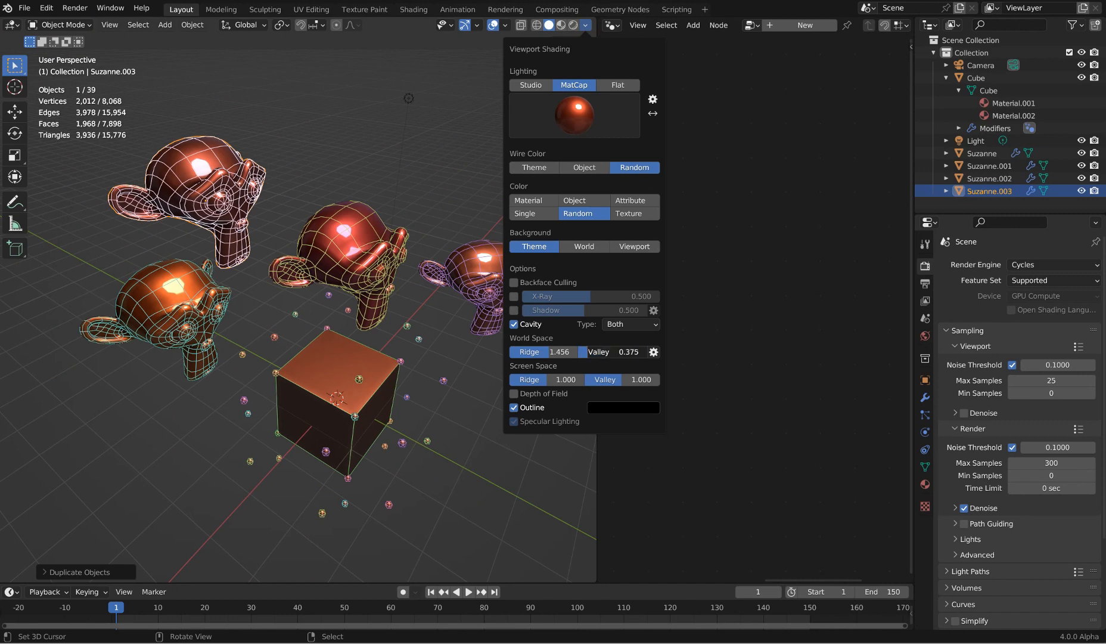
click(496, 25)
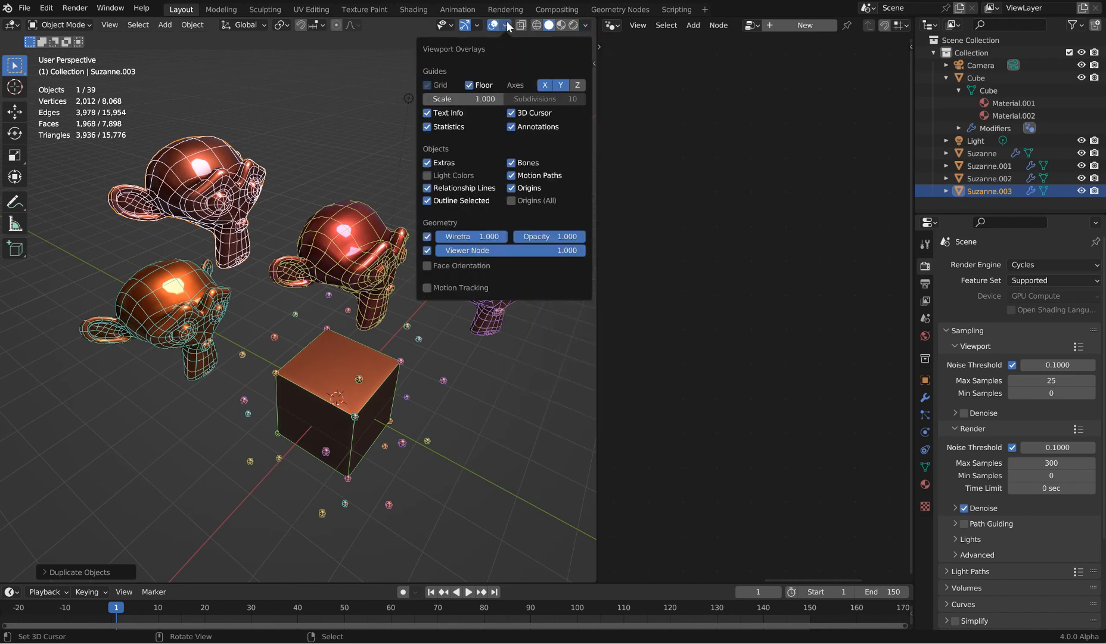
drag(564, 236, 543, 236)
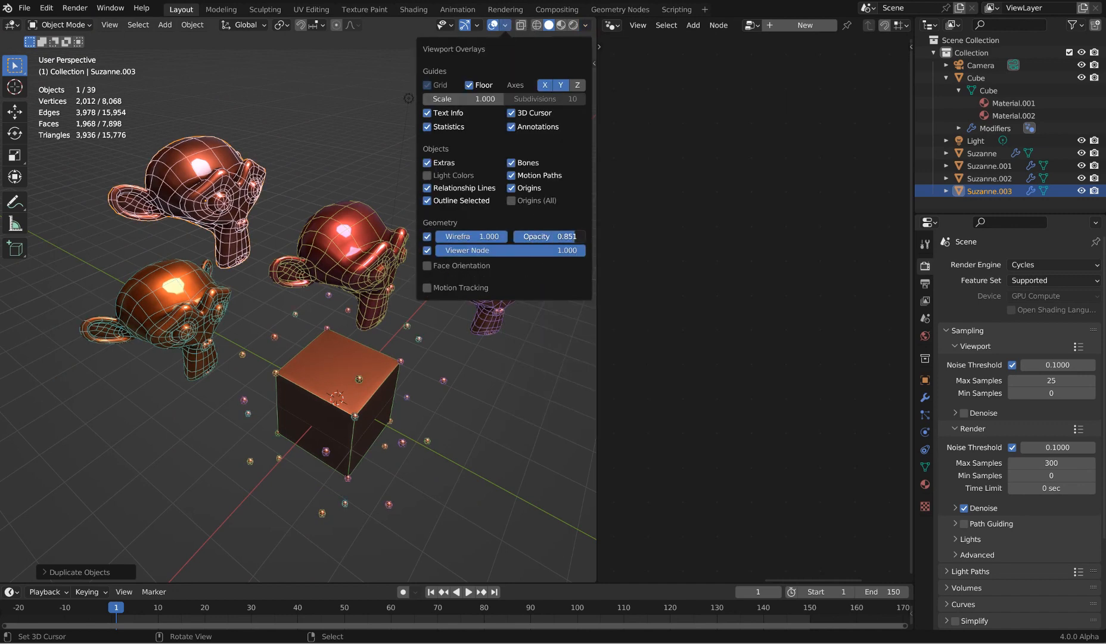